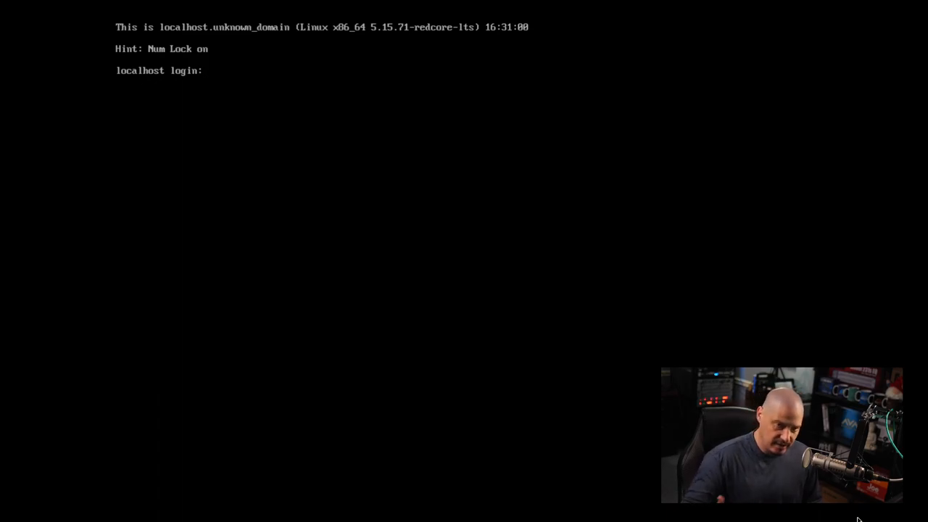
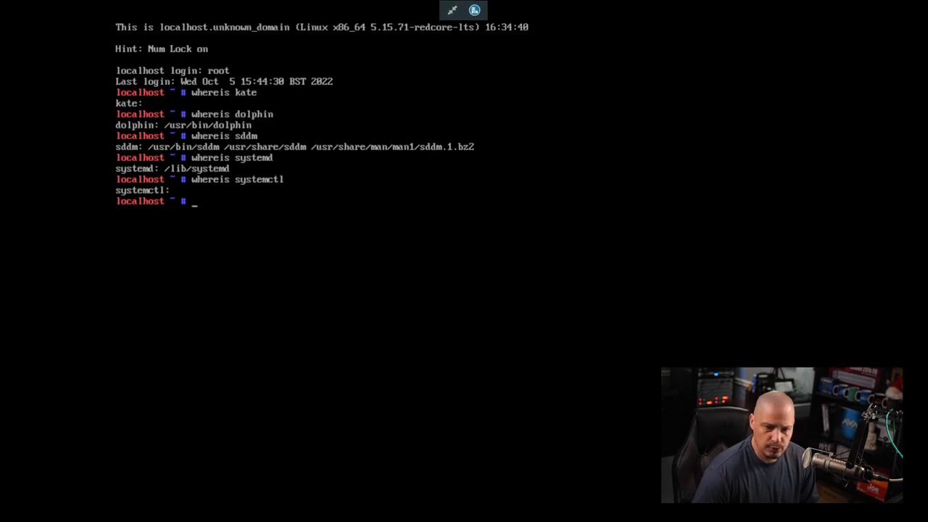
click(452, 10)
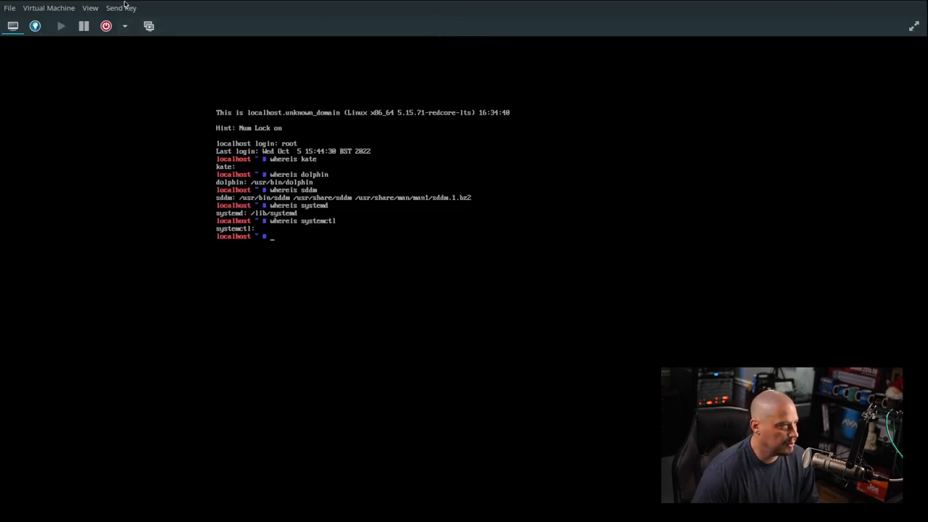
- Show the Send Key list of key combinations for the guest
click(122, 7)
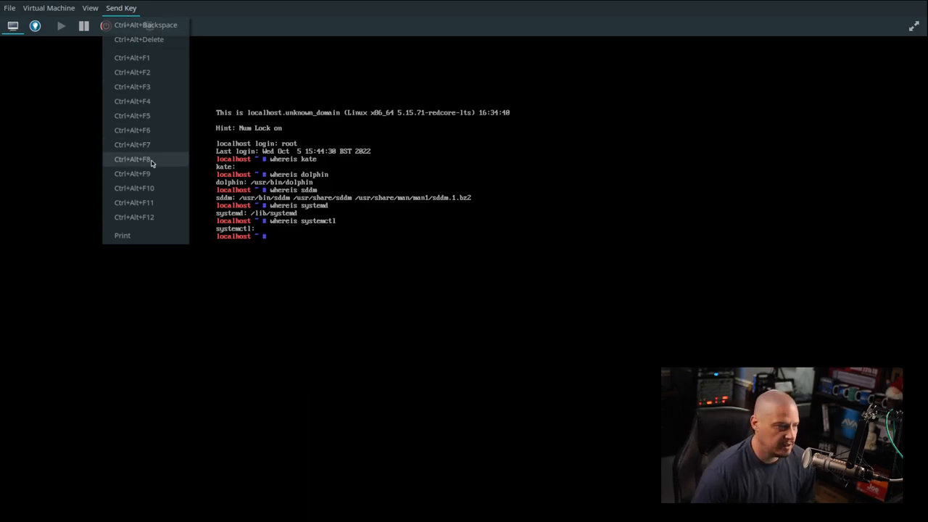
mouse_move(158, 149)
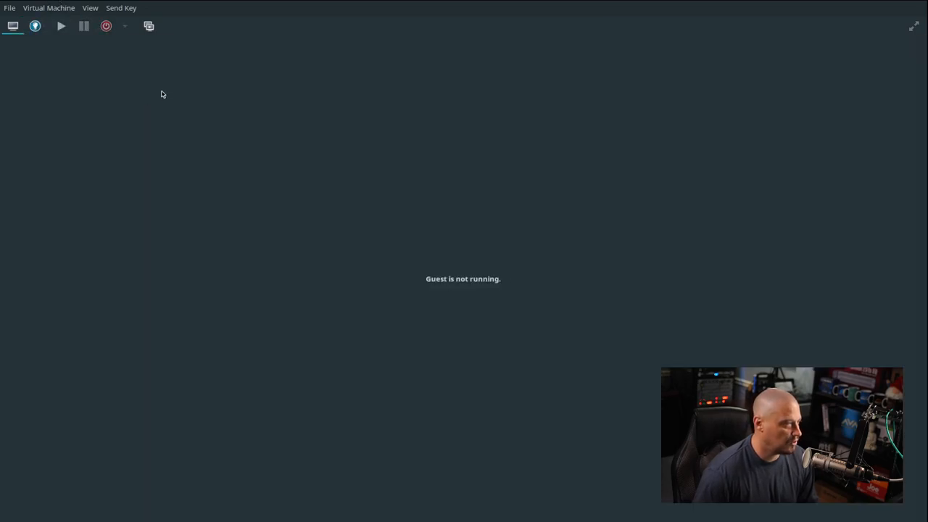
- Change the guest's video device model from QXL to Virtio and apply it
click(35, 26)
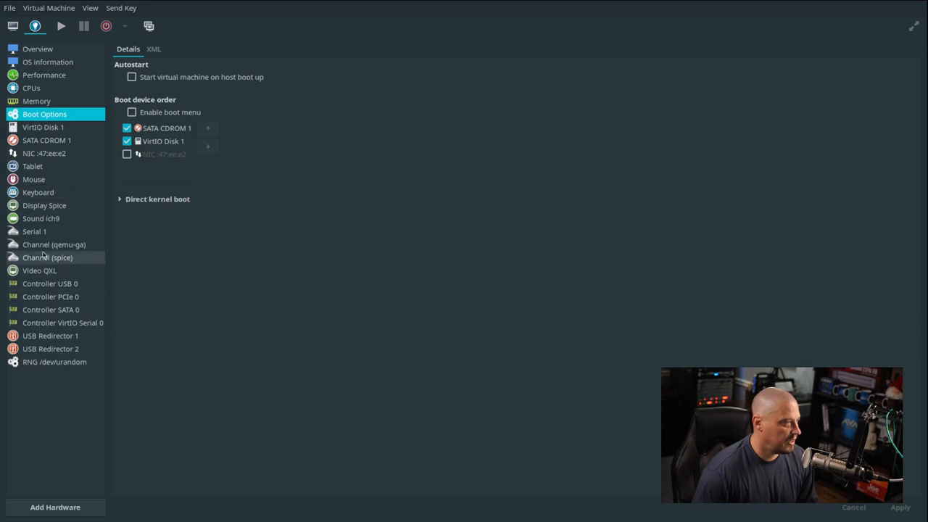
click(39, 271)
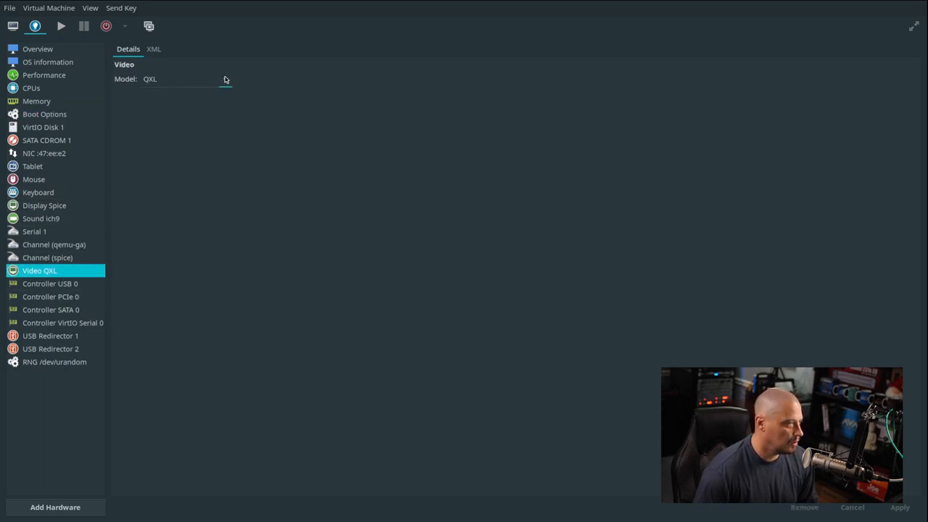
click(186, 78)
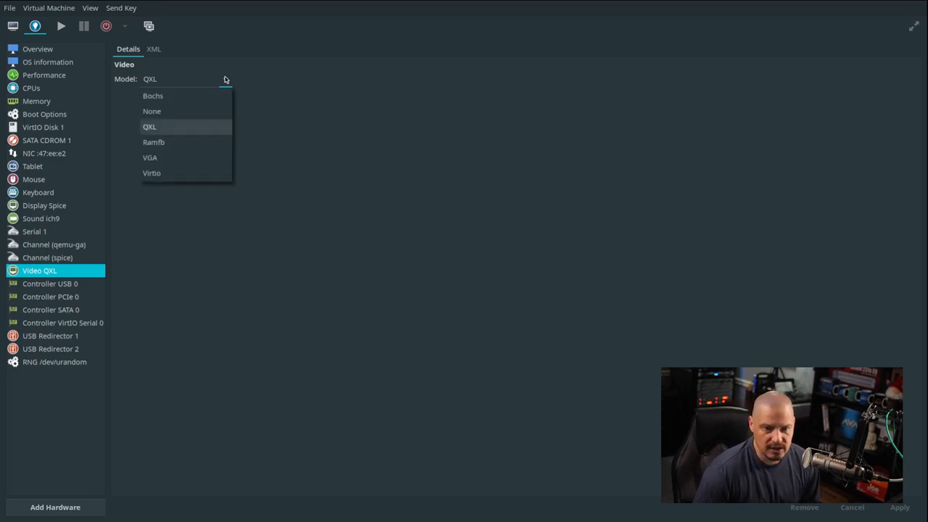
click(150, 172)
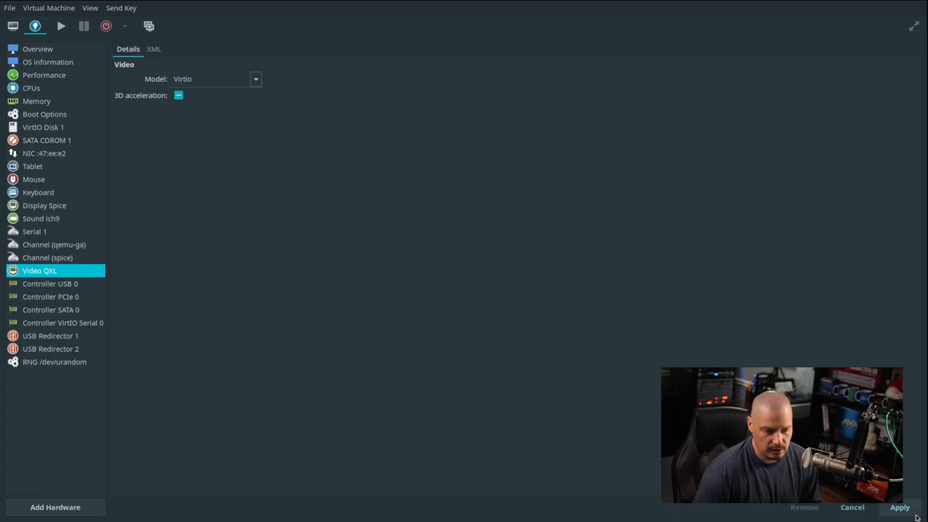
click(899, 507)
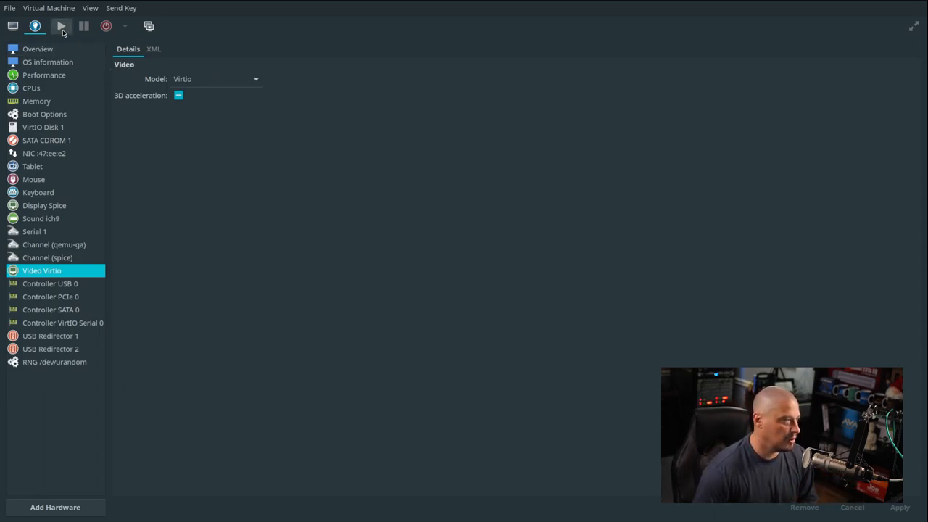
- Power on the Redcore guest and let it boot to the live desktop
click(61, 26)
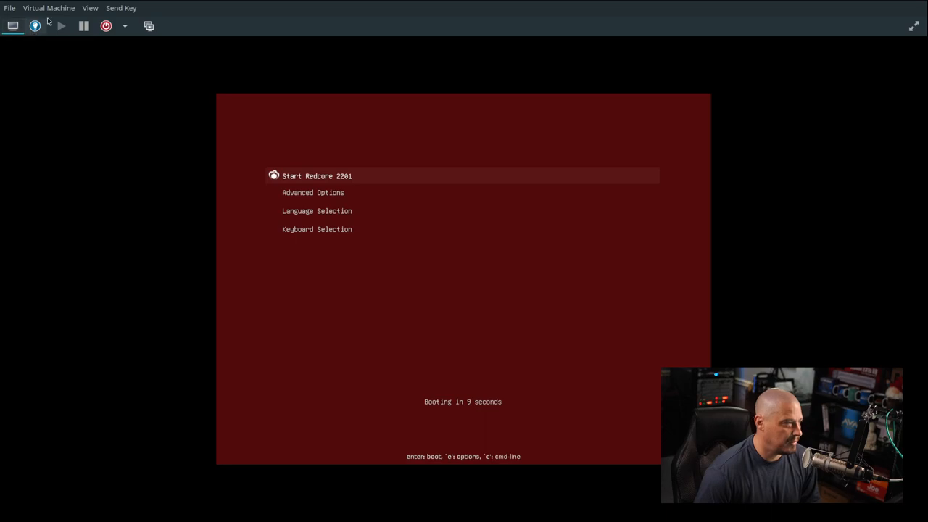
click(90, 8)
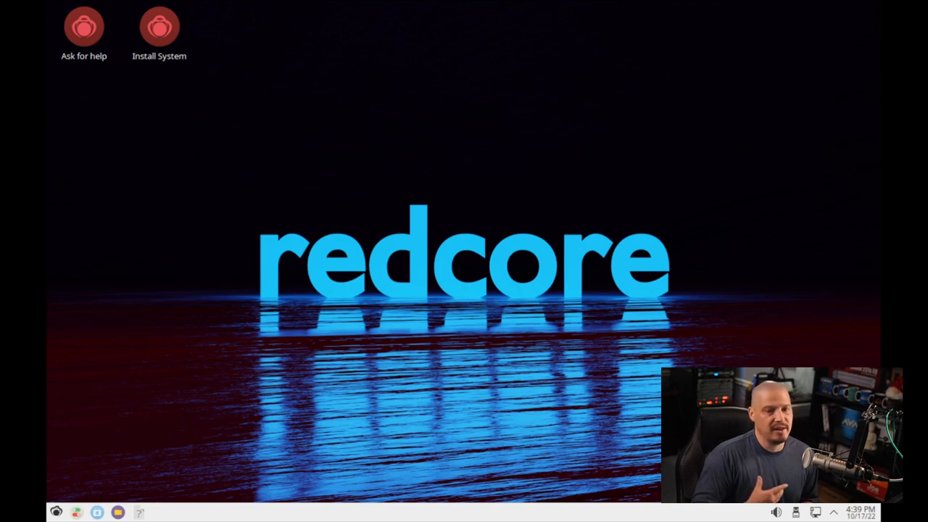
mouse_move(234, 79)
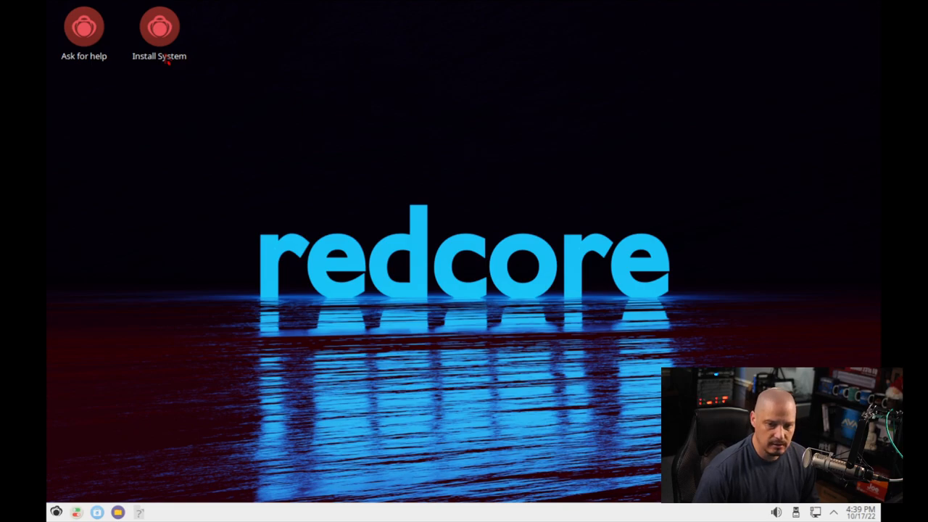
- Launch Install System and accept American English, America/Chicago and English US keyboard
double_click(160, 29)
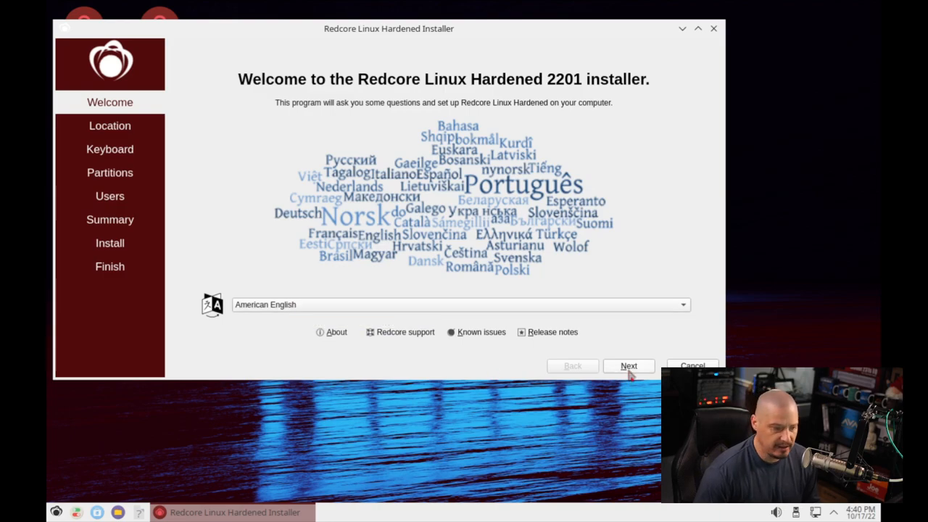
click(629, 365)
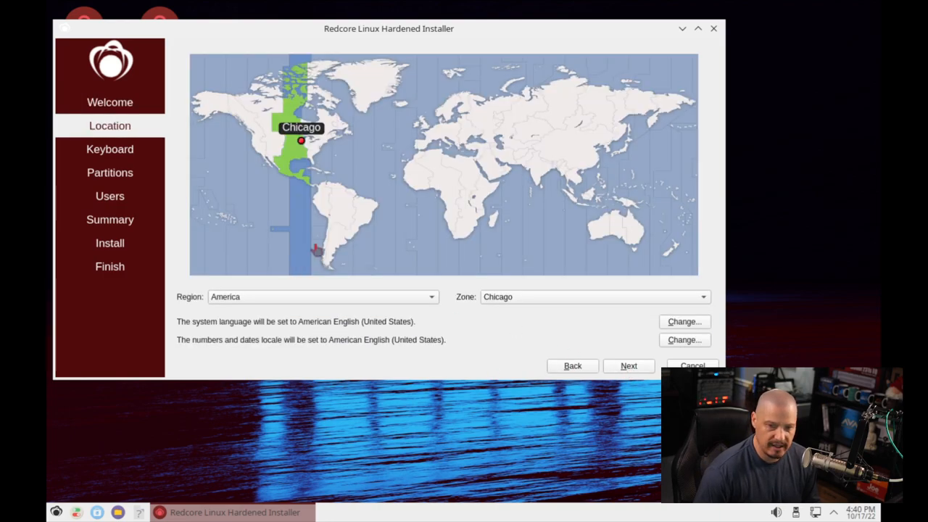
mouse_move(299, 206)
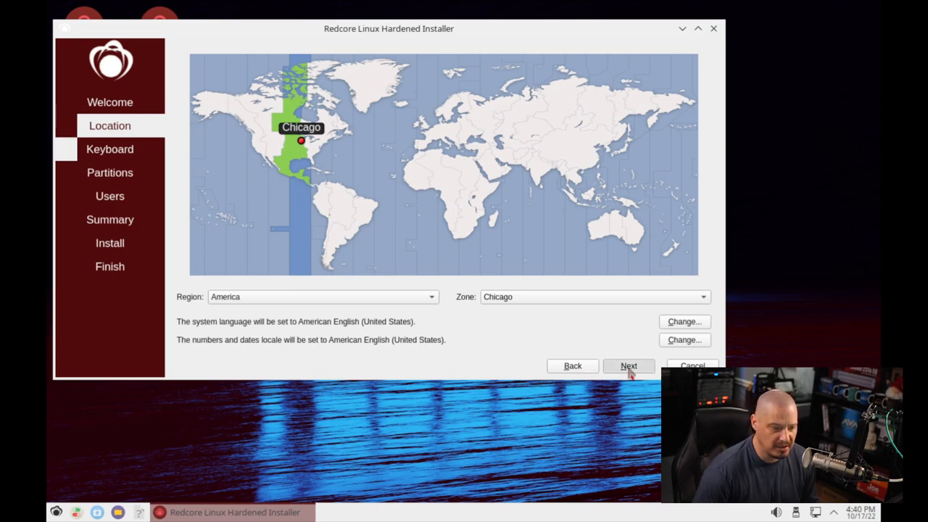
click(629, 365)
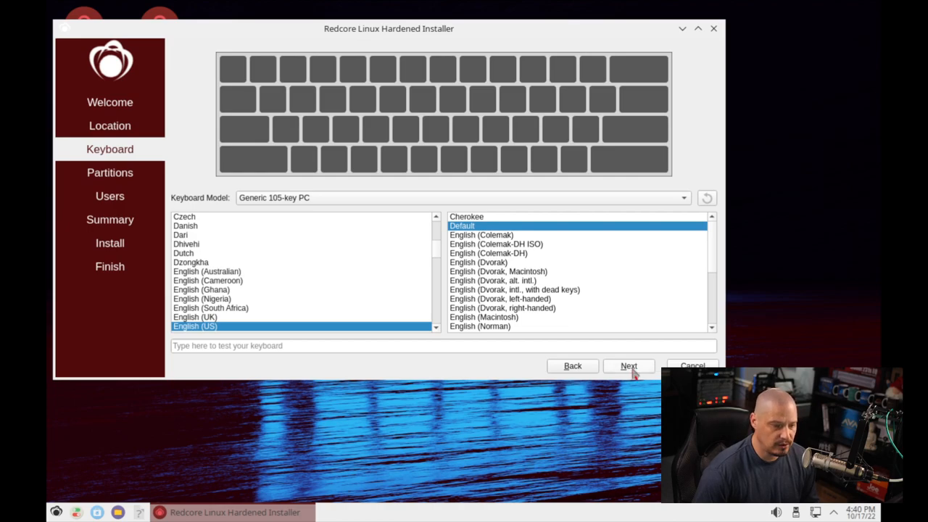
click(629, 366)
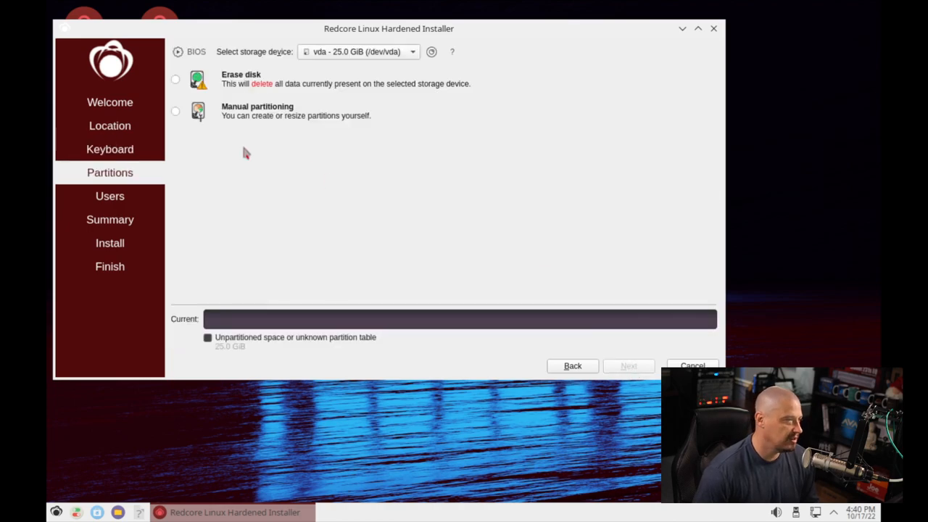
mouse_move(188, 137)
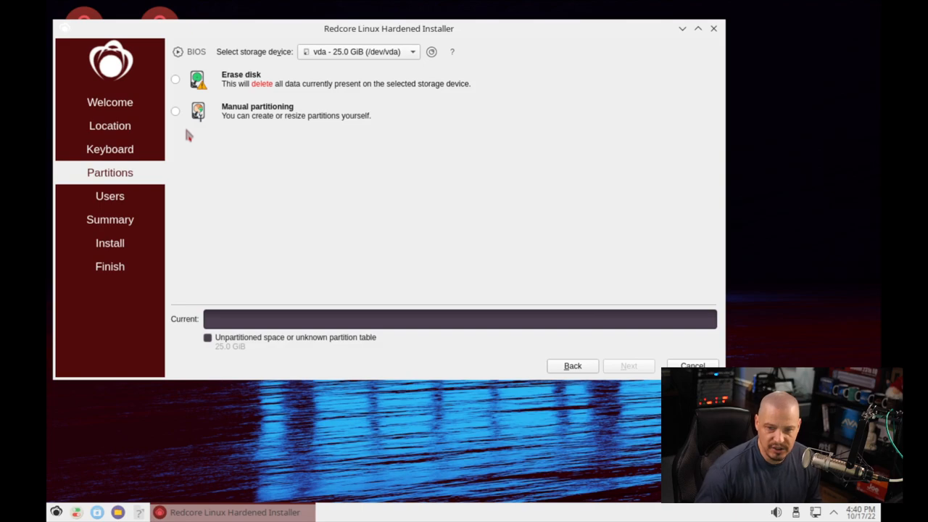
- Choose Erase disk with Swap to file (after trying Manual partitioning) and continue to users
click(174, 78)
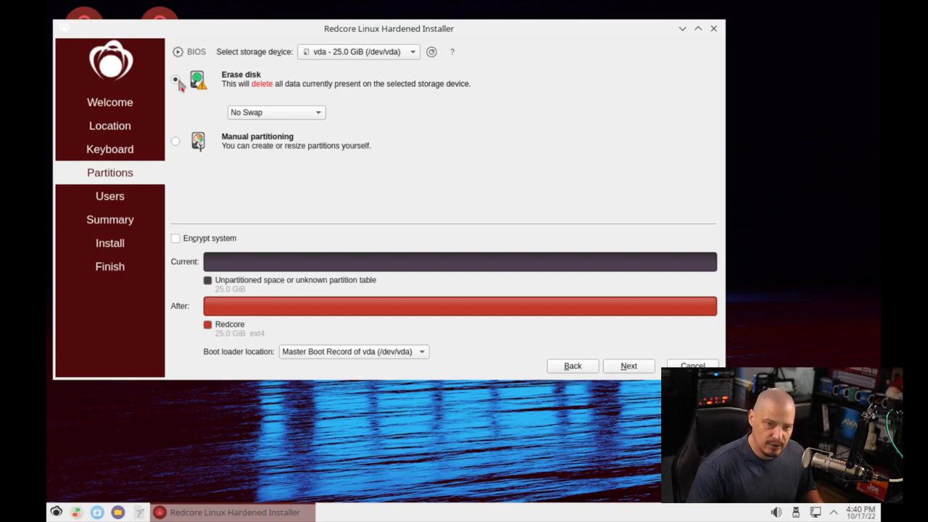
click(176, 110)
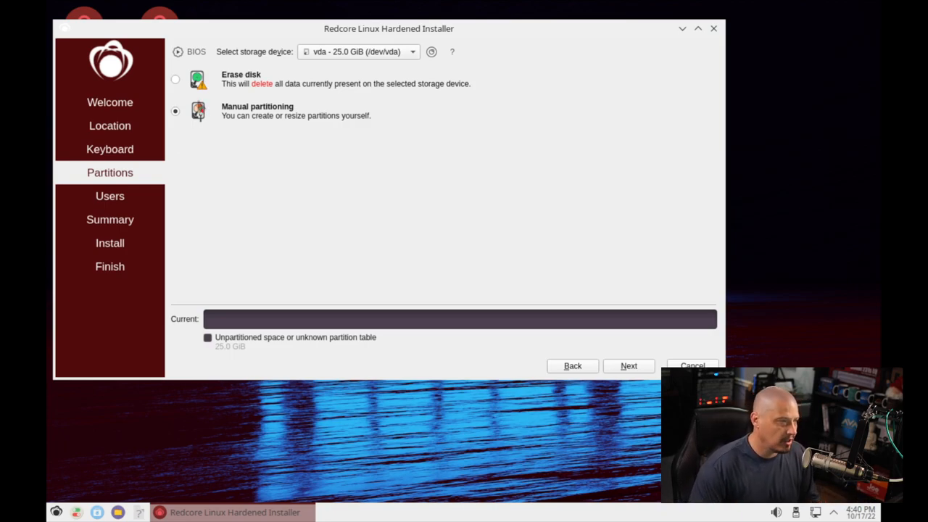
click(174, 78)
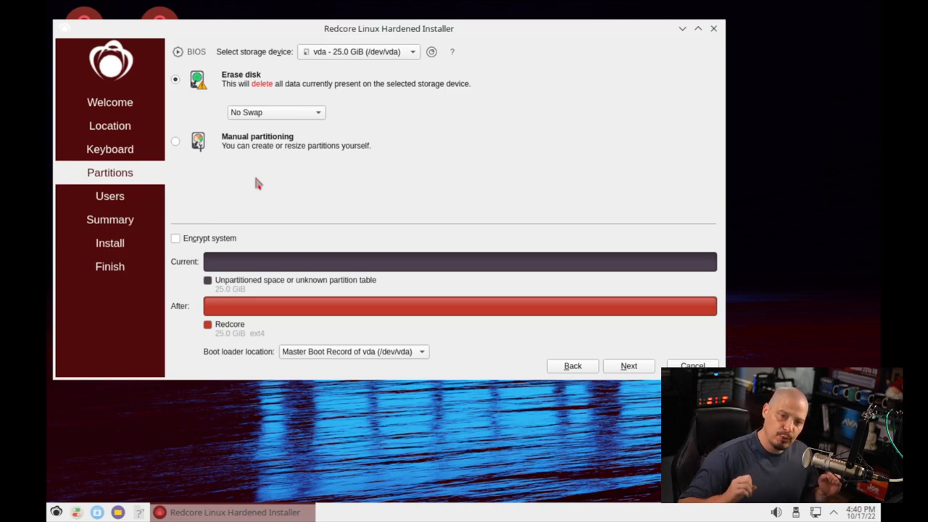
click(276, 112)
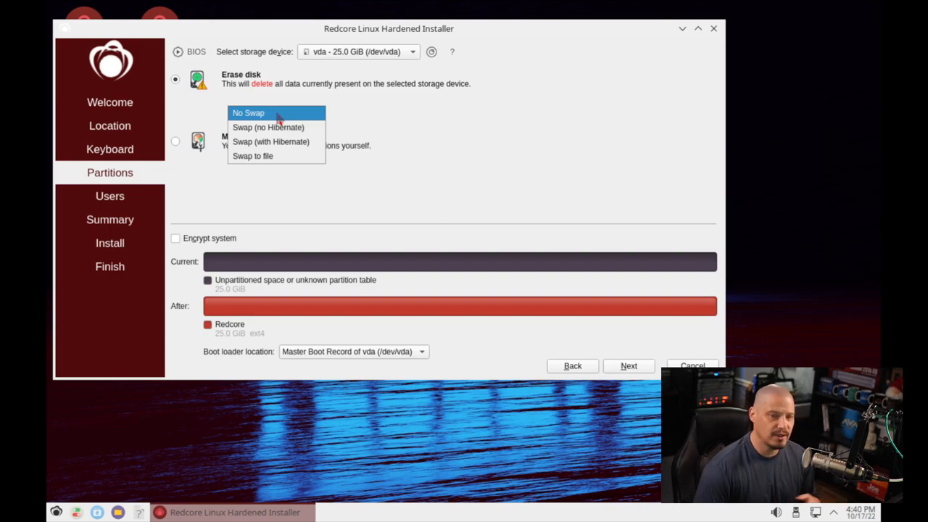
click(252, 157)
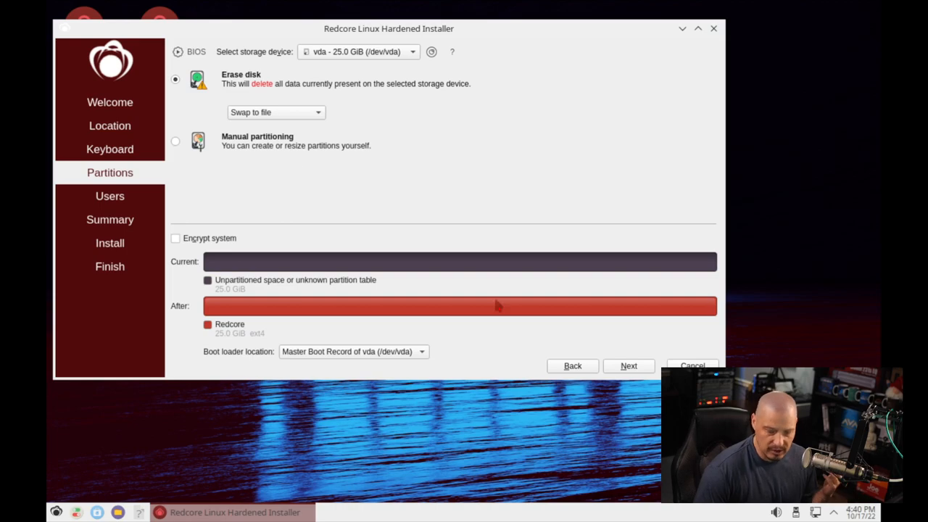
click(628, 365)
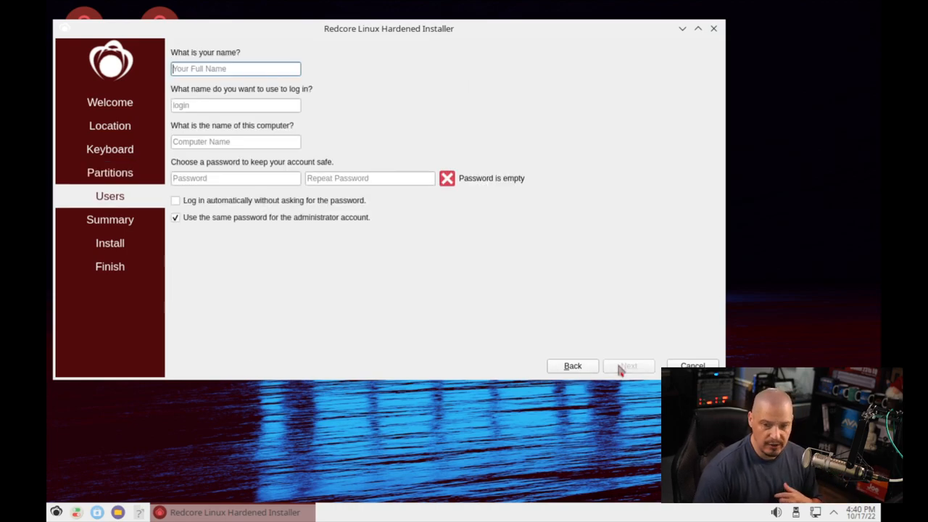
mouse_move(554, 325)
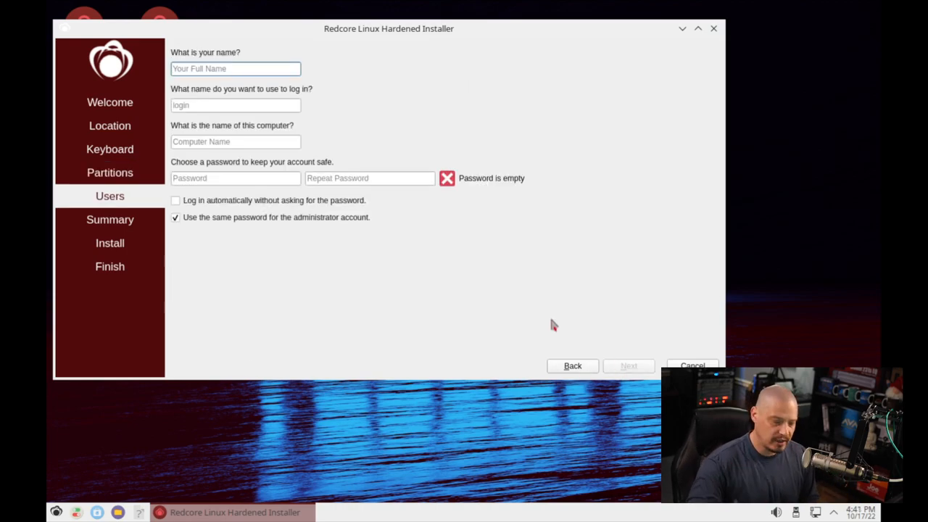
- Enter user name dt, computer name redcore-virt and a matching password twice
text(dt)
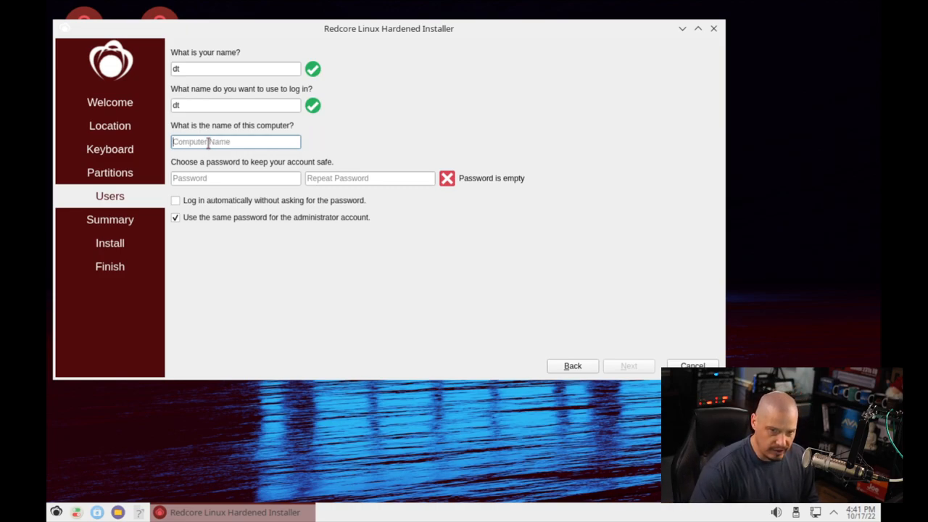
text(redcore-virt)
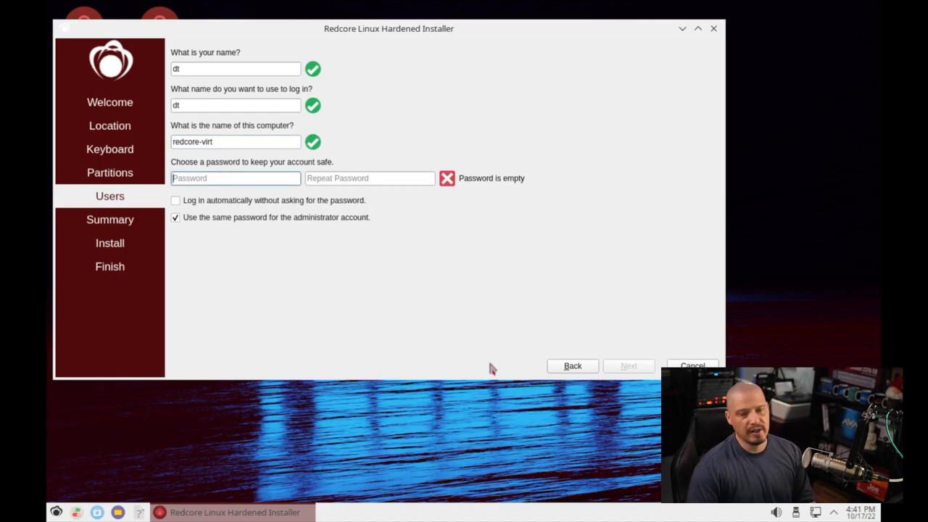
text(•)
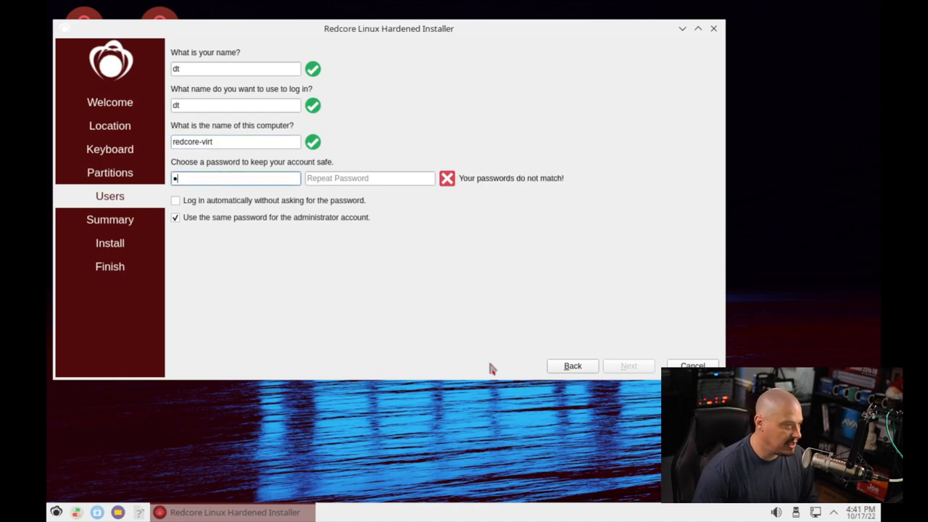
text(•)
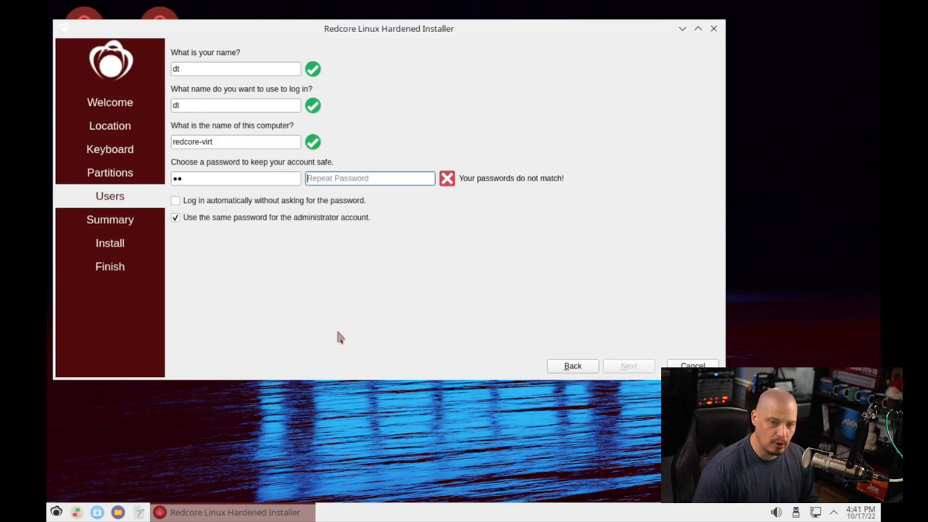
text(••)
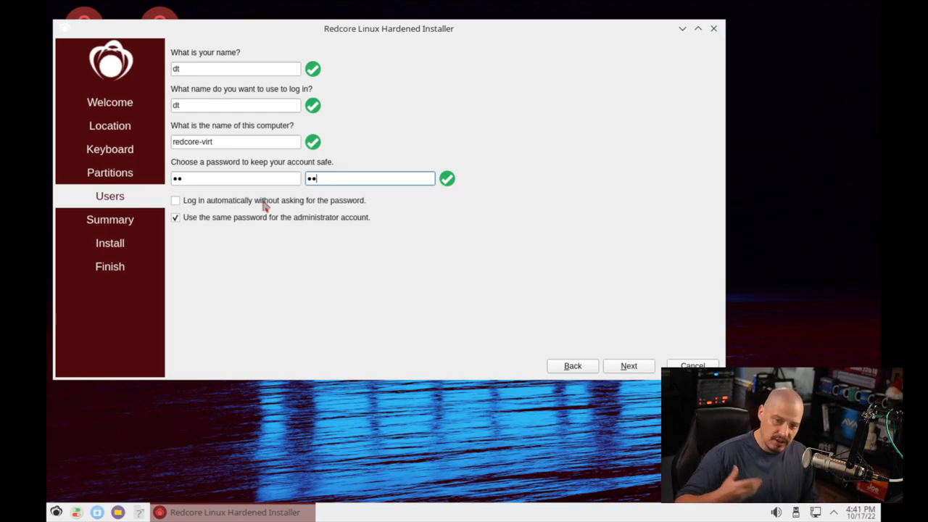
mouse_move(261, 209)
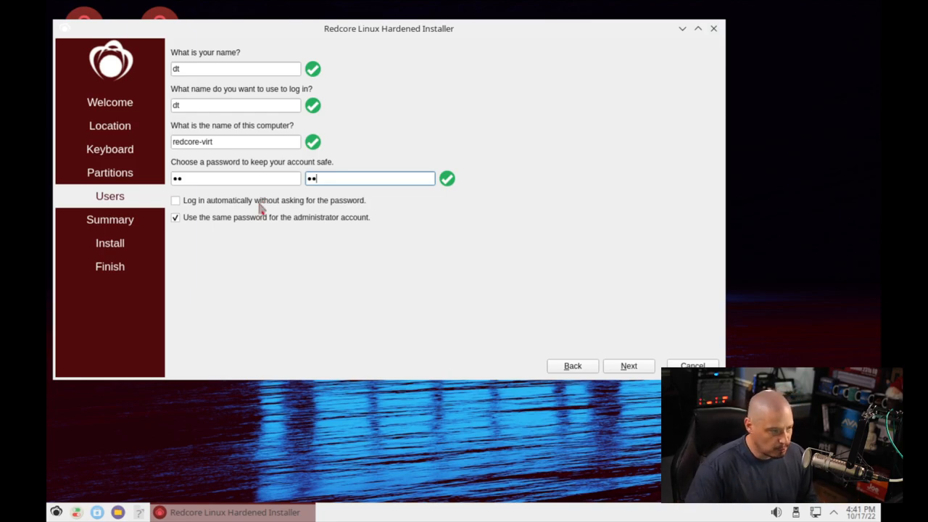
mouse_move(183, 241)
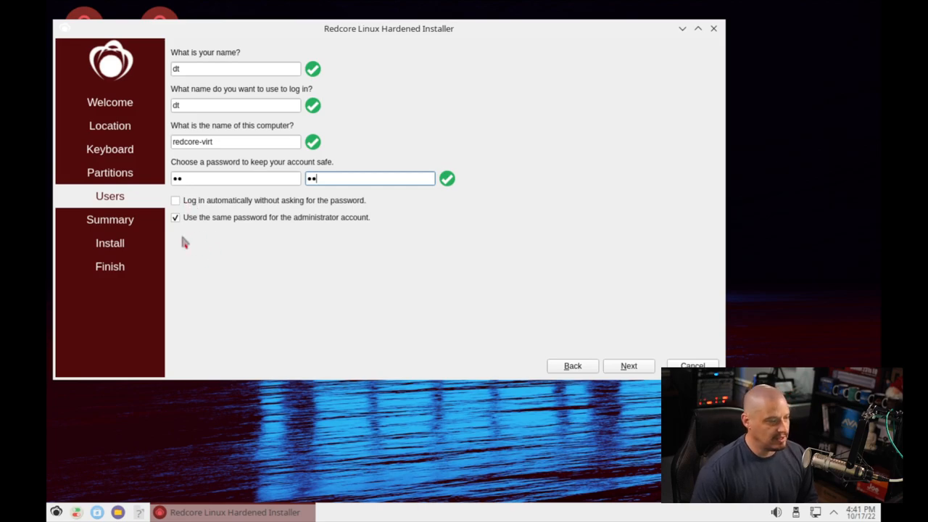
mouse_move(239, 227)
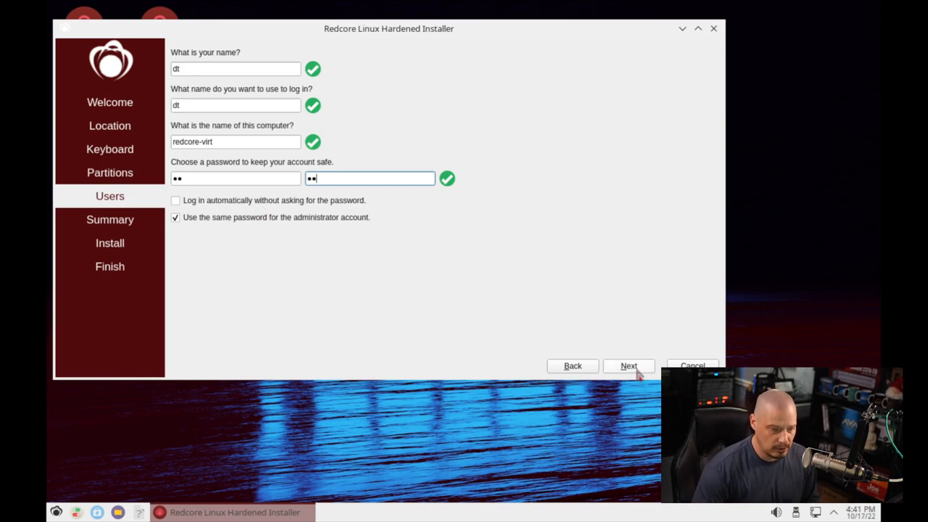
- Proceed to the summary, start the install and confirm 'Install now'
click(628, 366)
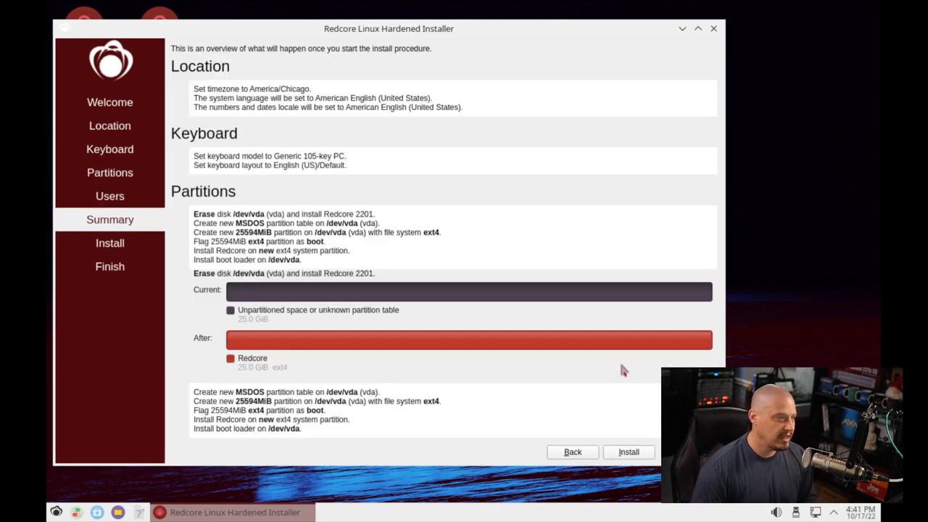
mouse_move(351, 128)
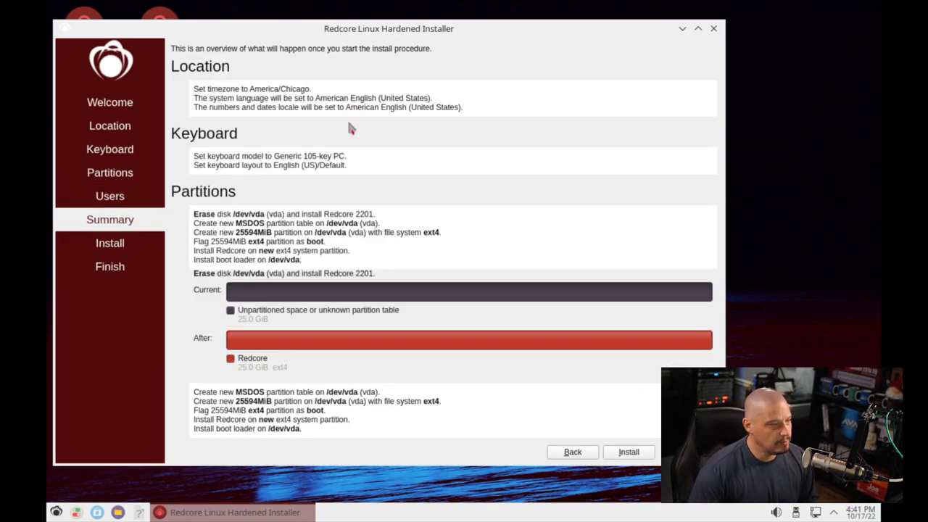
mouse_move(276, 239)
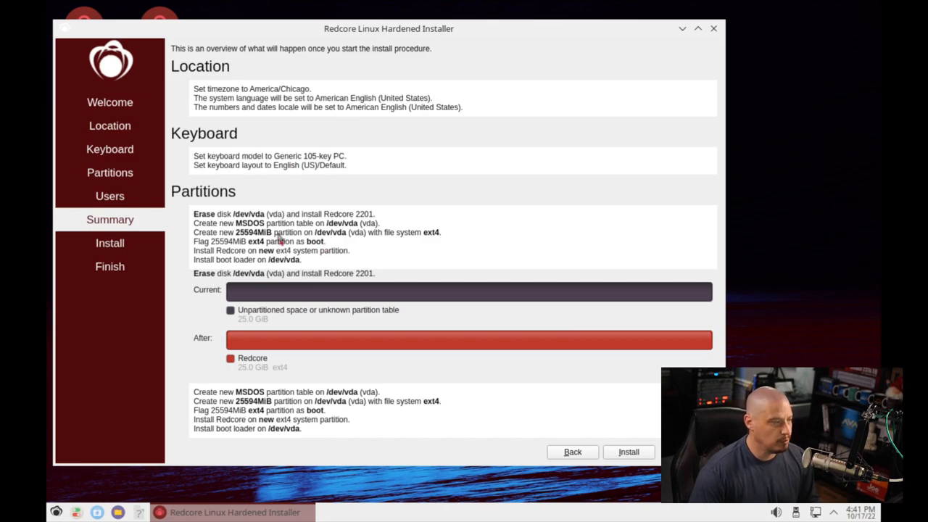
click(627, 453)
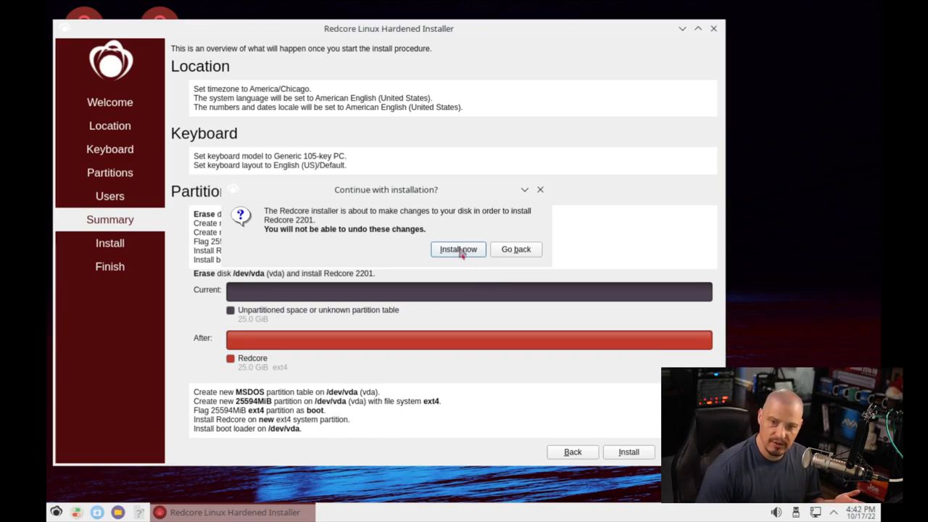
click(459, 250)
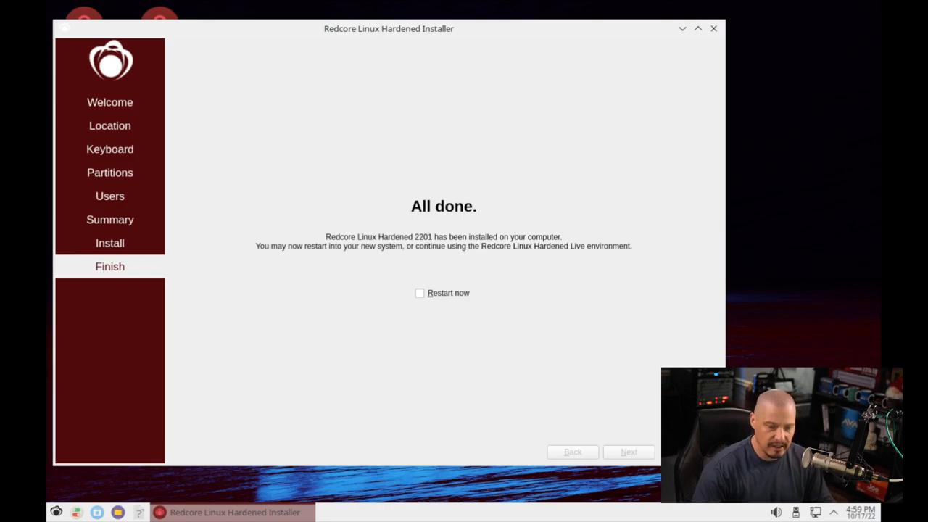
mouse_move(562, 313)
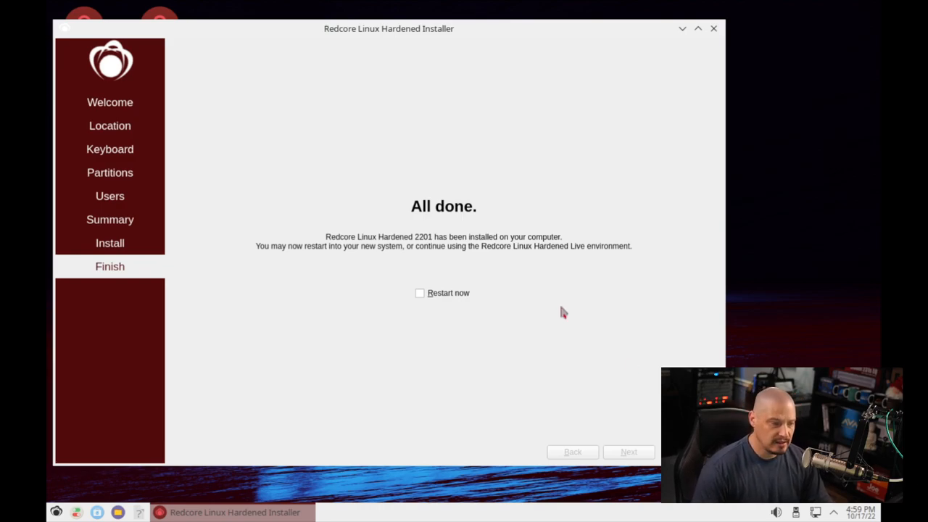
- Tick 'Restart now' and finish with Done to reboot into the installed system
click(419, 292)
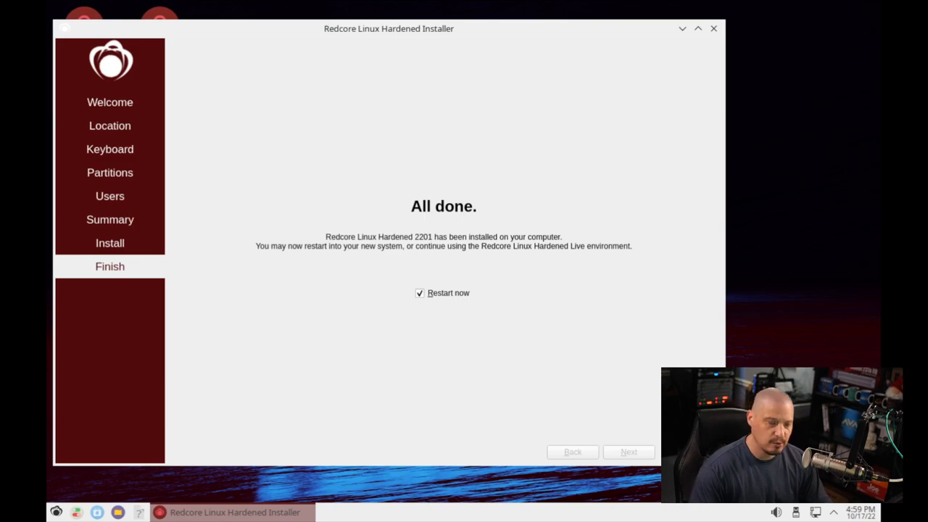
click(628, 451)
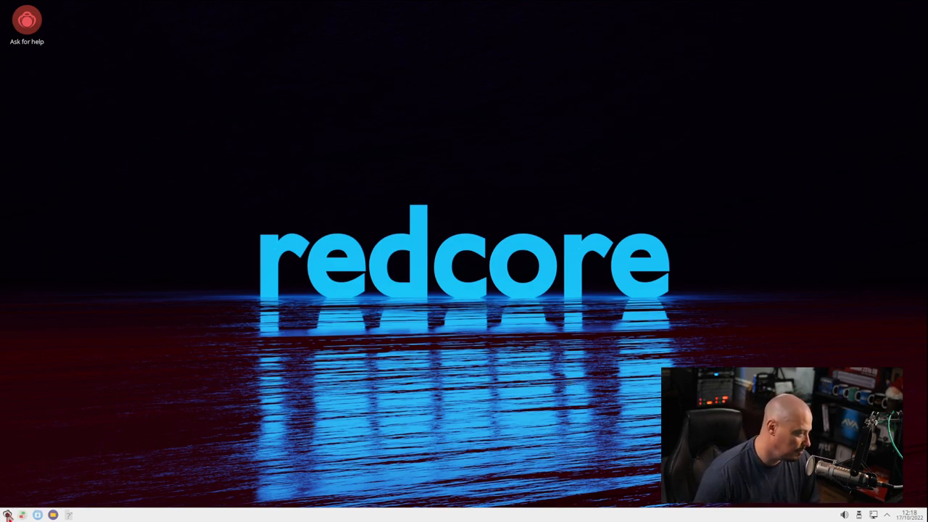
- Search the application launcher (first 'software', then 's') and launch Sisyphus GUI
click(7, 515)
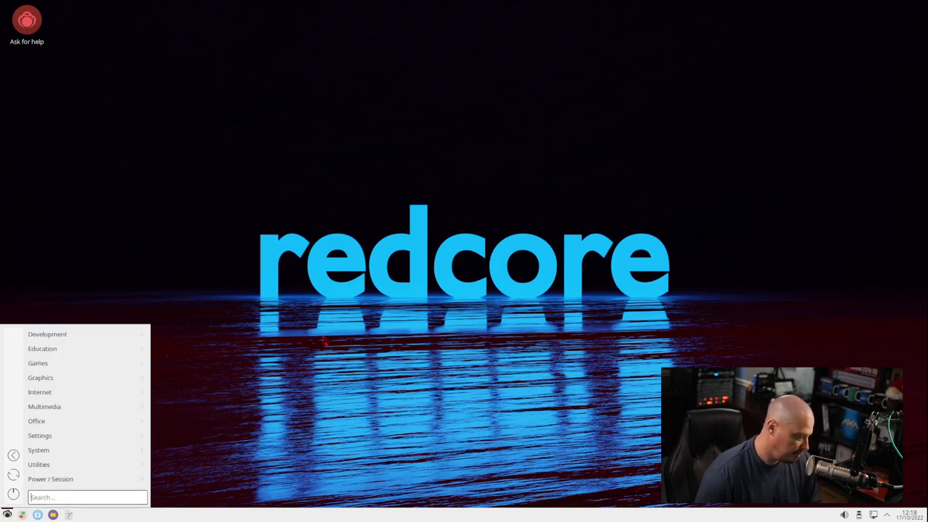
text(software)
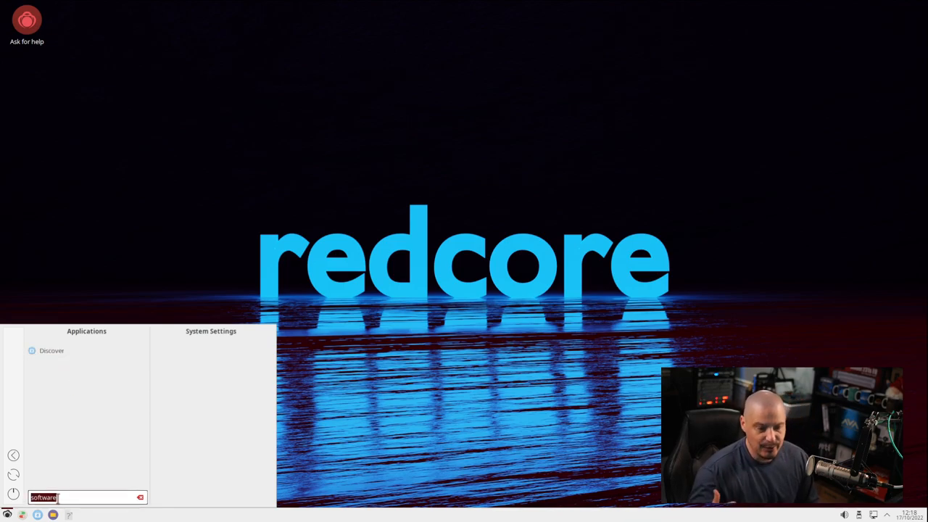
click(140, 497)
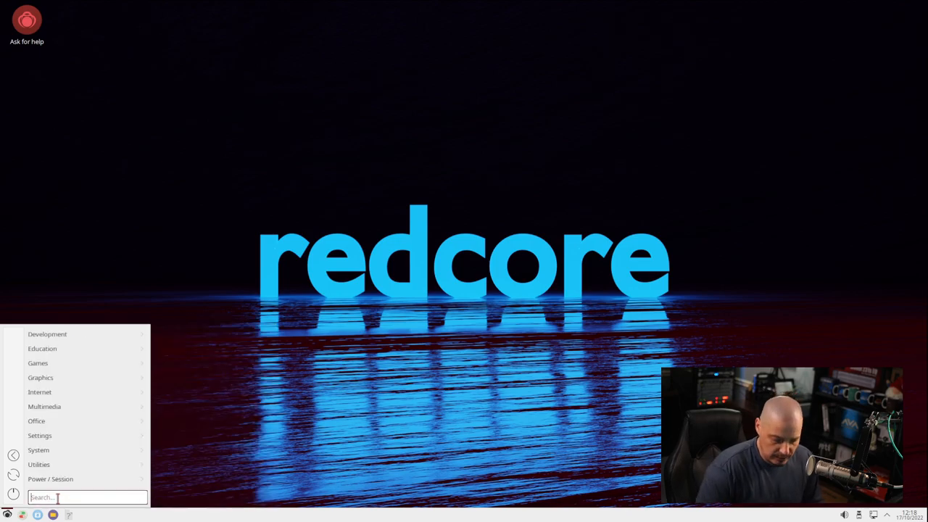
text(sisyphus)
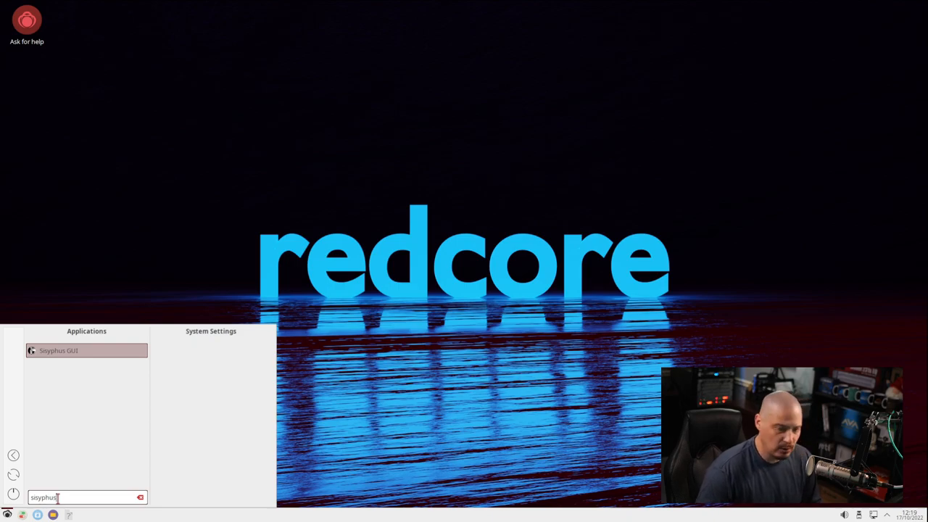
click(58, 350)
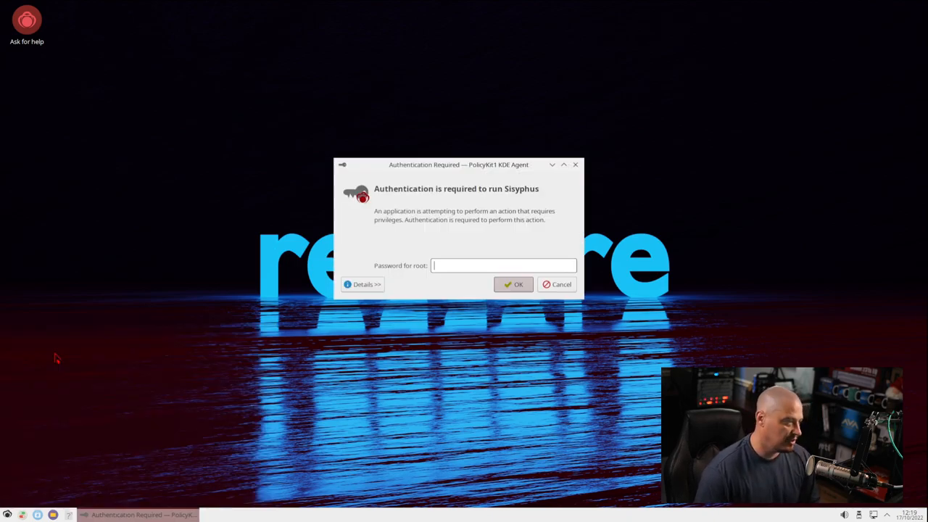
- Enter the root password so the Sisyphus package manager window opens
text(••)
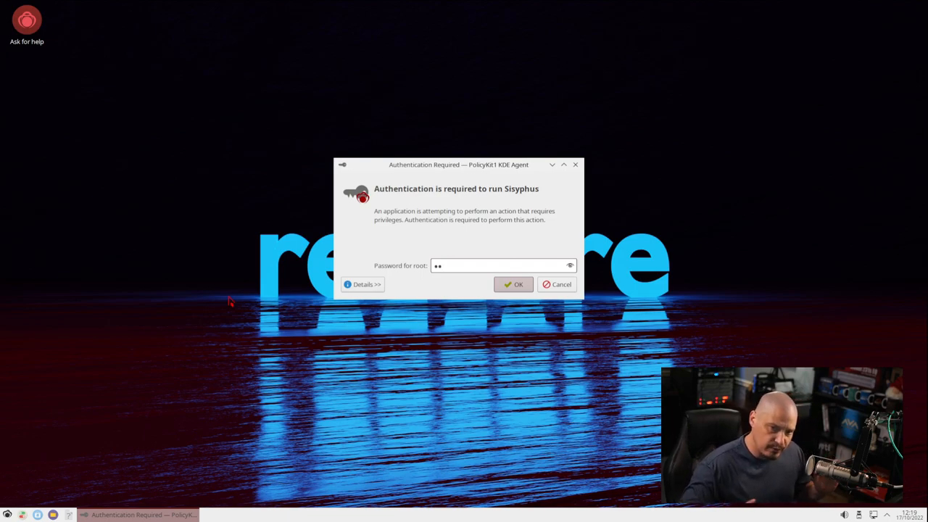
click(513, 284)
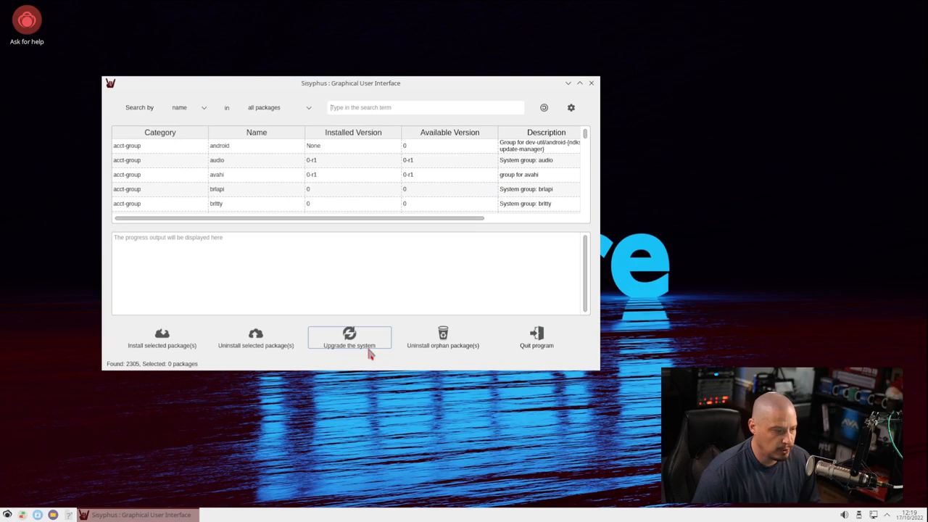
- Start a full system upgrade in Sisyphus and minimize its window
click(348, 336)
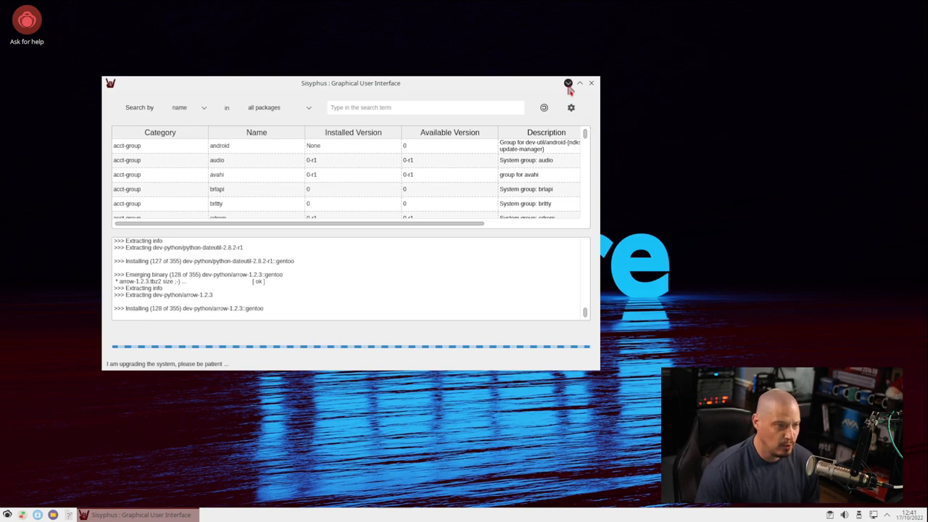
click(579, 83)
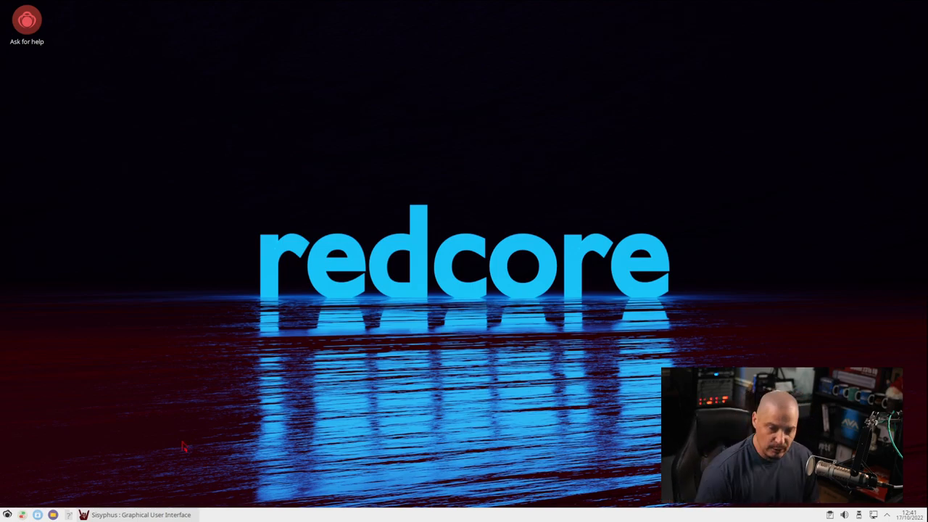
- Launch Steam from the Games menu, cancel its update download, and reopen the launcher
click(8, 515)
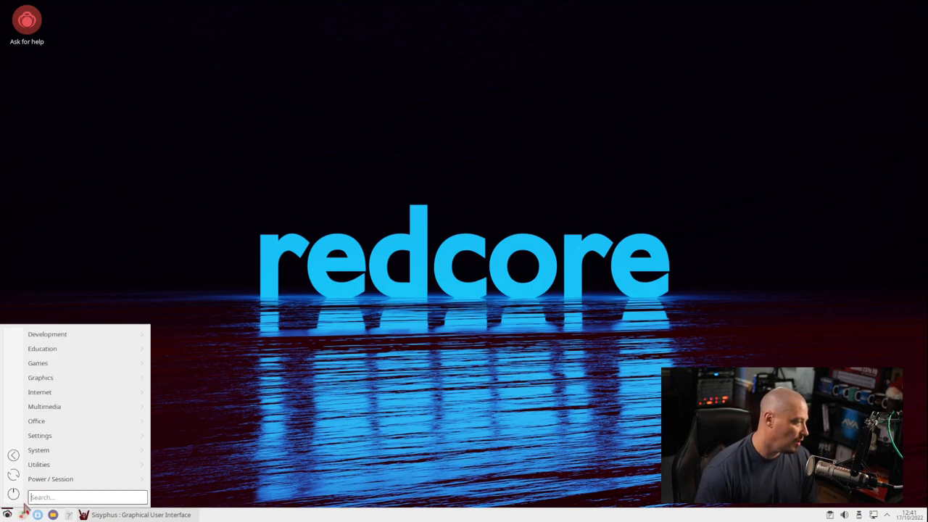
mouse_move(42, 348)
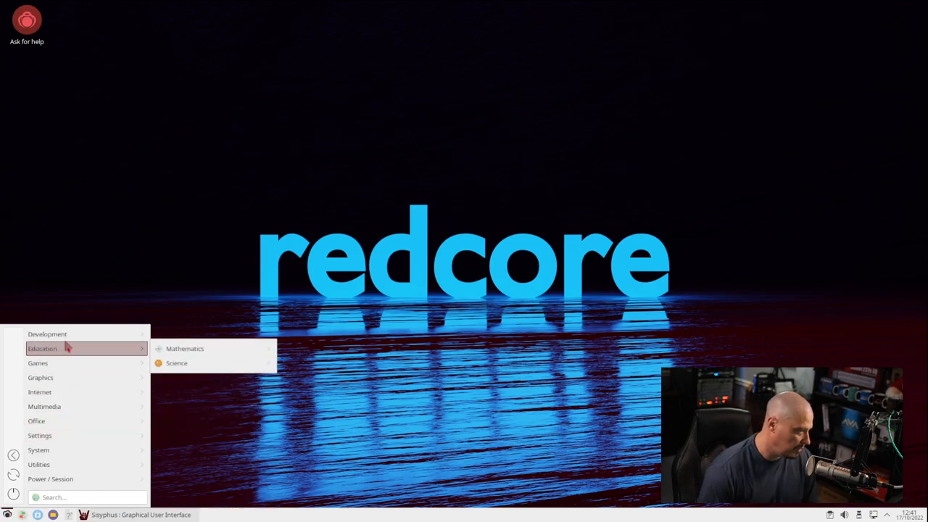
mouse_move(46, 333)
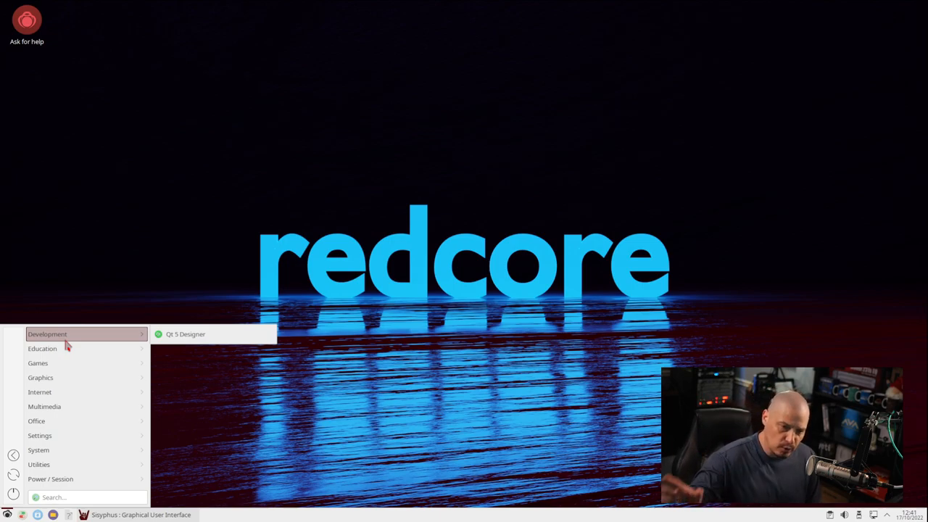
mouse_move(42, 348)
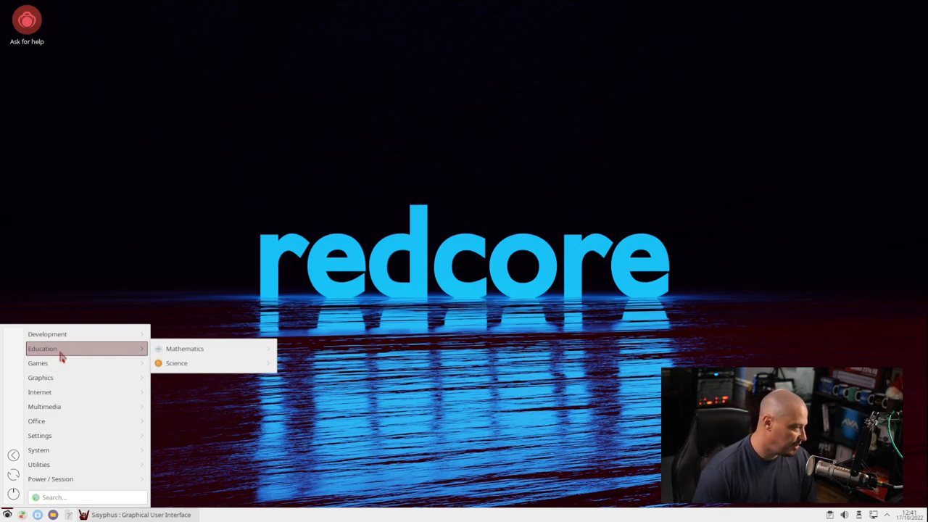
mouse_move(185, 348)
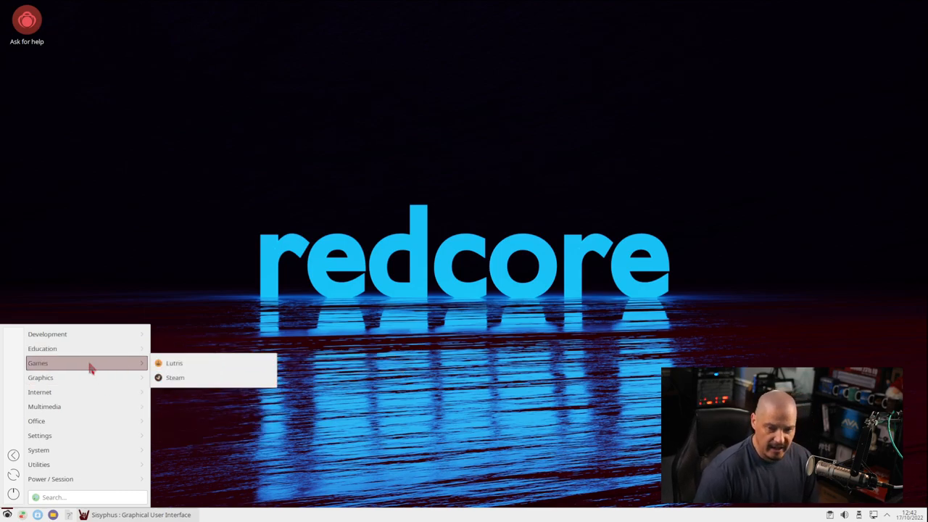
mouse_move(174, 377)
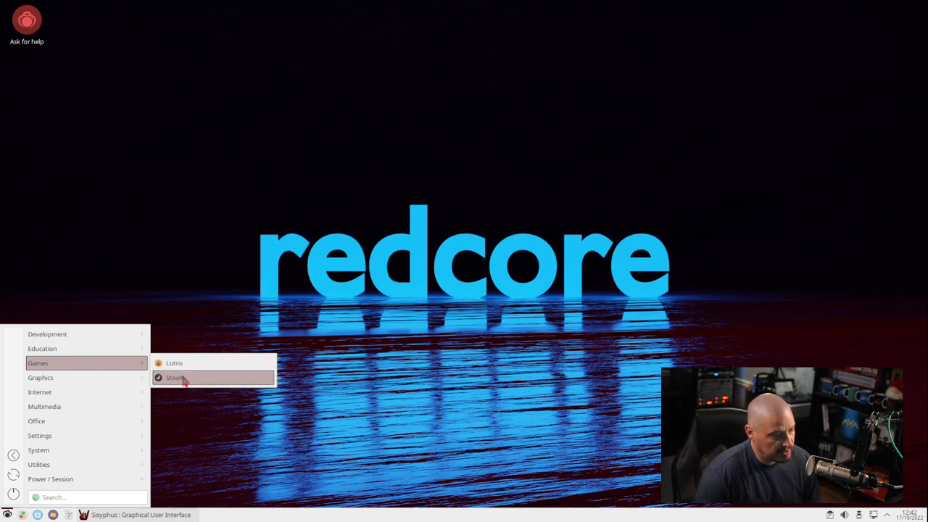
click(174, 377)
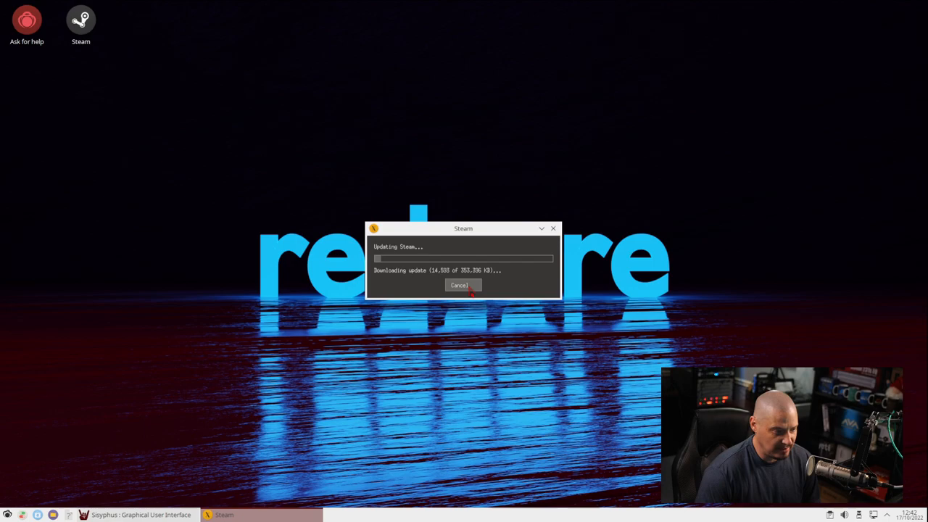
click(464, 285)
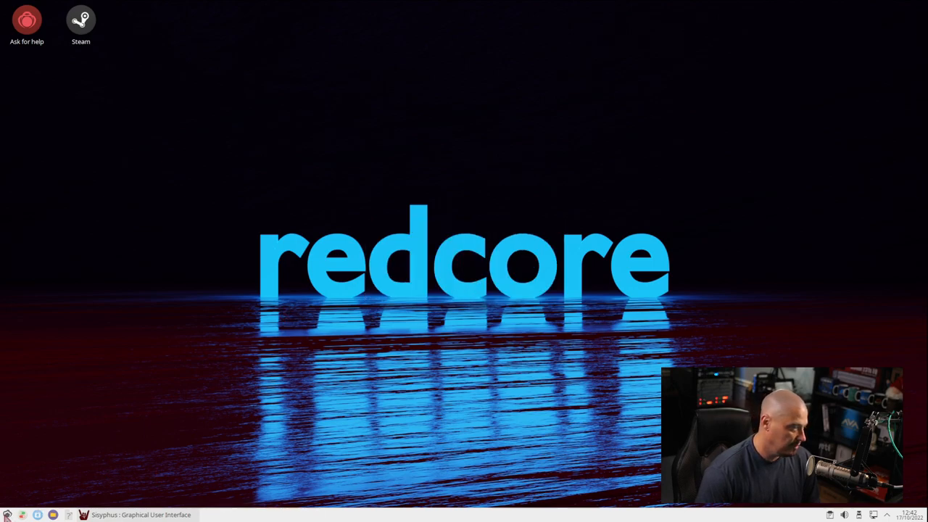
click(7, 515)
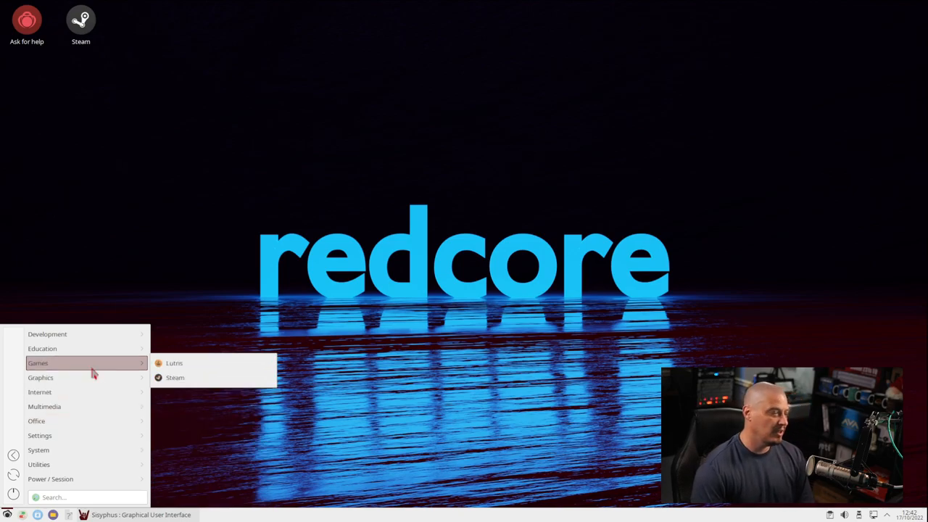
mouse_move(41, 377)
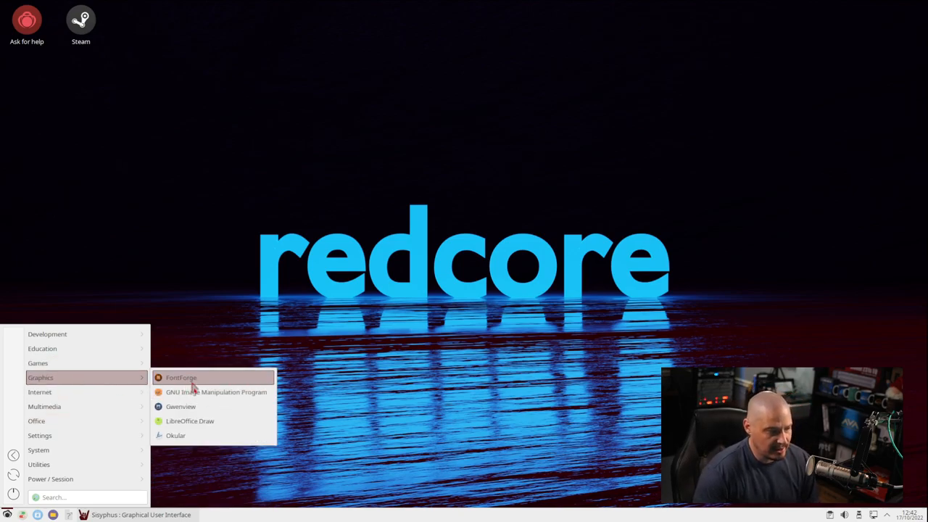
mouse_move(216, 391)
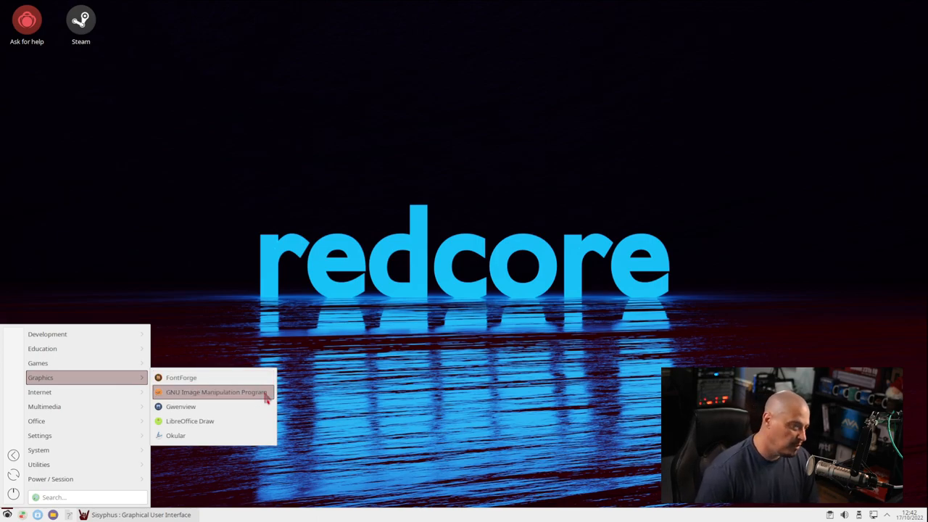
- Launch GIMP, check its About dialog shows version 2.10.32, and close it
click(216, 392)
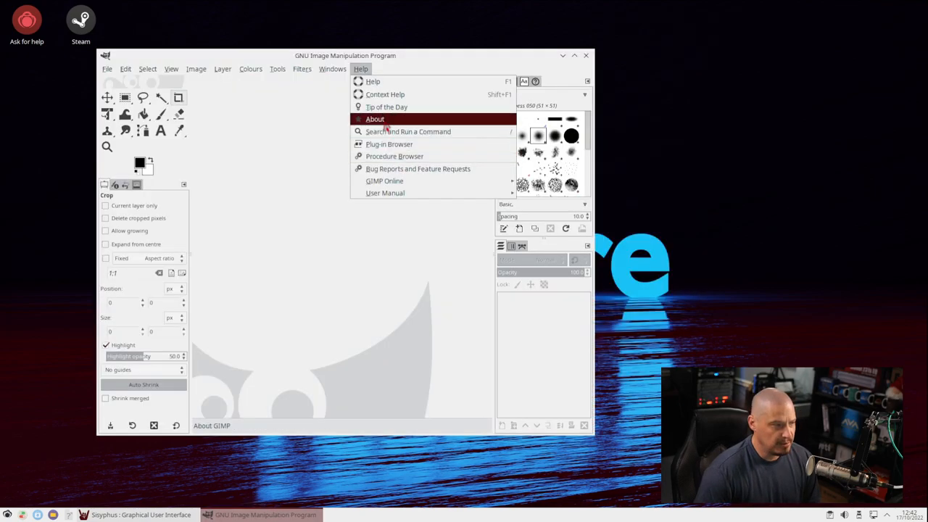
click(374, 119)
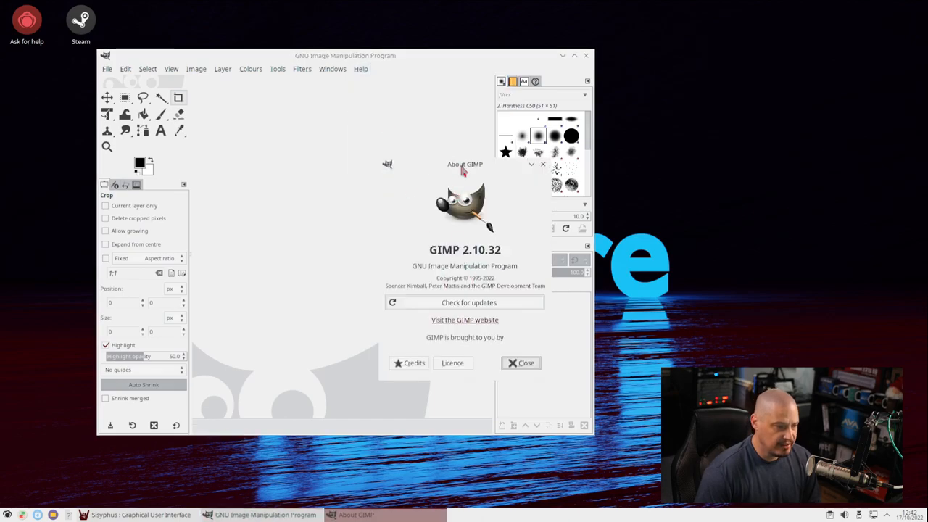
drag(464, 164, 600, 116)
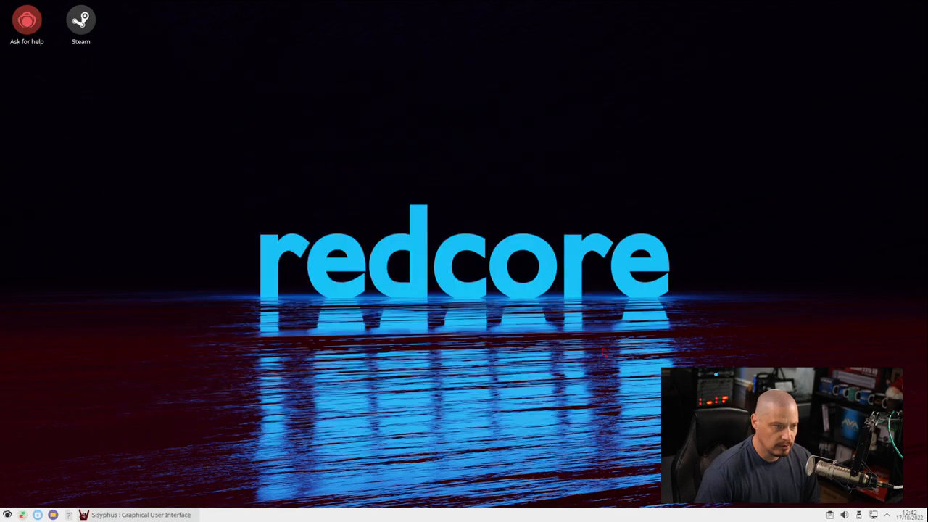
- Launch Okular from the launcher's Graphics category
click(8, 514)
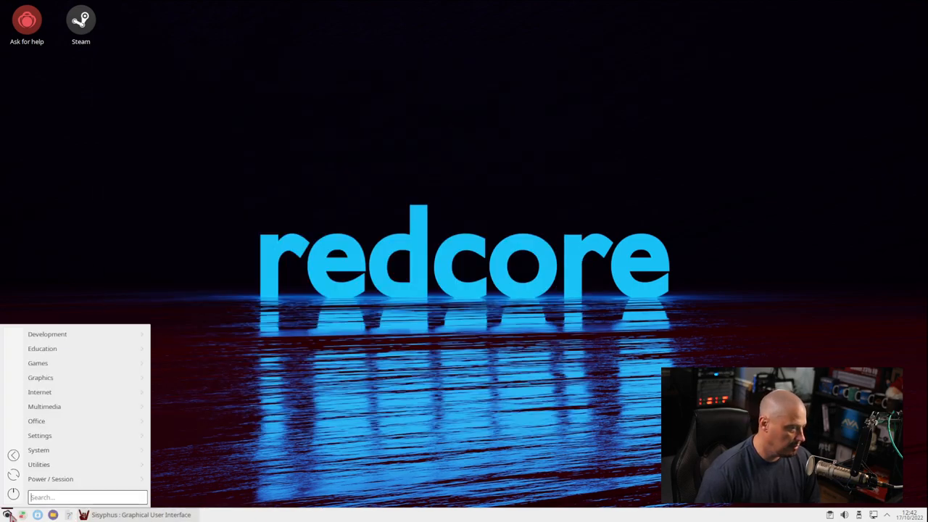
mouse_move(41, 377)
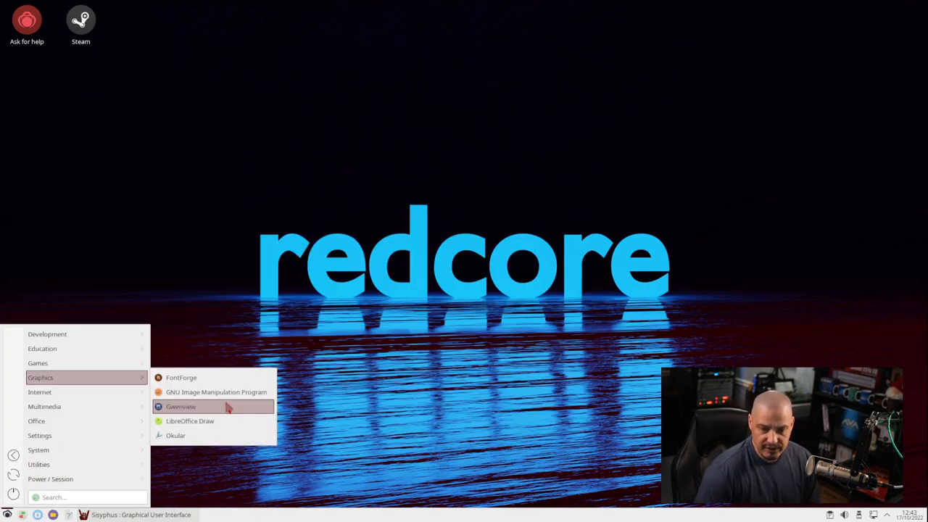
mouse_move(175, 435)
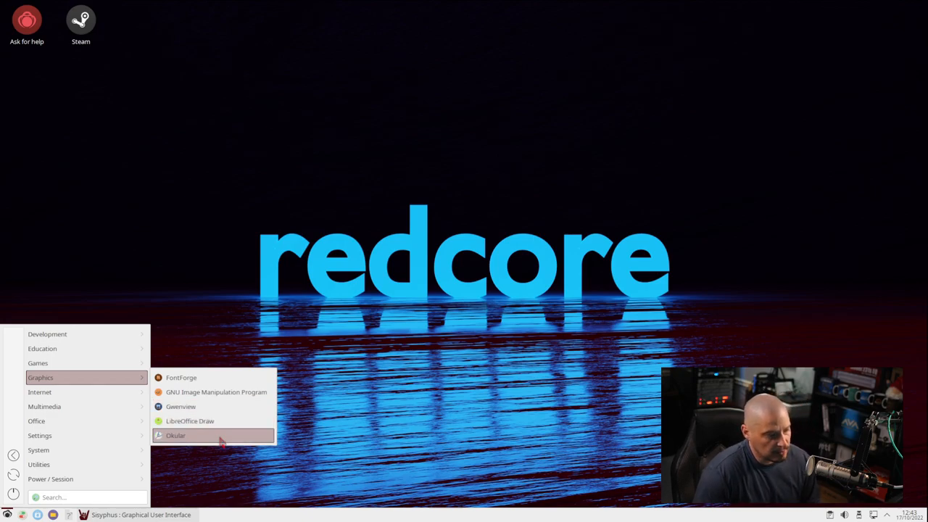
click(176, 435)
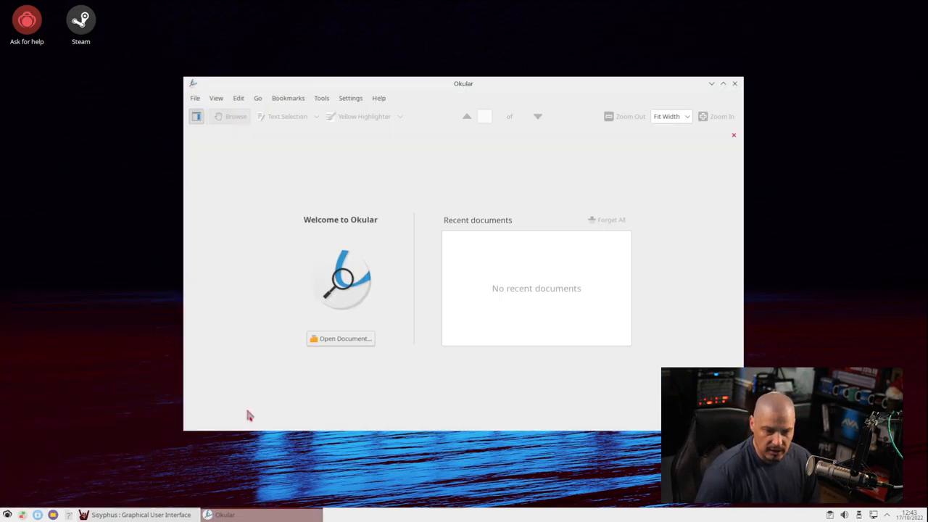
mouse_move(355, 266)
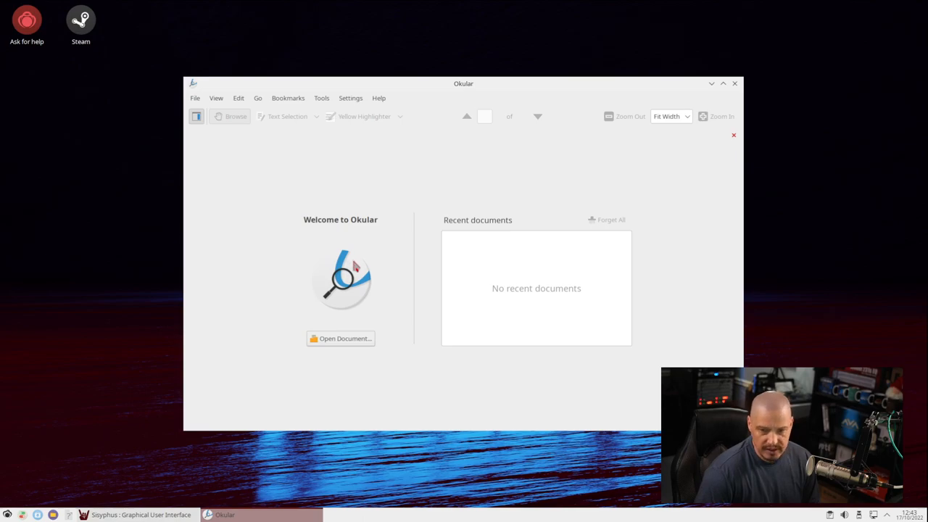
- Show the About Okular information from the Help menu
click(379, 99)
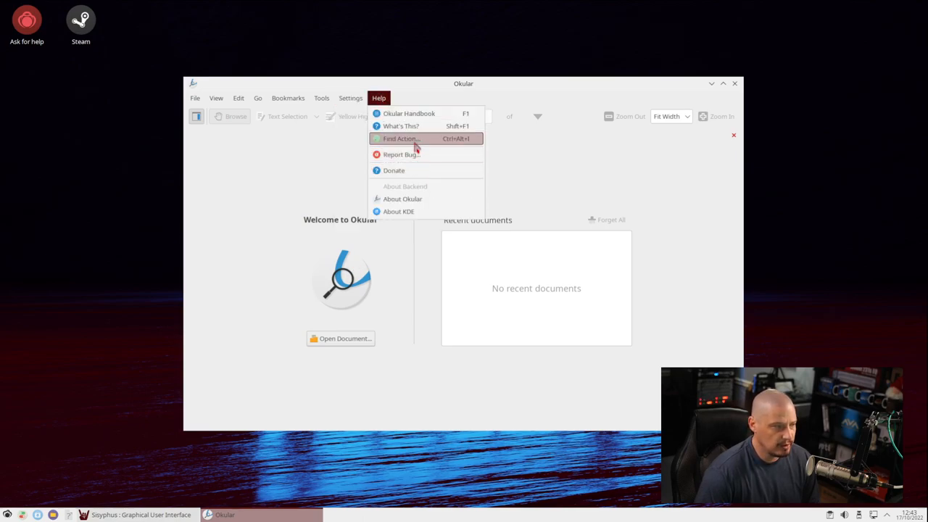
mouse_move(406, 199)
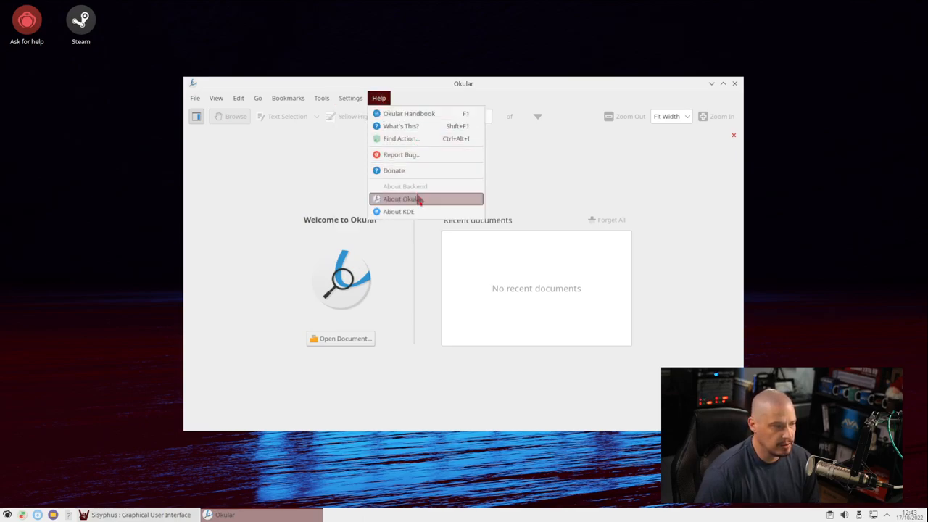
click(400, 198)
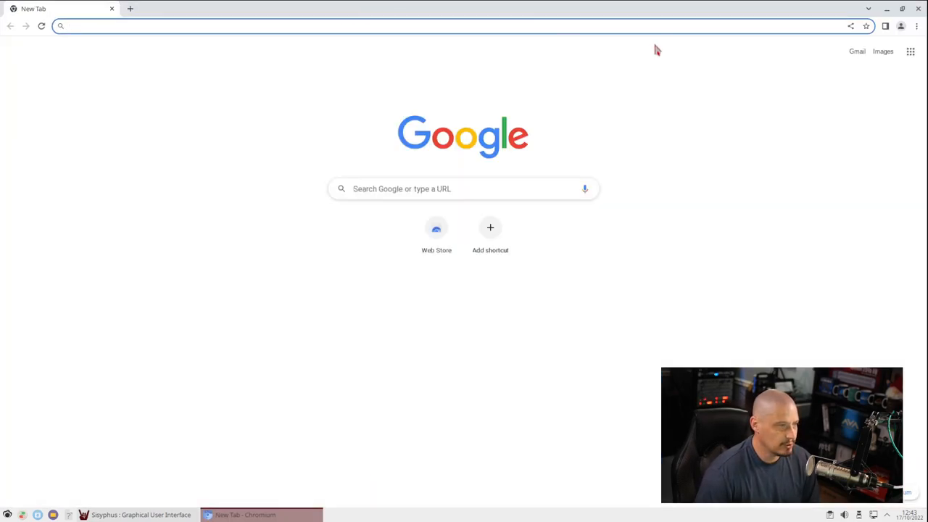
- Show the About Chromium page with the browser's version number
click(916, 26)
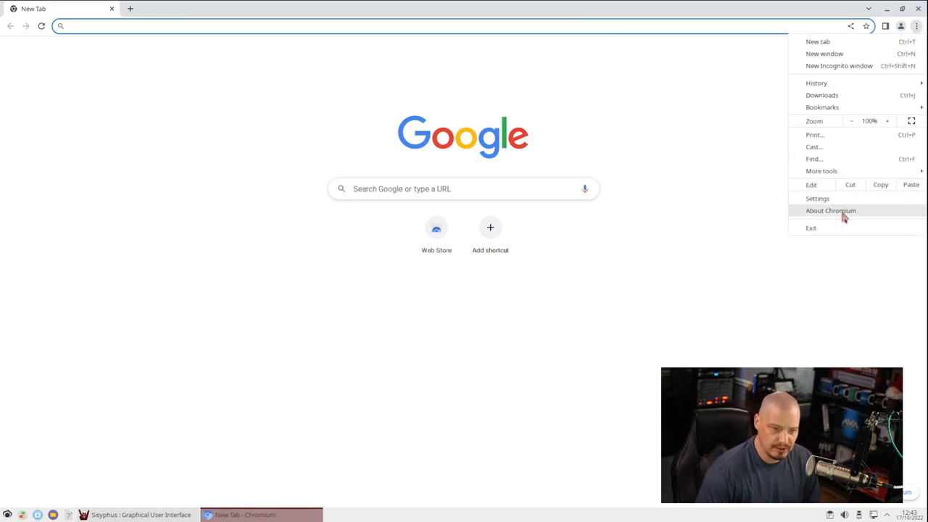
click(831, 210)
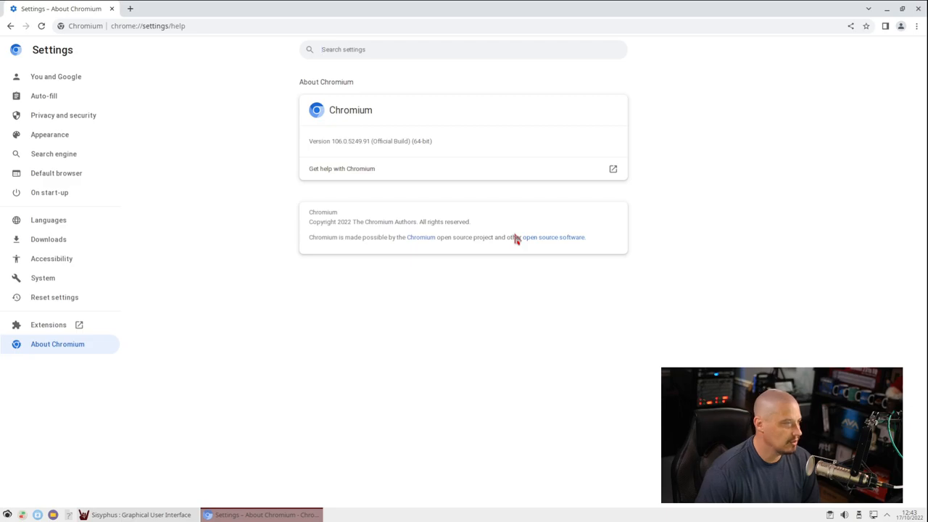
mouse_move(345, 157)
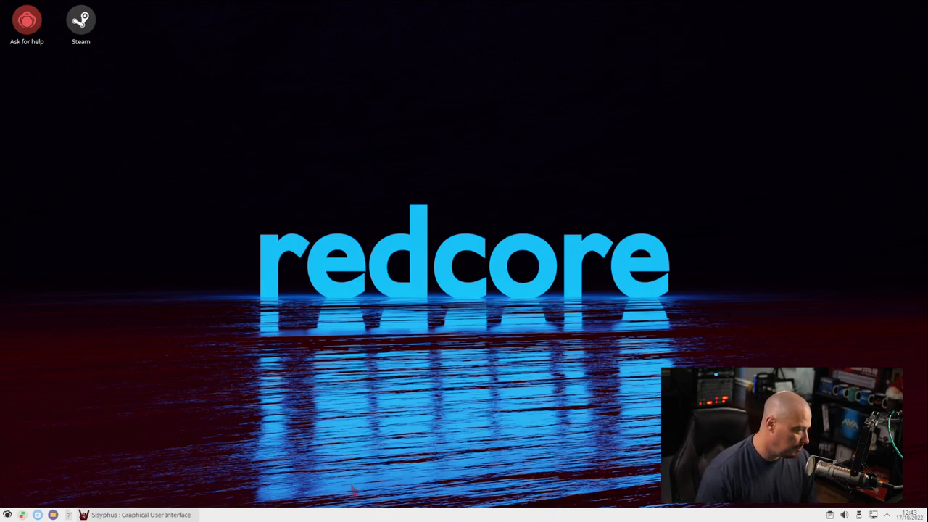
mouse_move(499, 458)
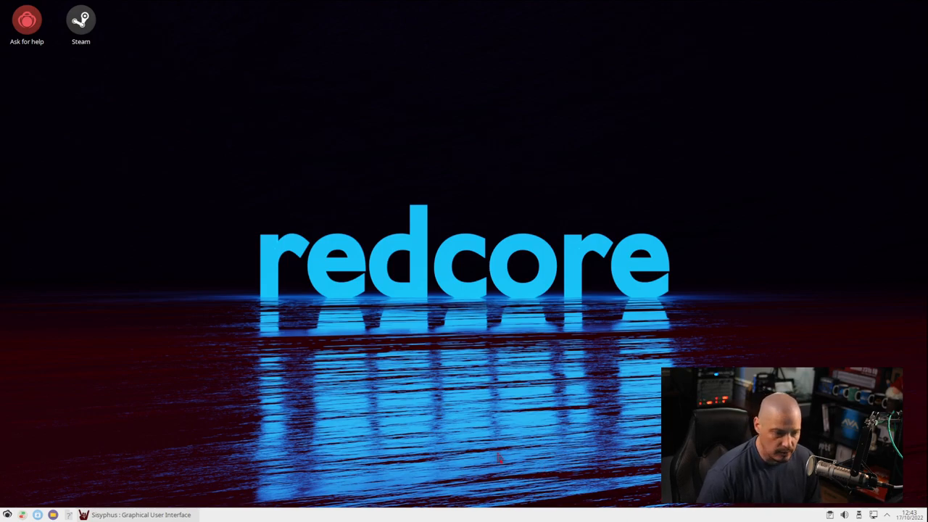
click(7, 514)
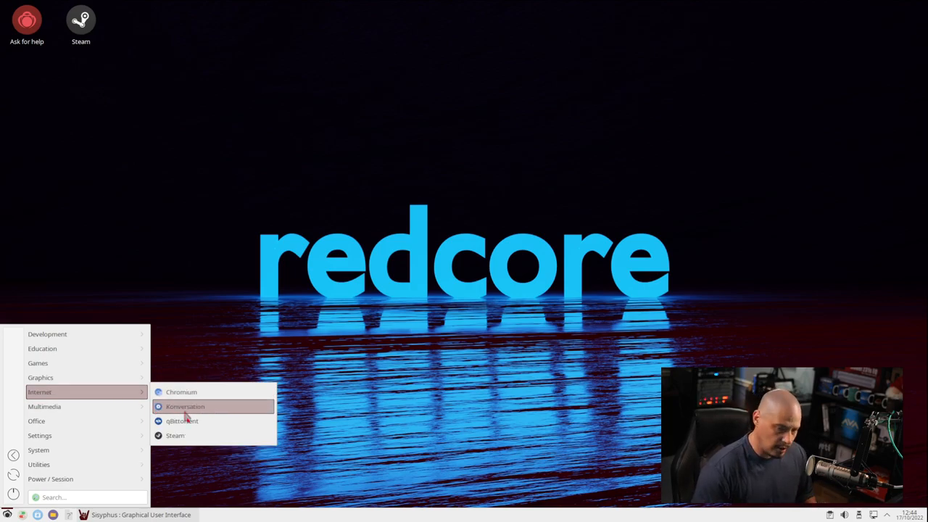
click(186, 406)
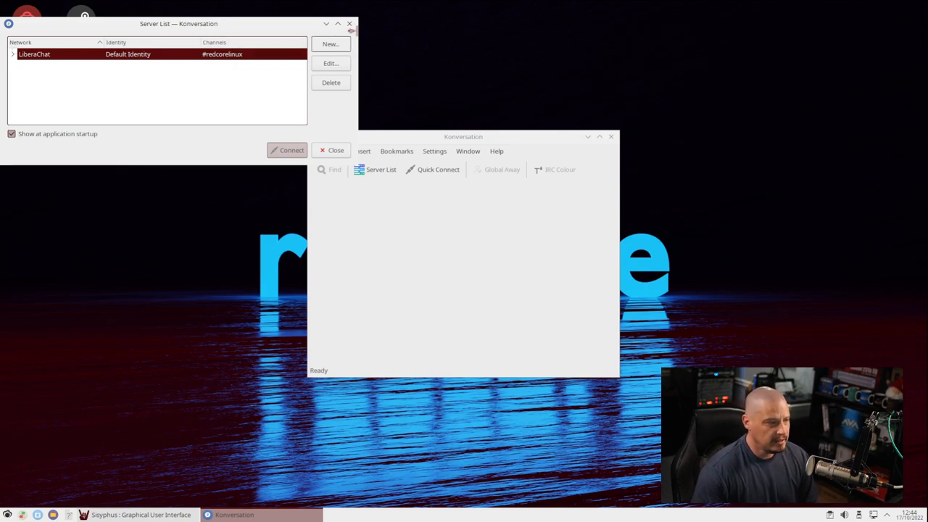
click(336, 149)
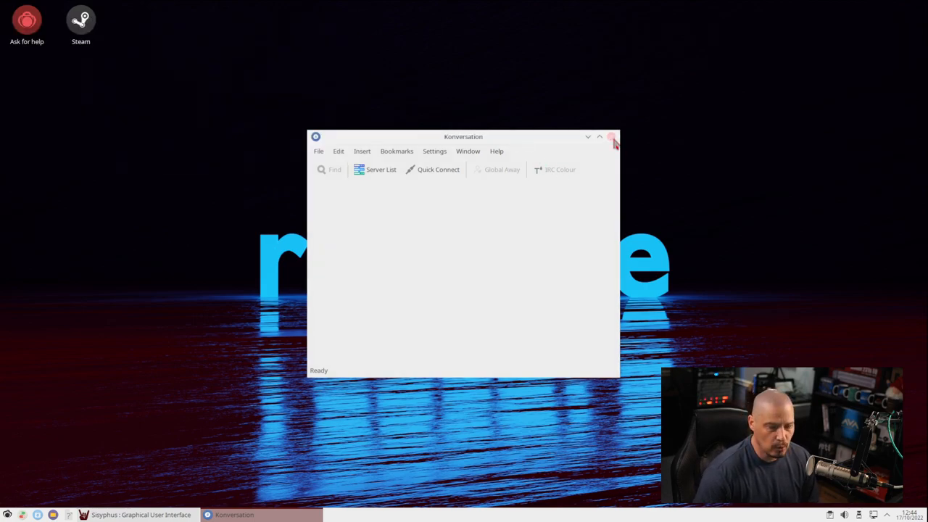
click(612, 136)
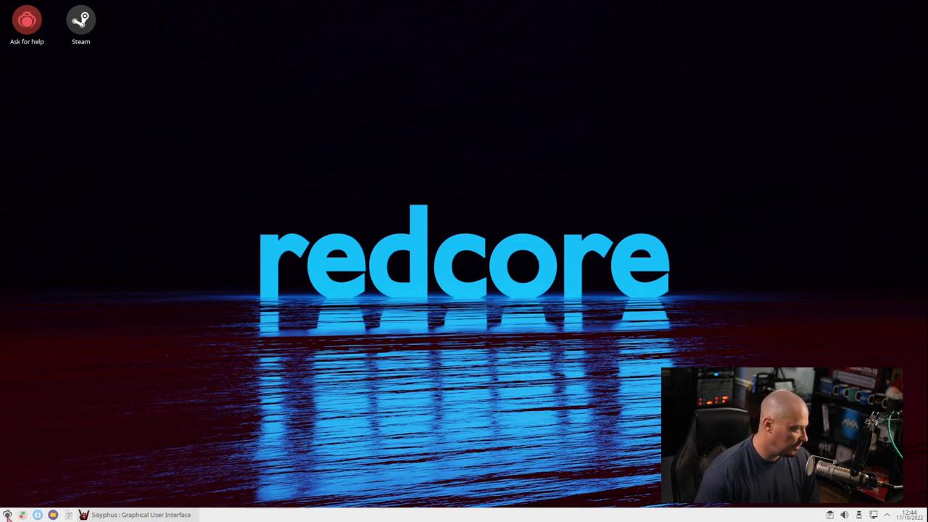
click(7, 515)
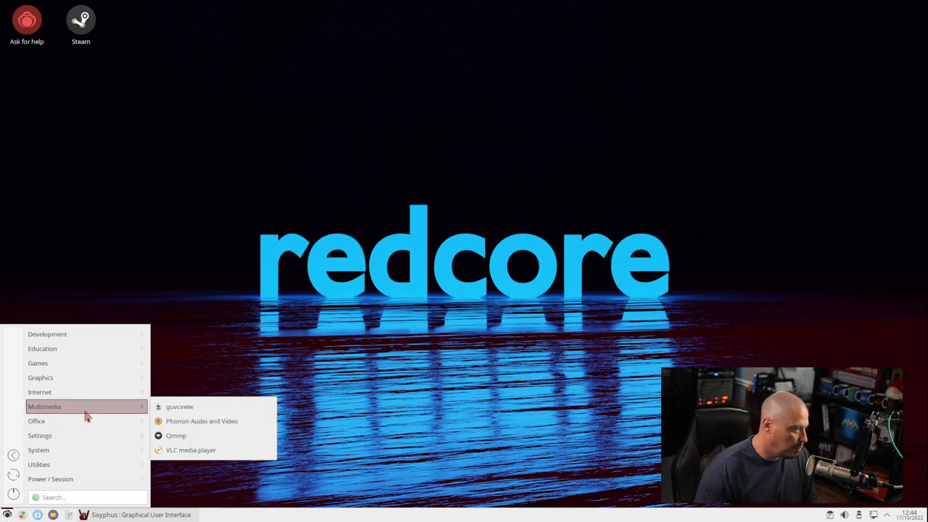
mouse_move(40, 391)
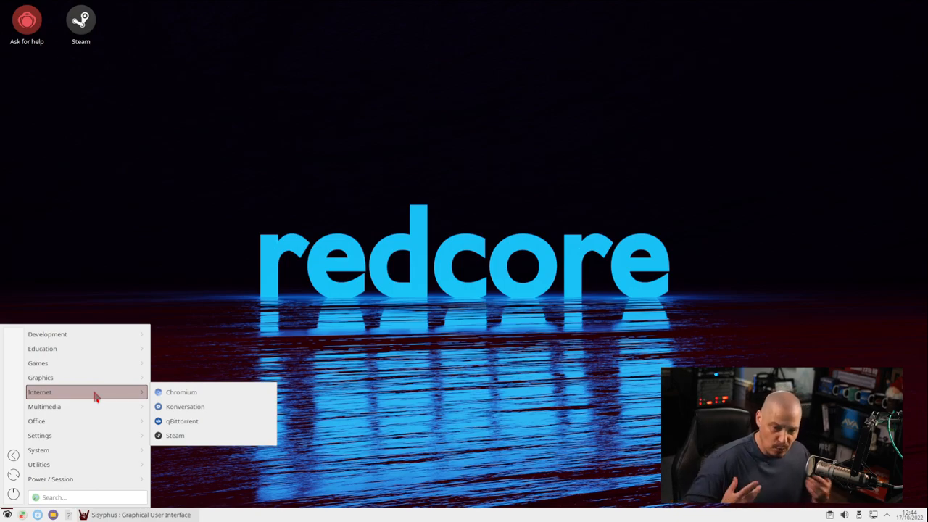
mouse_move(182, 420)
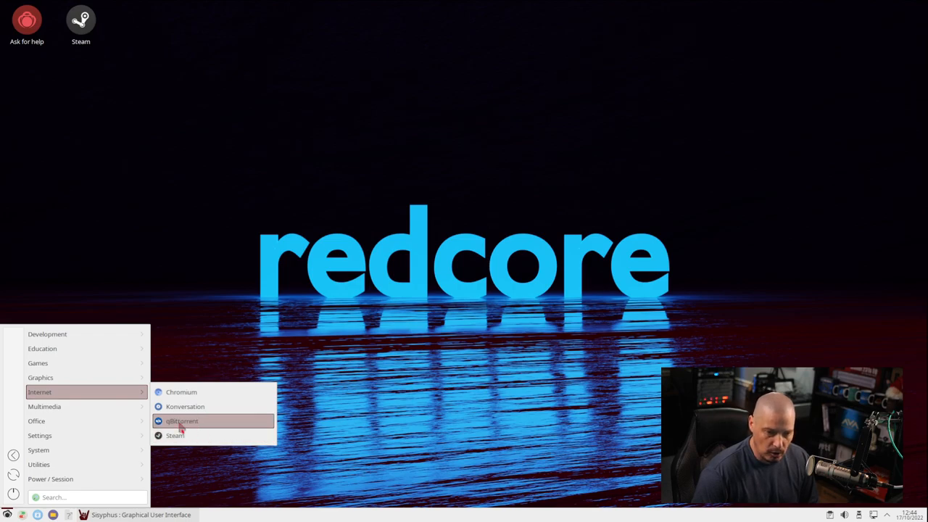
mouse_move(43, 406)
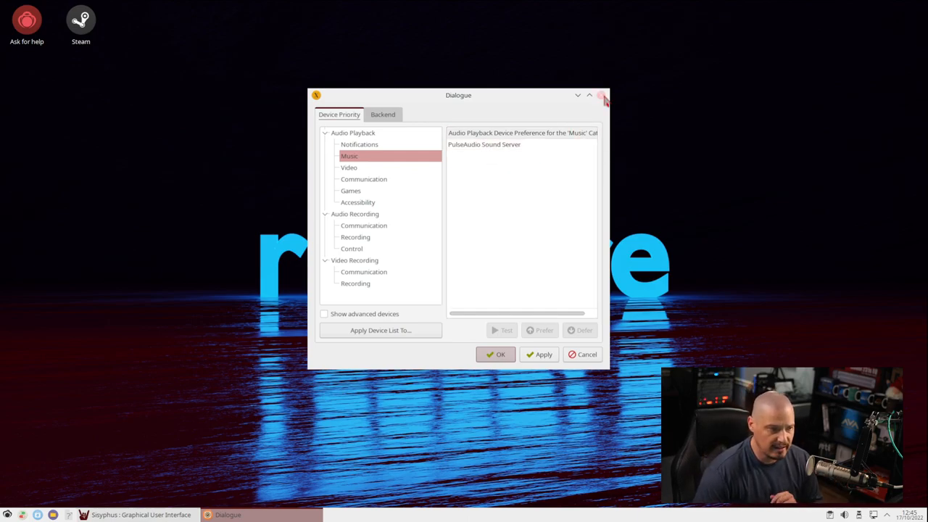
click(603, 95)
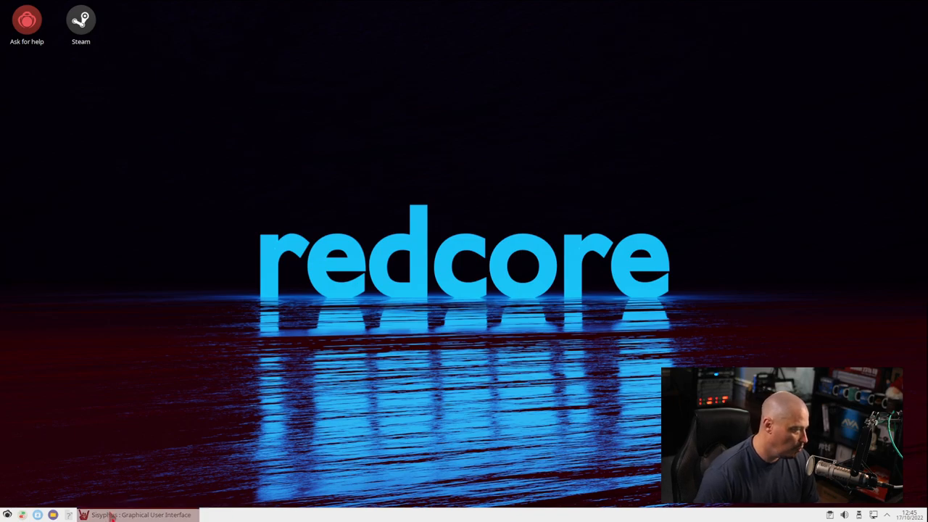
click(8, 515)
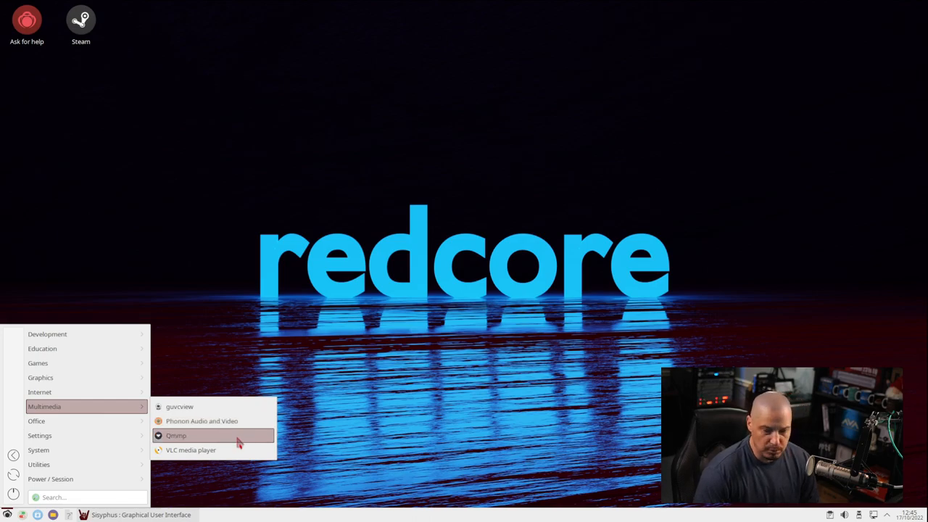
mouse_move(192, 450)
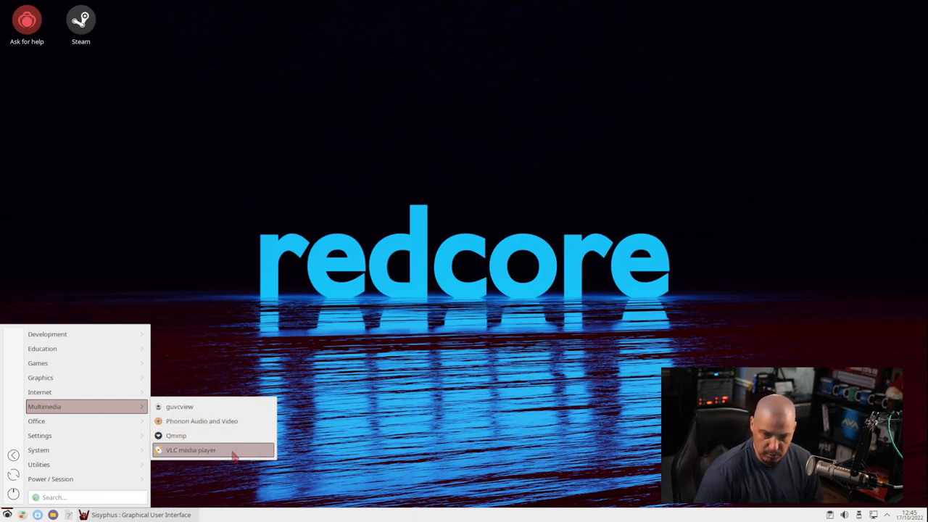
click(177, 435)
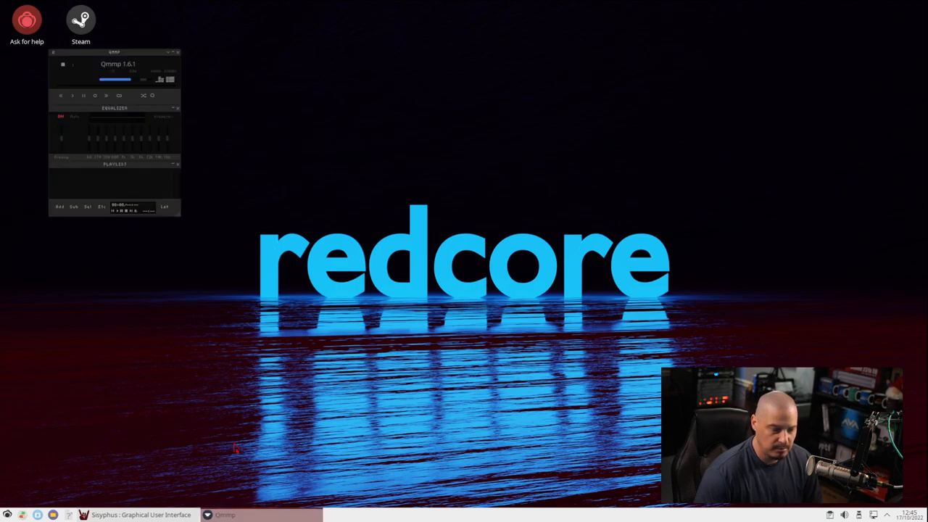
drag(114, 52, 515, 66)
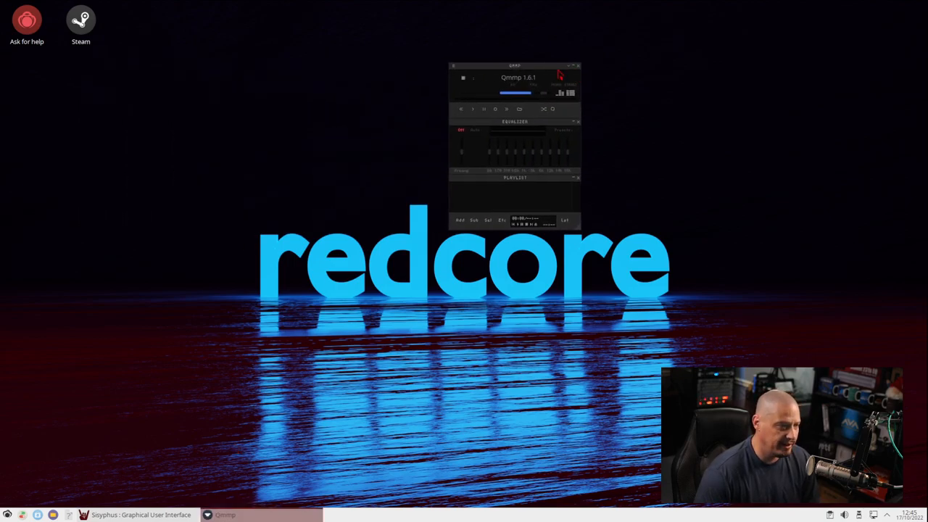
drag(515, 65, 499, 119)
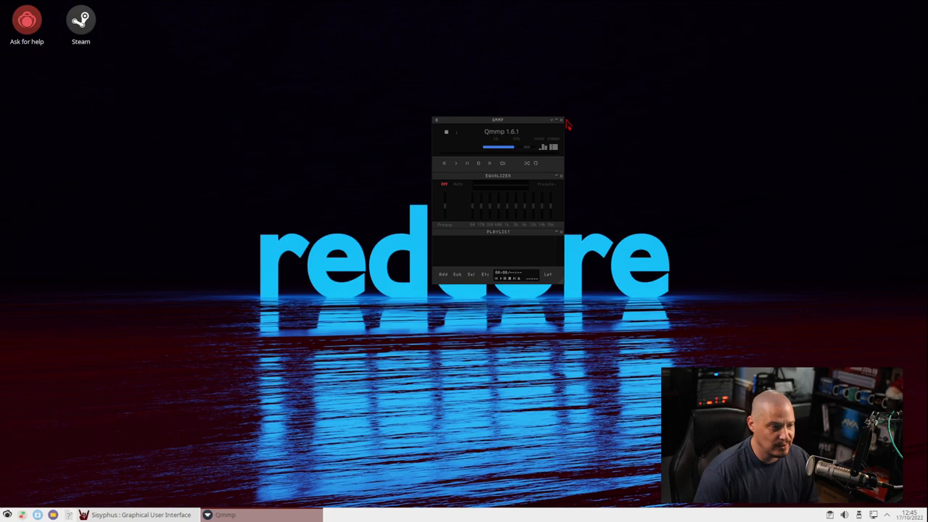
click(561, 119)
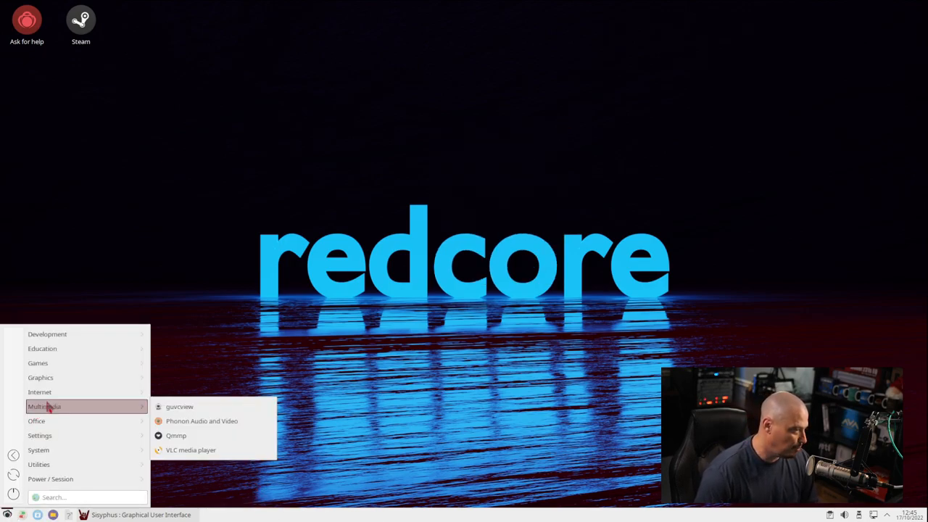
mouse_move(191, 450)
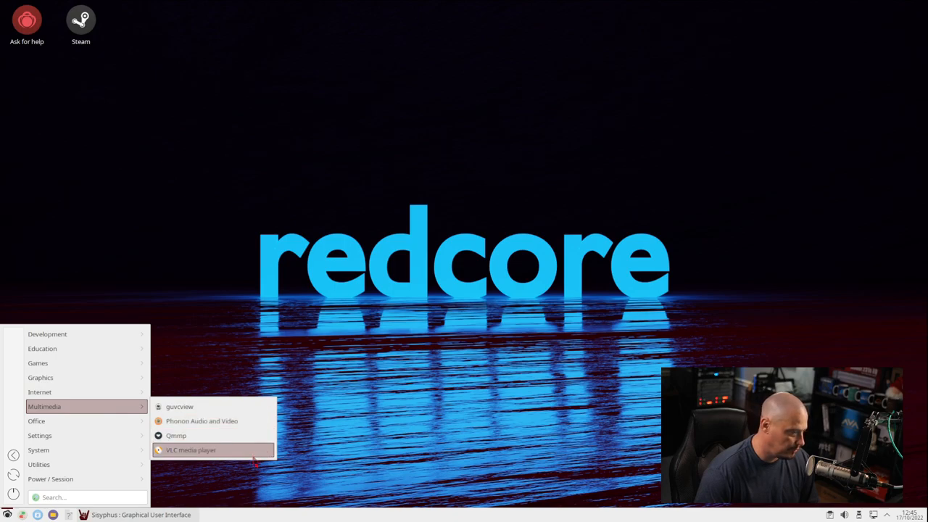
click(191, 450)
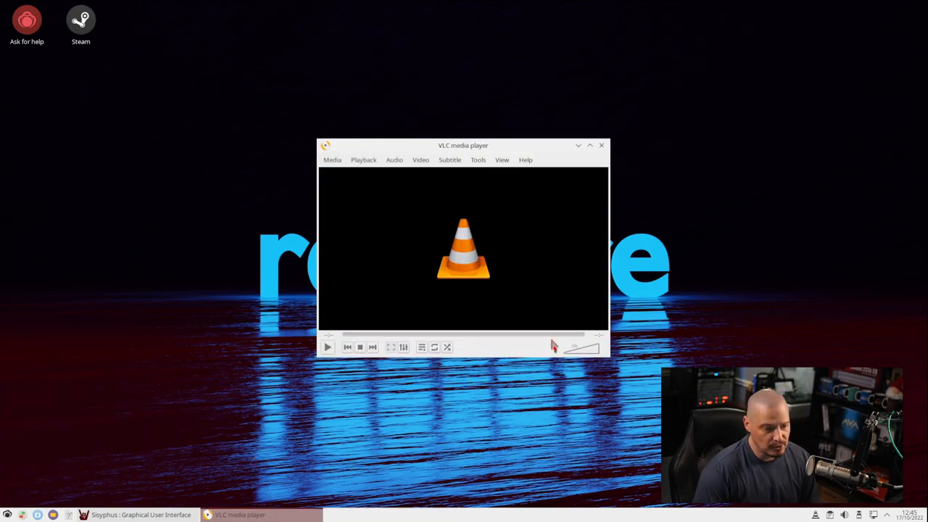
click(524, 160)
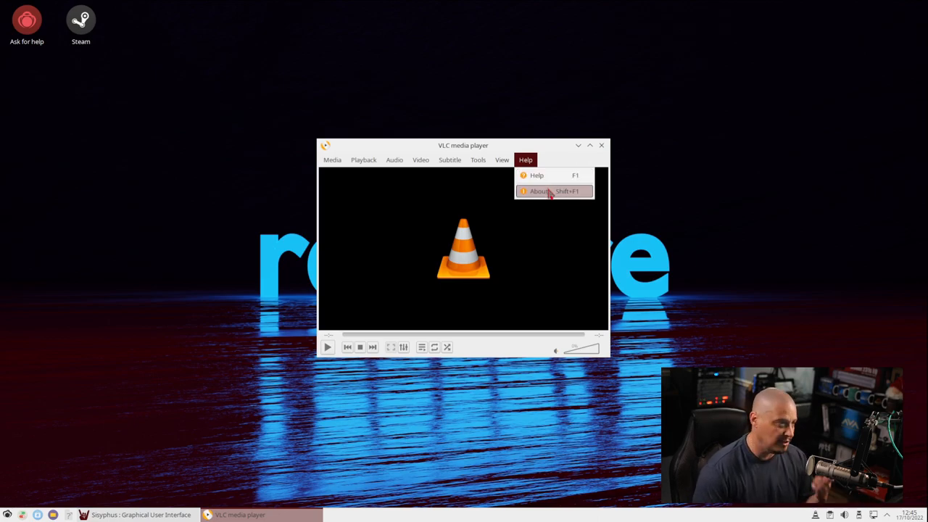
click(539, 191)
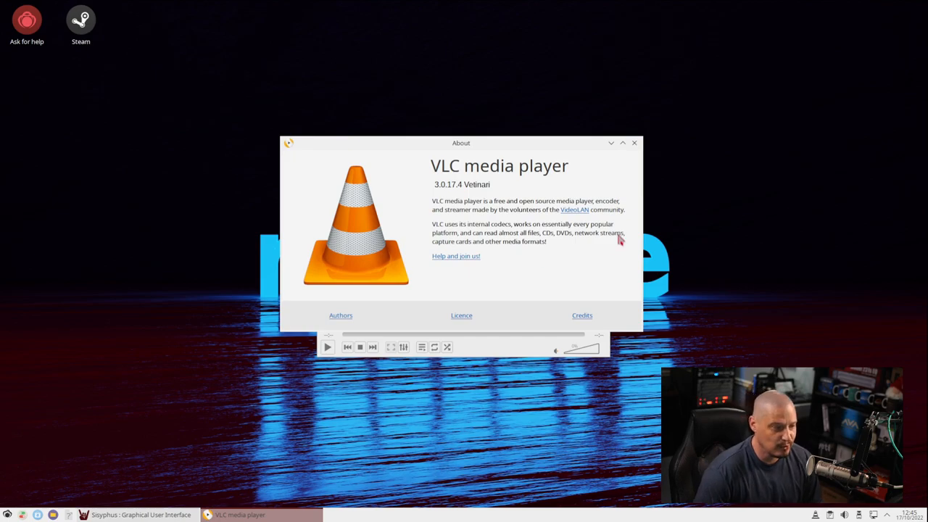
click(635, 142)
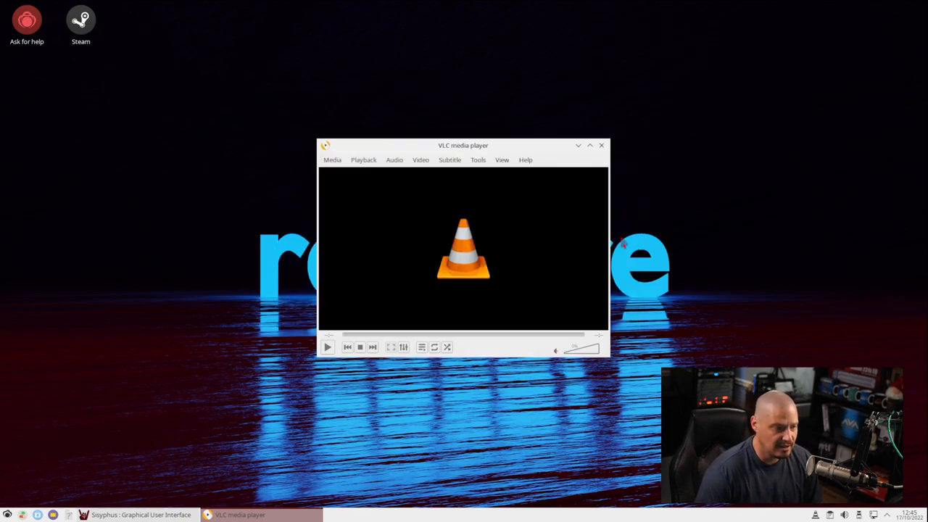
click(600, 145)
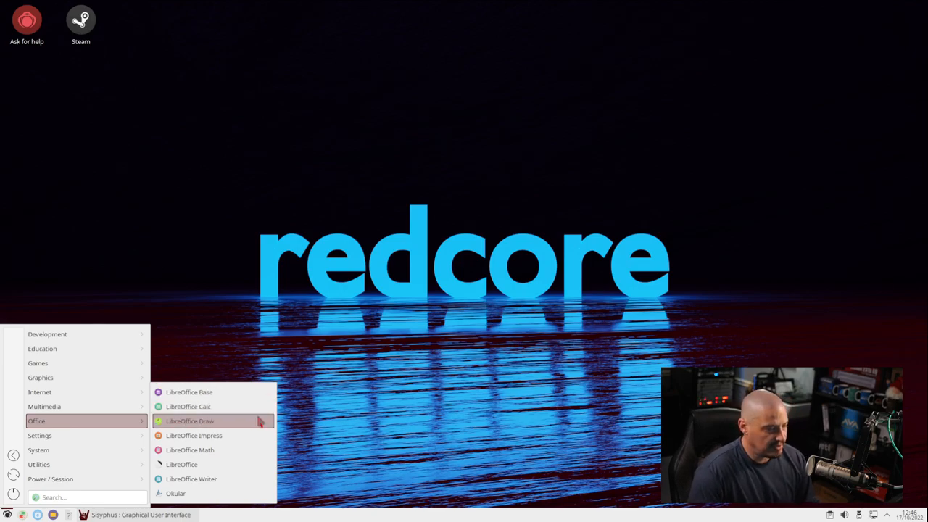
mouse_move(191, 478)
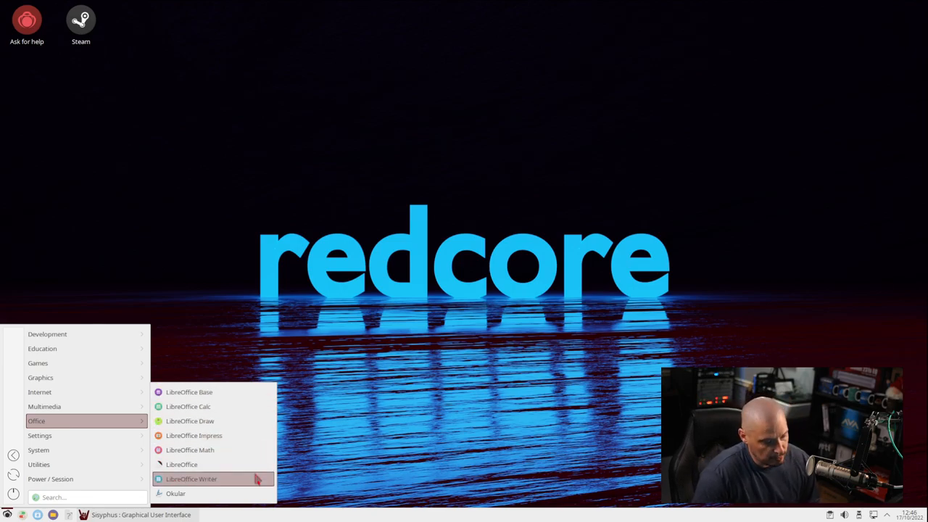
click(191, 478)
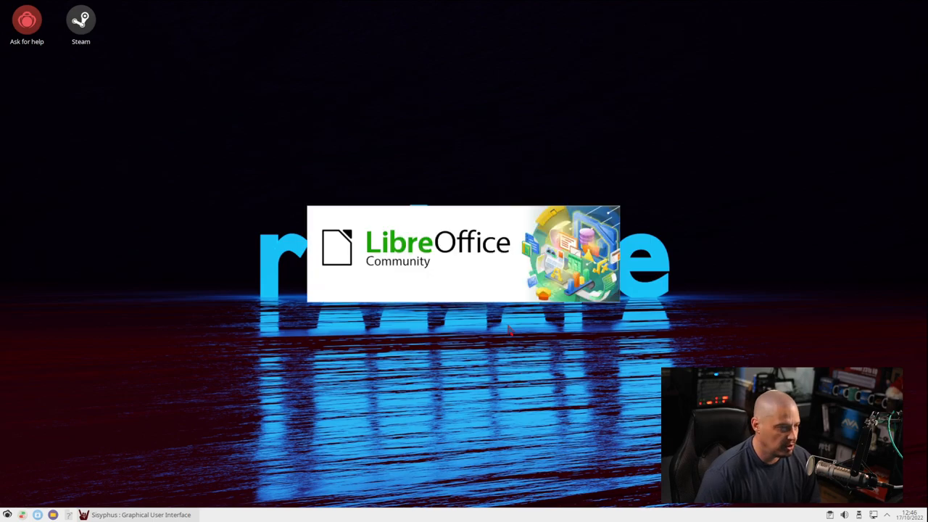
click(267, 21)
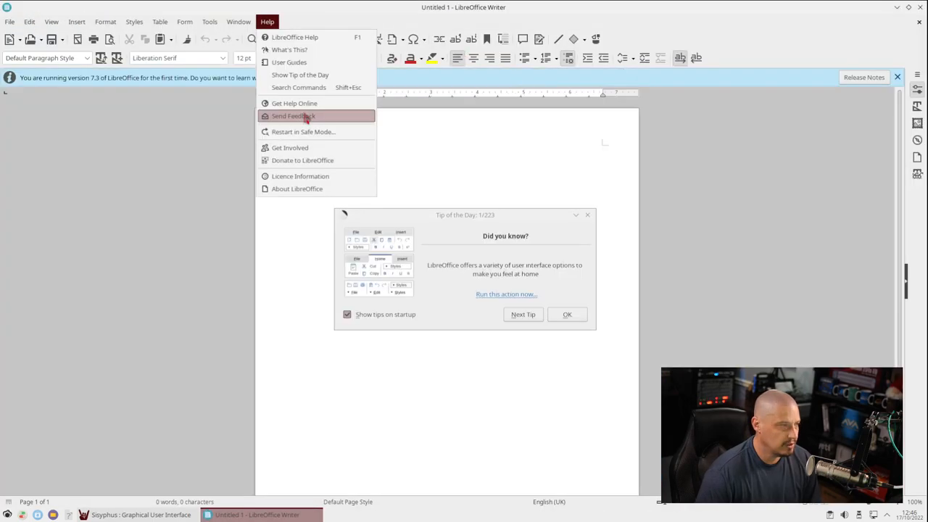
mouse_move(297, 188)
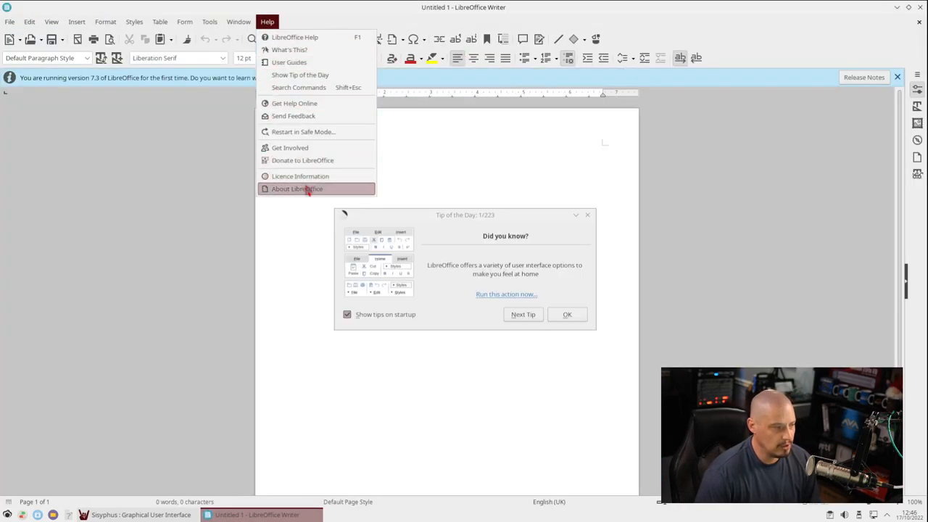
click(298, 188)
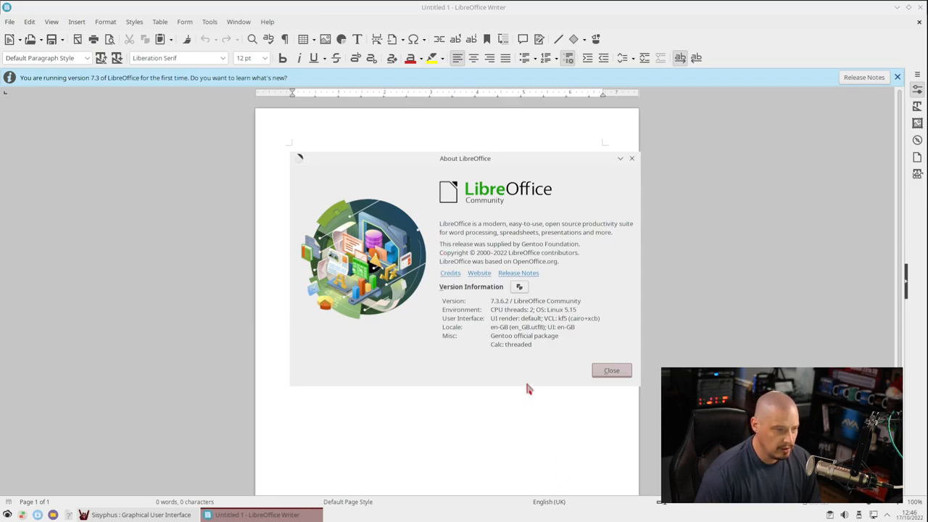
mouse_move(632, 158)
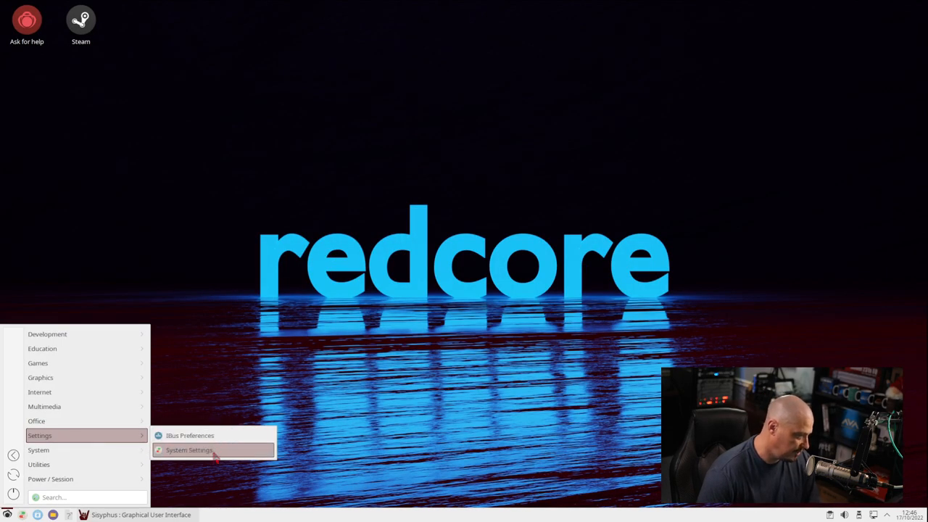
- Apply the Breeze Dark global theme in System Settings' Appearance page
click(188, 450)
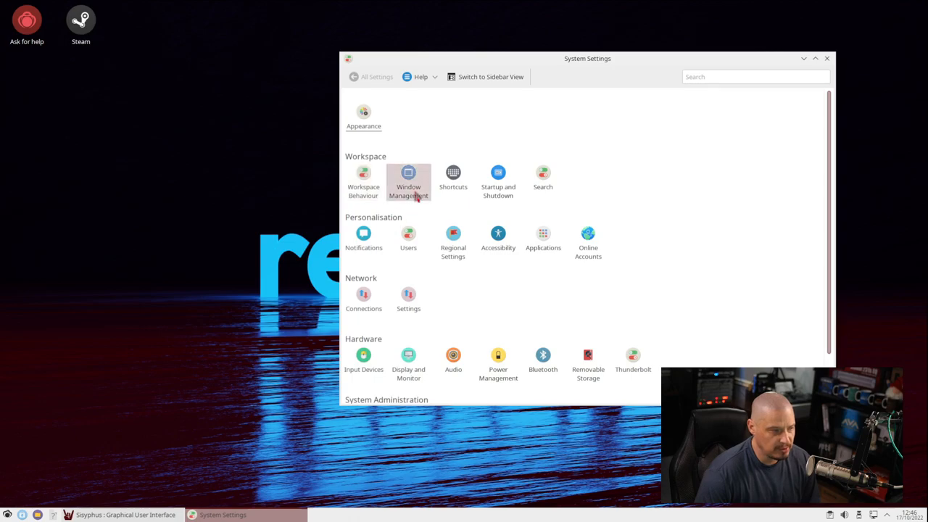
mouse_move(564, 319)
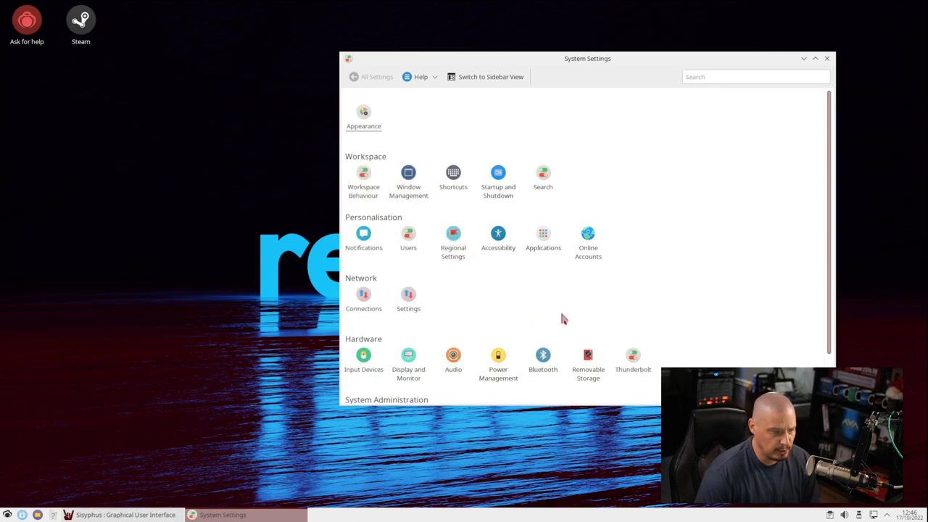
mouse_move(577, 252)
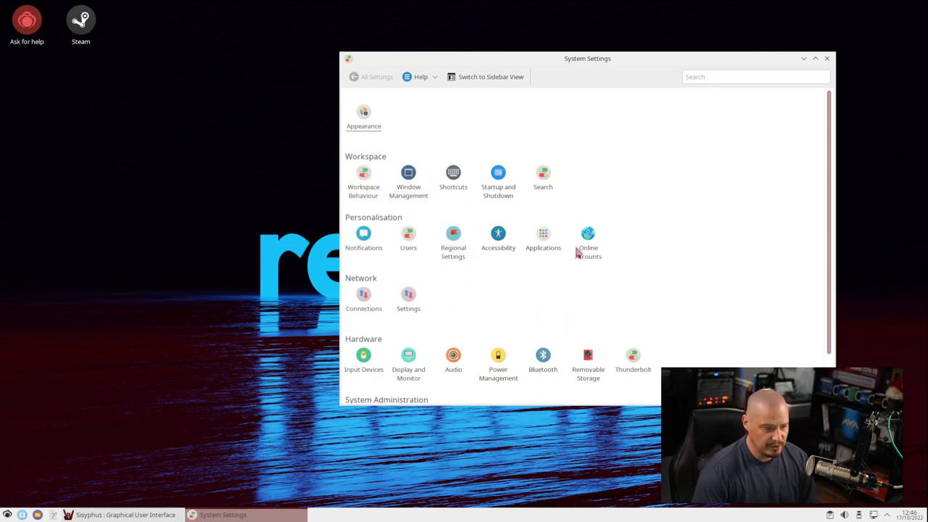
mouse_move(499, 235)
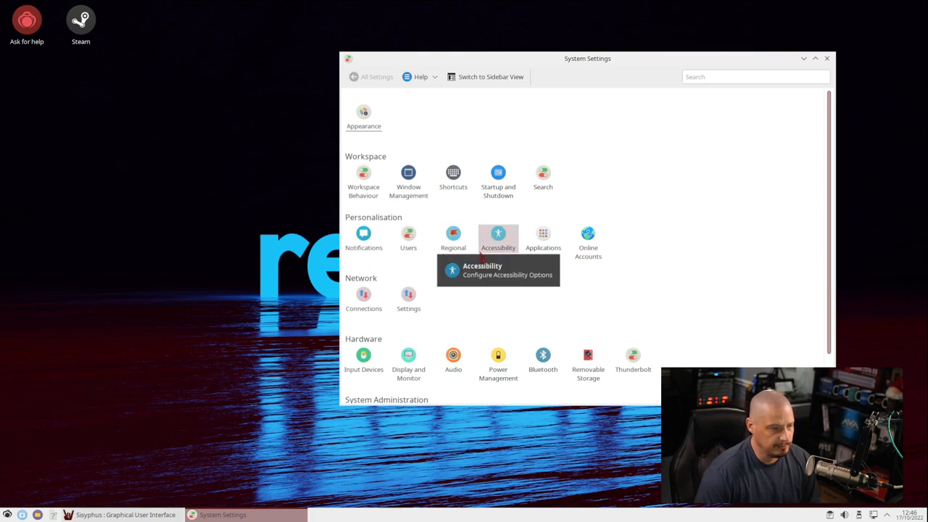
click(363, 113)
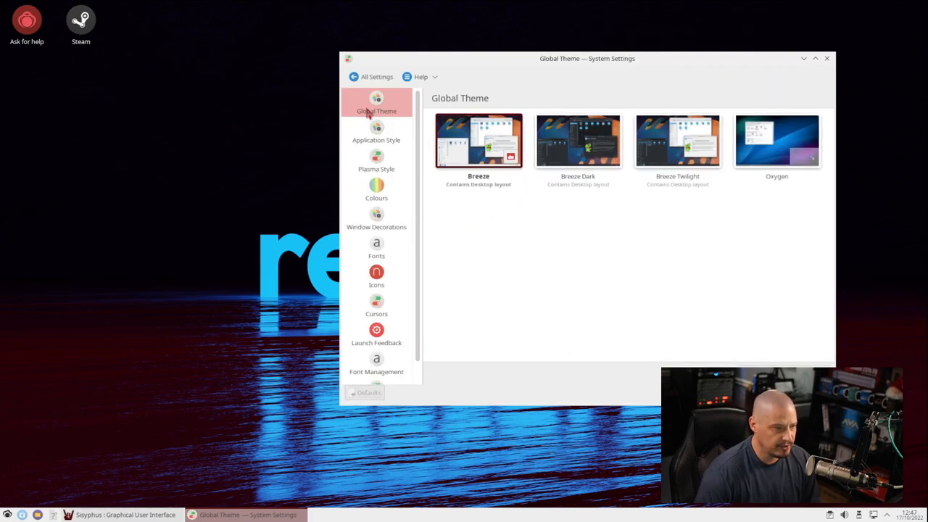
mouse_move(464, 152)
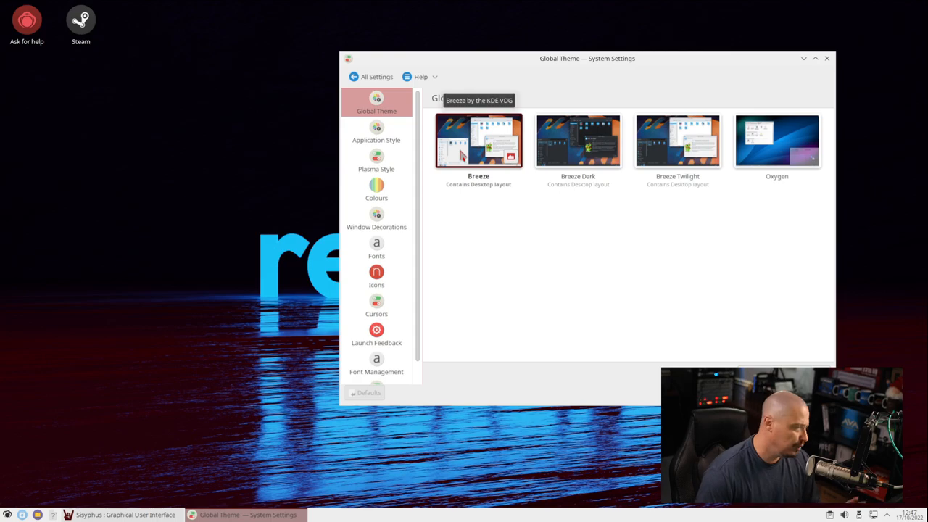
click(577, 141)
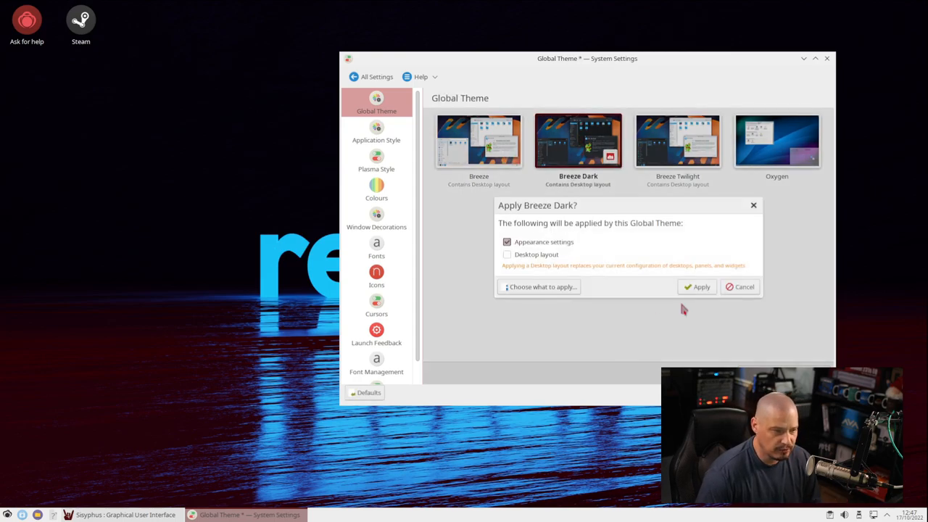
click(697, 287)
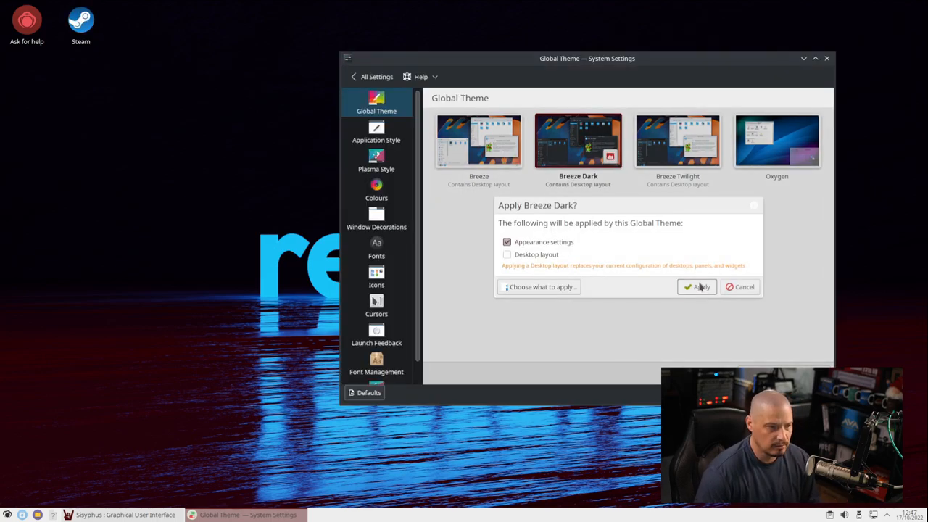
click(696, 287)
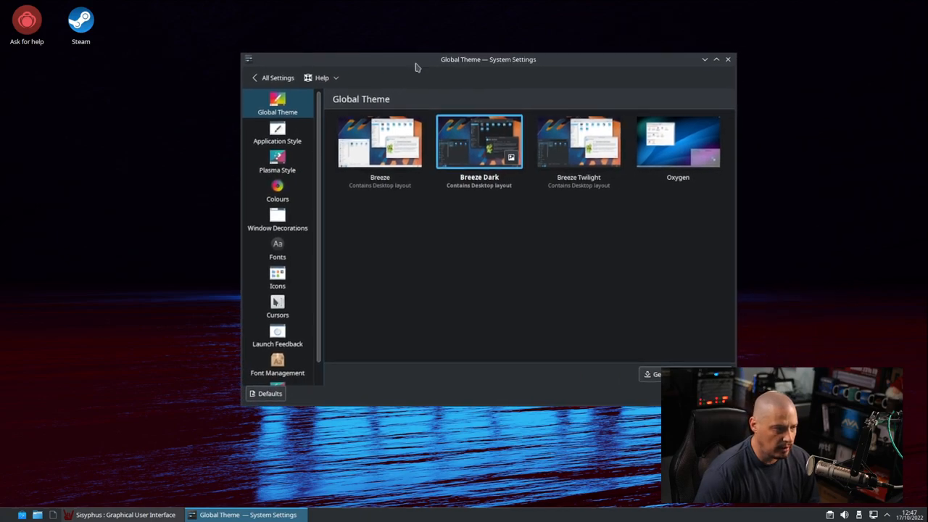
mouse_move(455, 179)
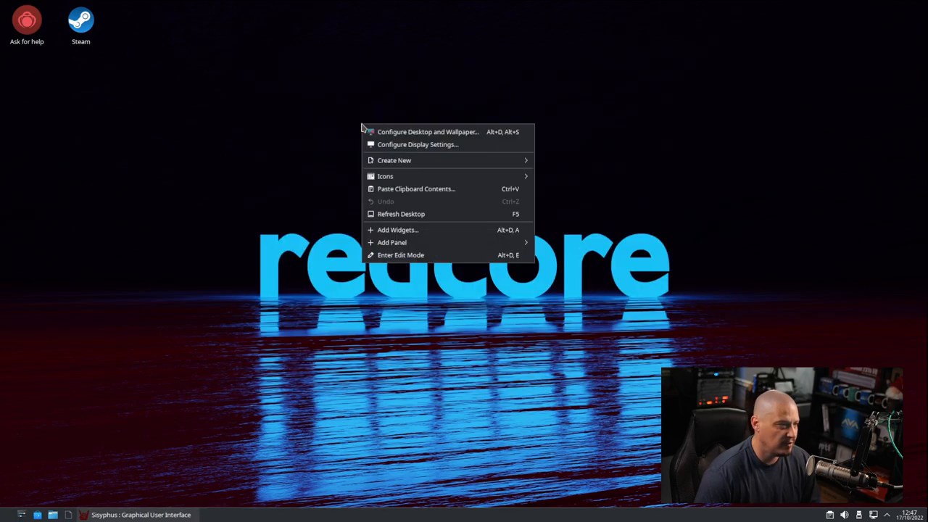
mouse_move(417, 174)
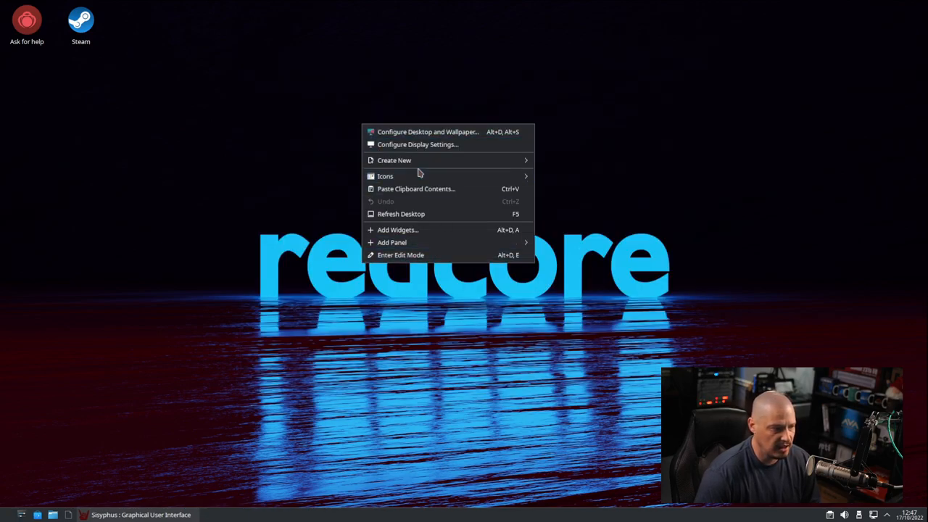
- Set the Plasma desktop wallpaper to Autumn 5.5 and close the settings
click(427, 132)
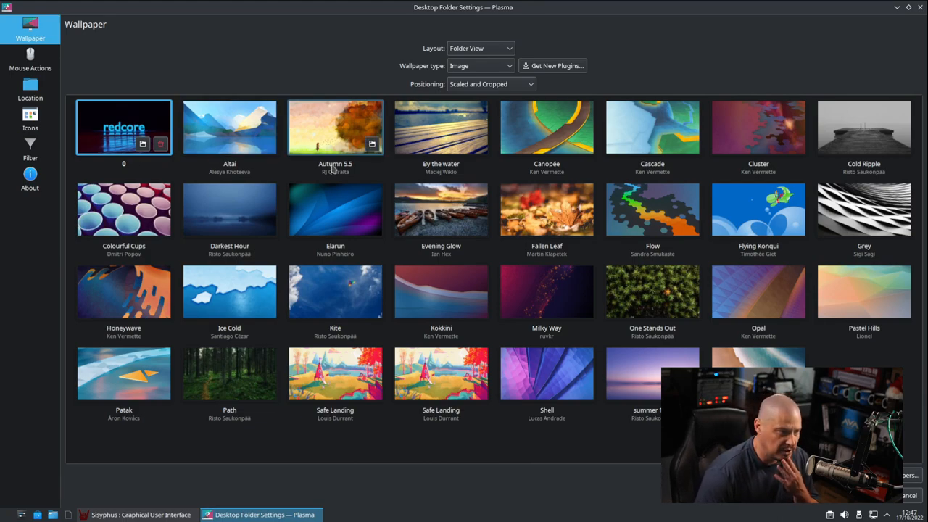
mouse_move(653, 293)
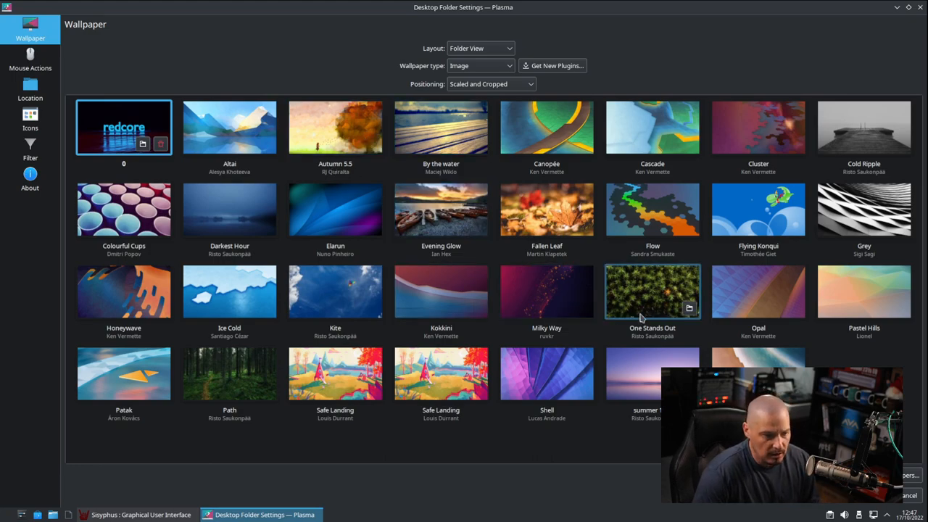
click(335, 128)
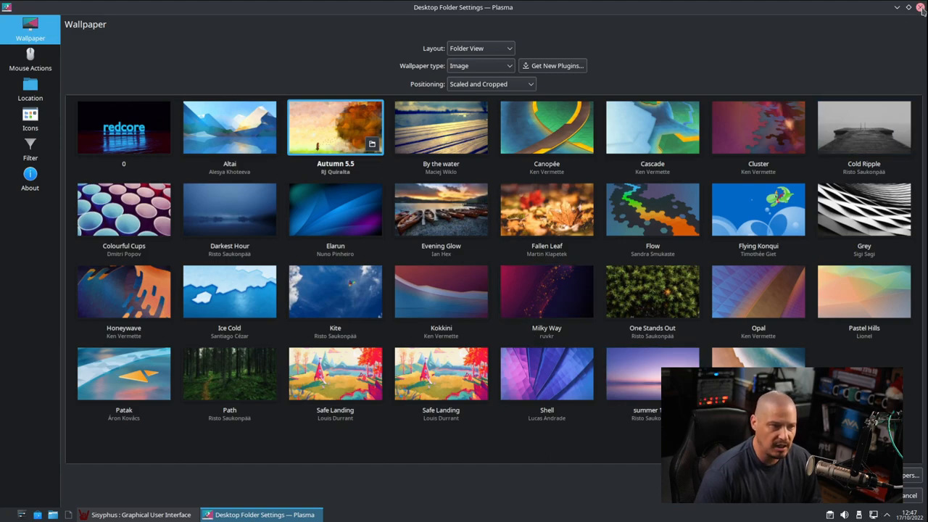
click(922, 8)
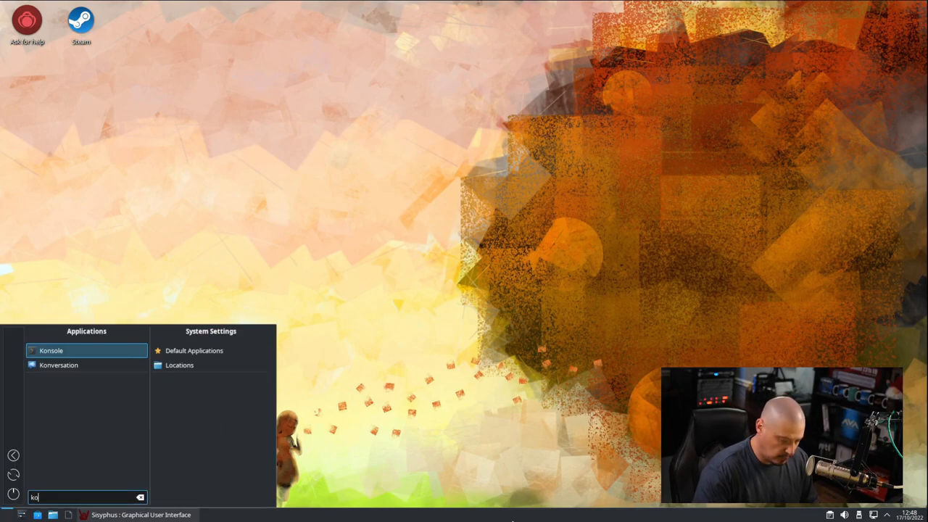
- Run uname -r in Konsole, reporting kernel 5.15.71-redcore-lts, then start htop
click(50, 349)
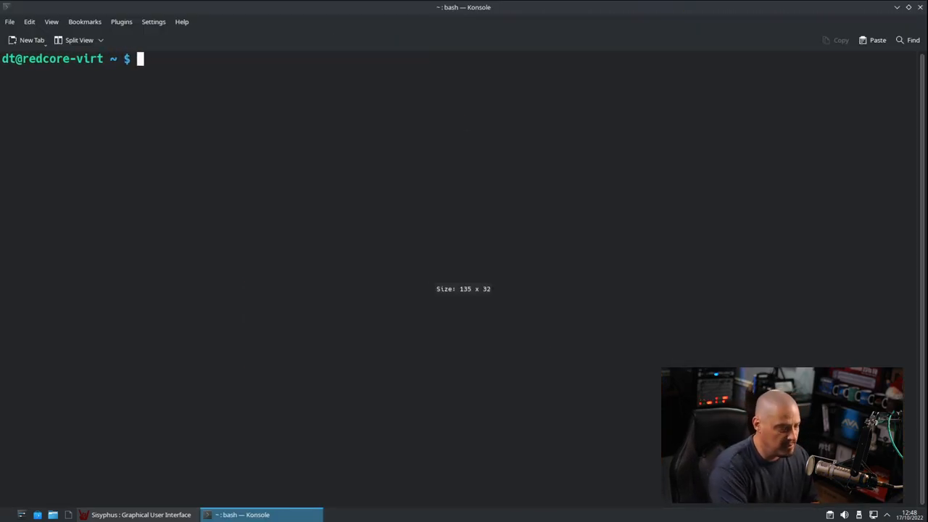
text(uname -r)
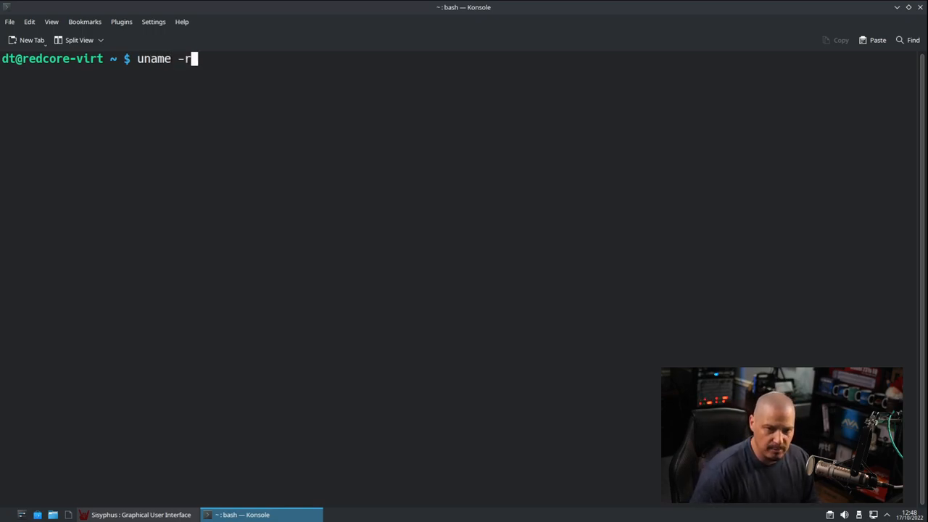
key(Return)
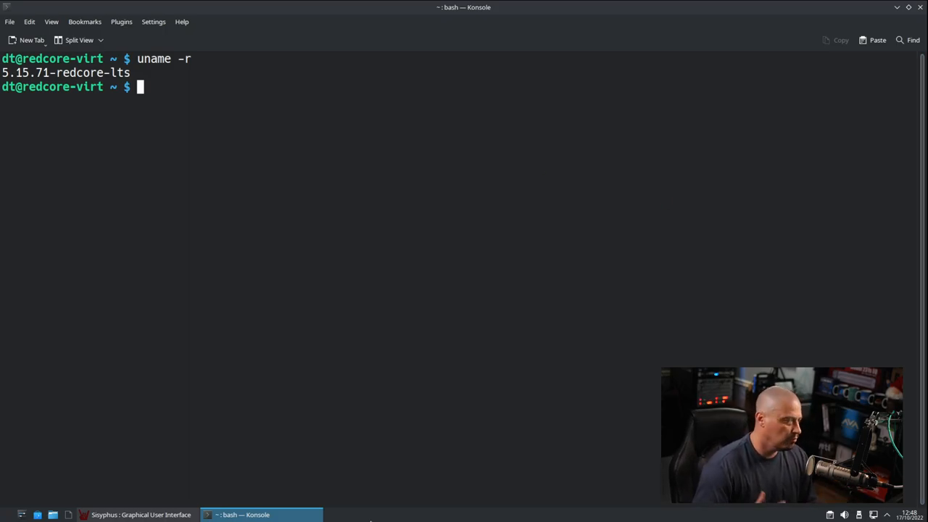
text(htop)
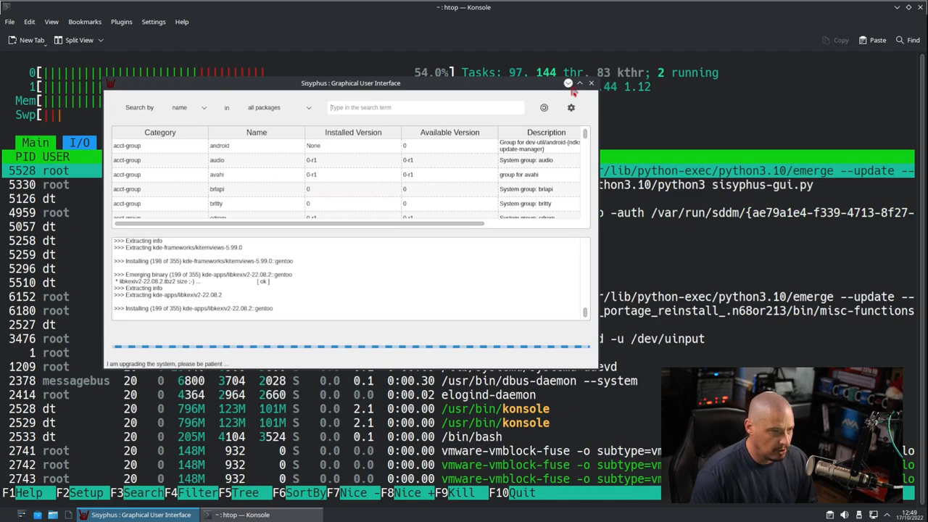
- Minimize the Sisyphus window, read the htop process list, then quit htop and close Konsole
click(591, 82)
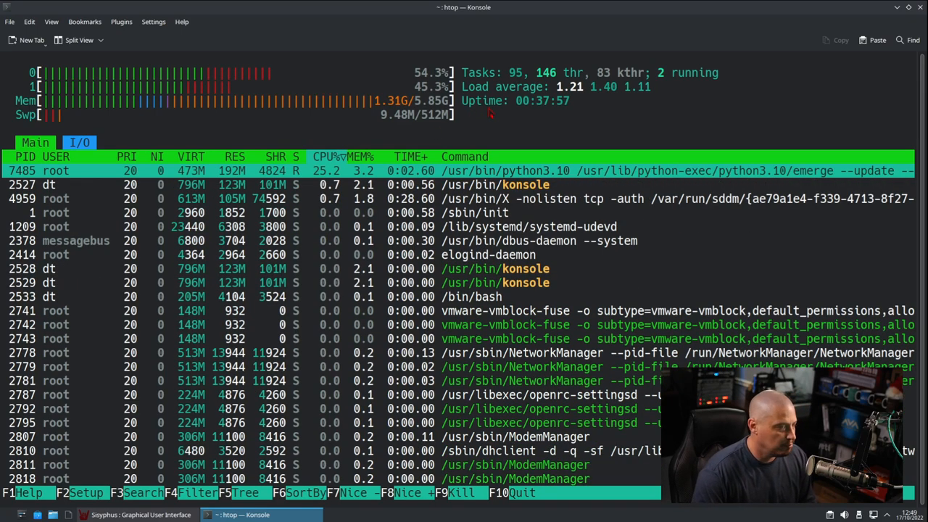
key(q)
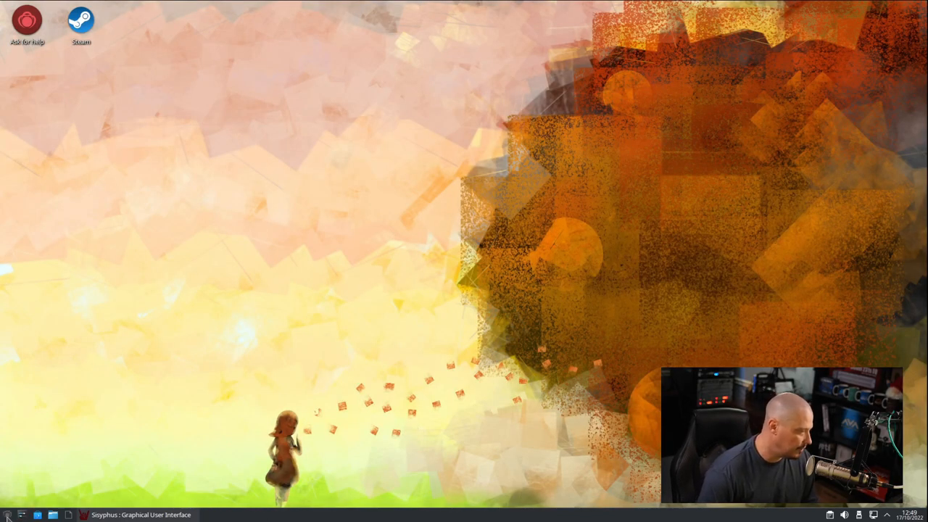
- Launch balenaEtcher from the System submenu, view its flash start screen, then close it
click(7, 514)
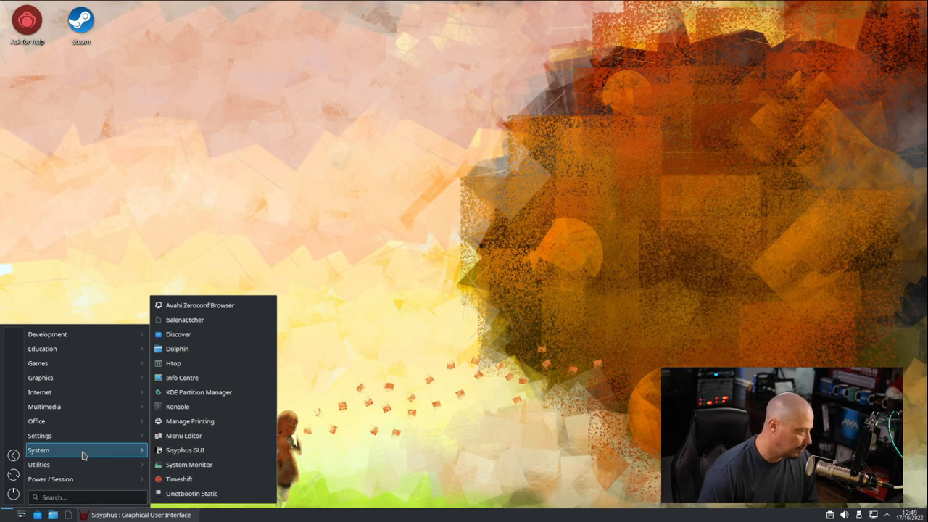
mouse_move(186, 449)
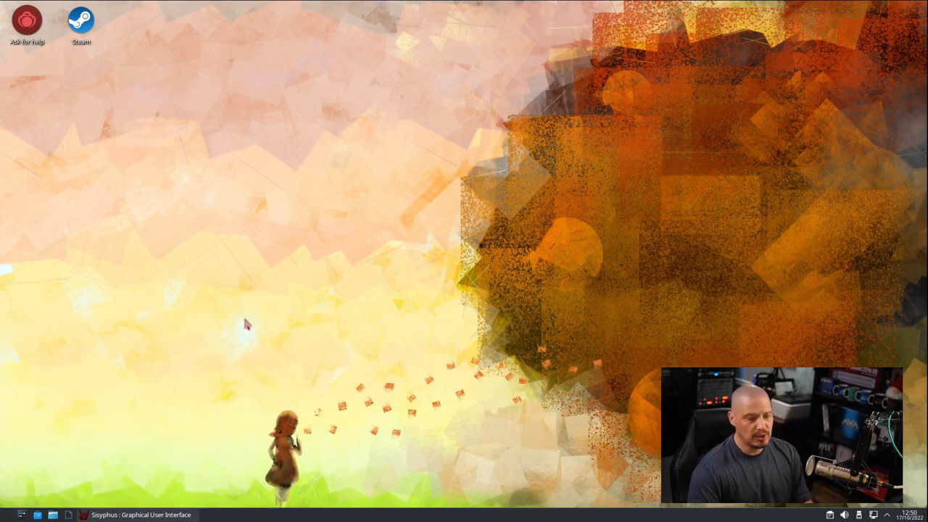
click(37, 513)
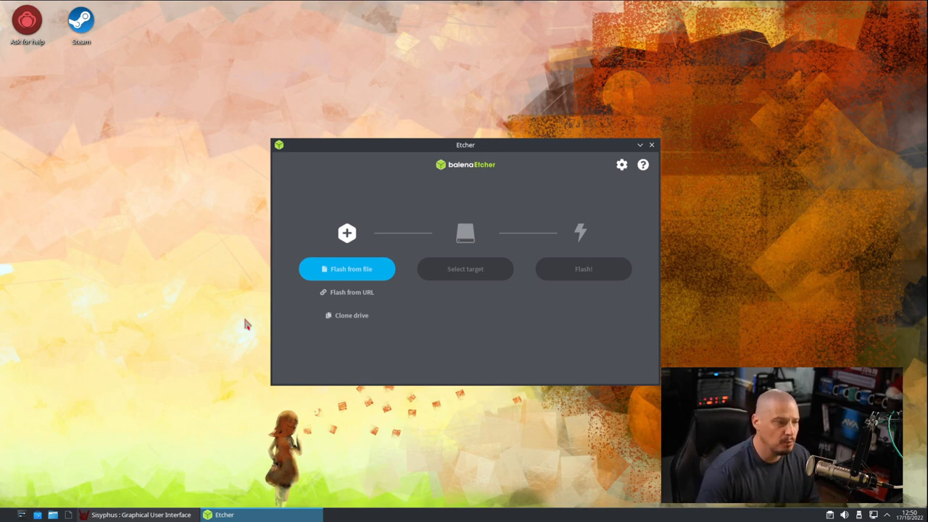
mouse_move(479, 332)
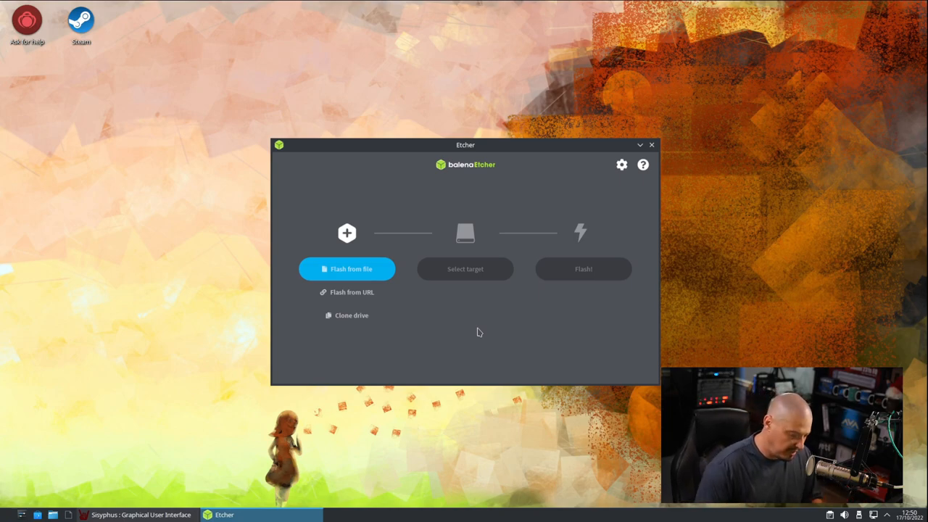
mouse_move(651, 145)
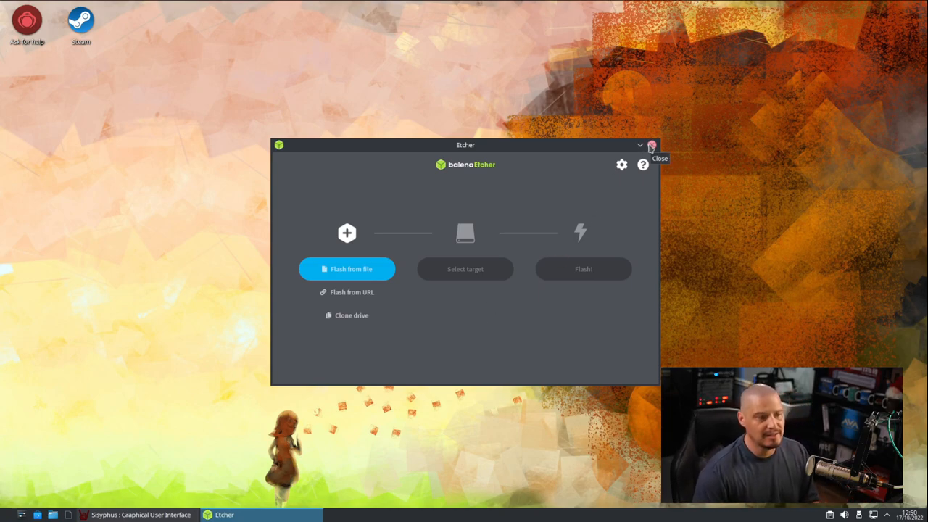
click(651, 145)
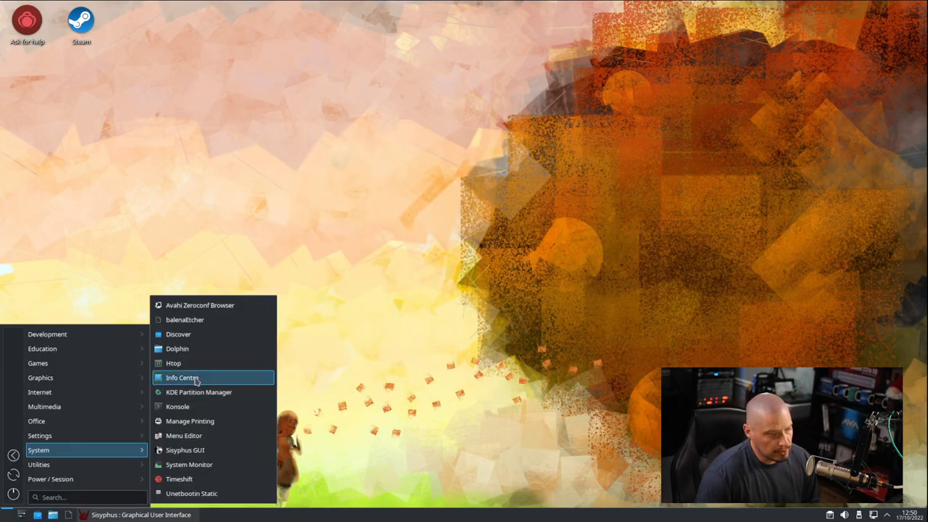
mouse_move(258, 334)
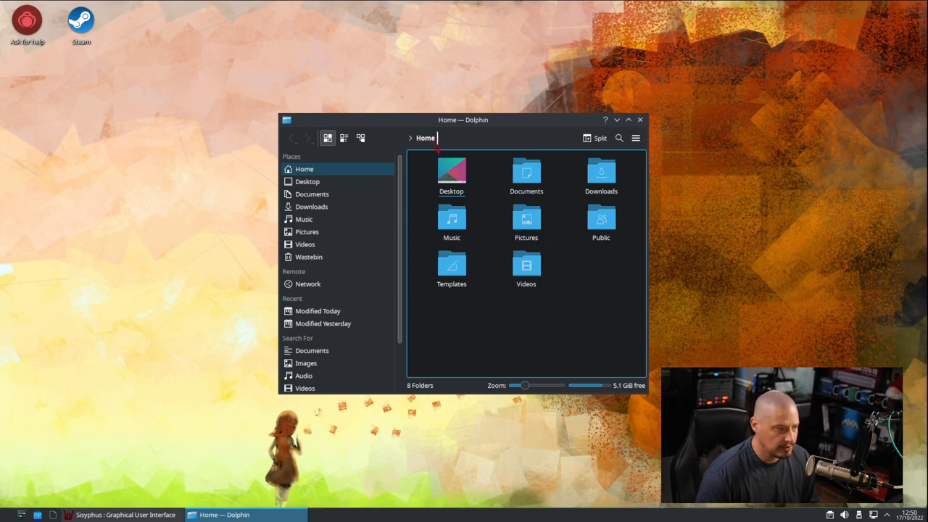
- Close Dolphin after viewing the Home folder, returning to the System submenu
click(639, 119)
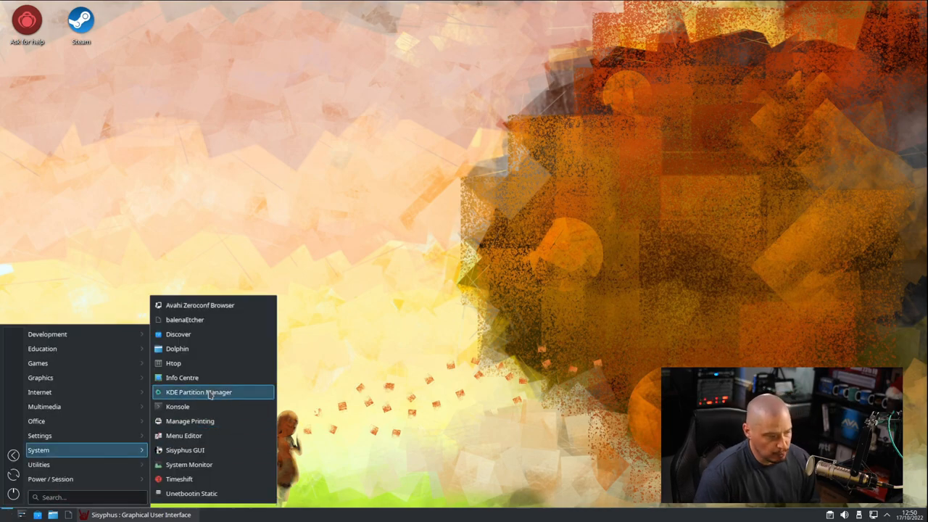
- Launch Info Centre showing Redcore Linux Hardened rolling, Plasma 5.25.5, kernel 5.15.71-redcore-lts
click(183, 377)
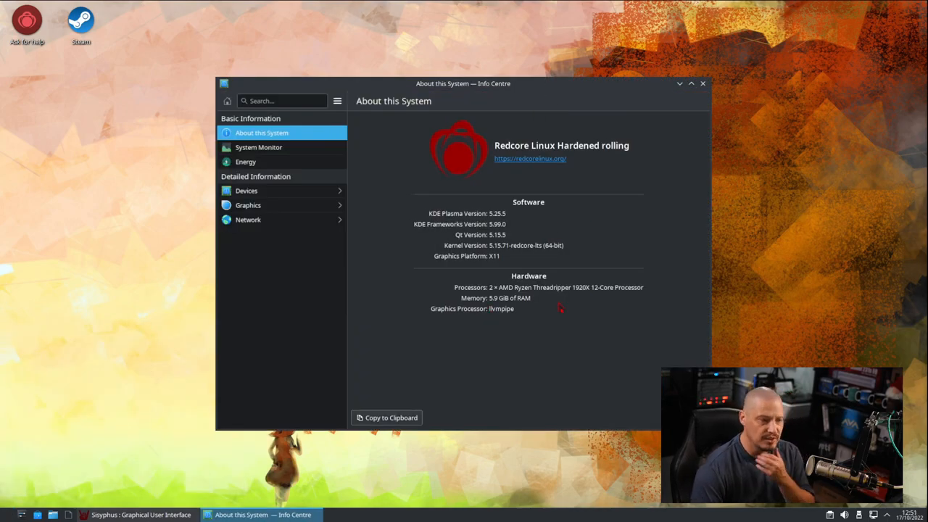
mouse_move(549, 383)
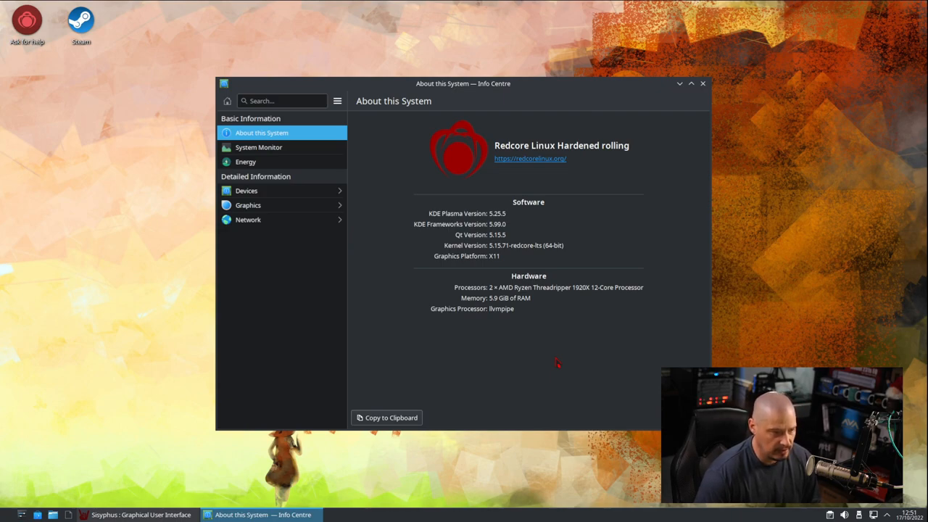
mouse_move(496, 270)
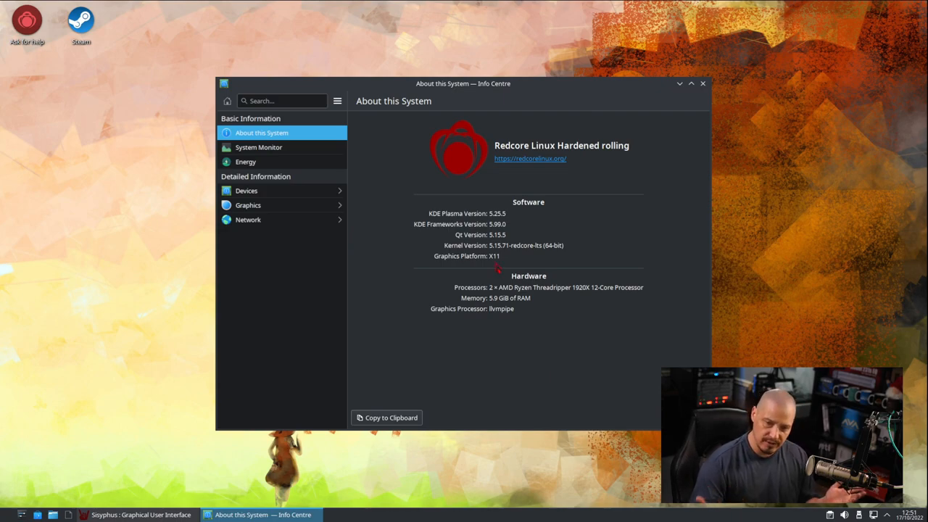
mouse_move(577, 369)
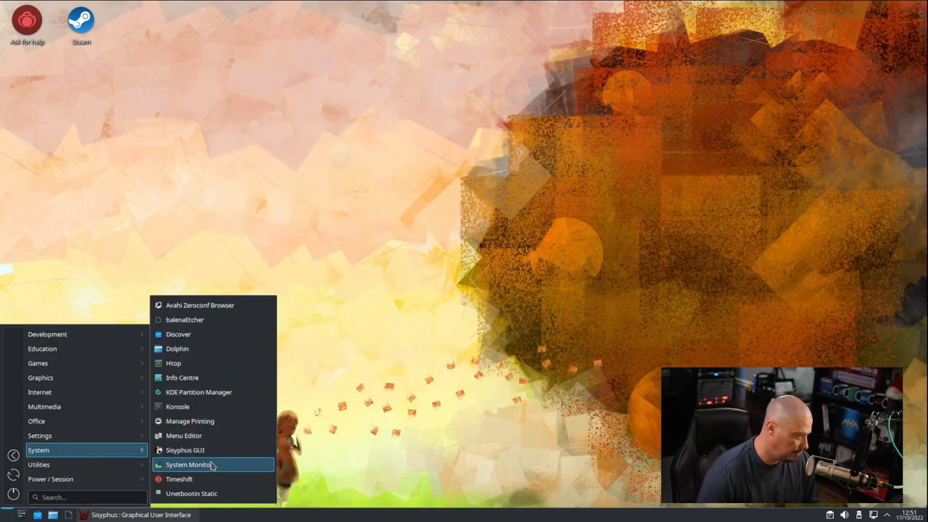
- Launch Timeshift with root authentication, dismiss the Setup Wizard, see no snapshots, then close it
click(180, 478)
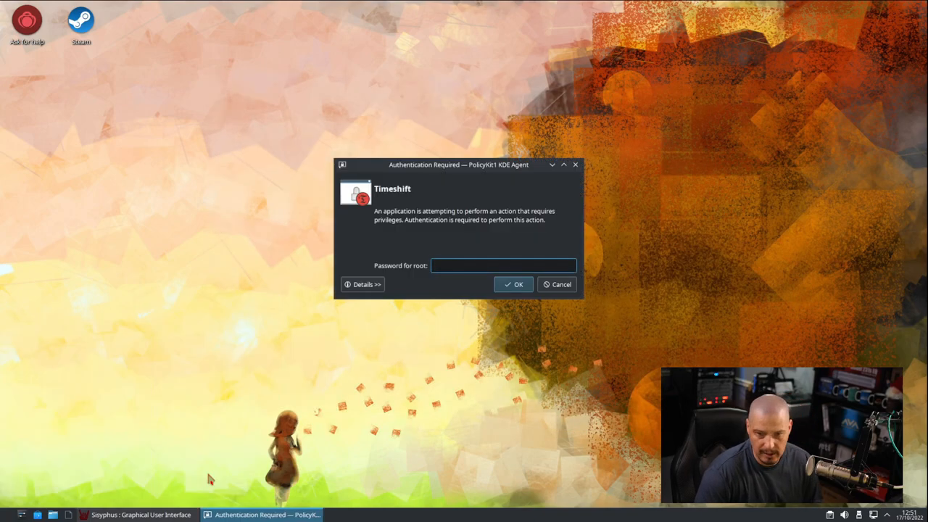
click(513, 285)
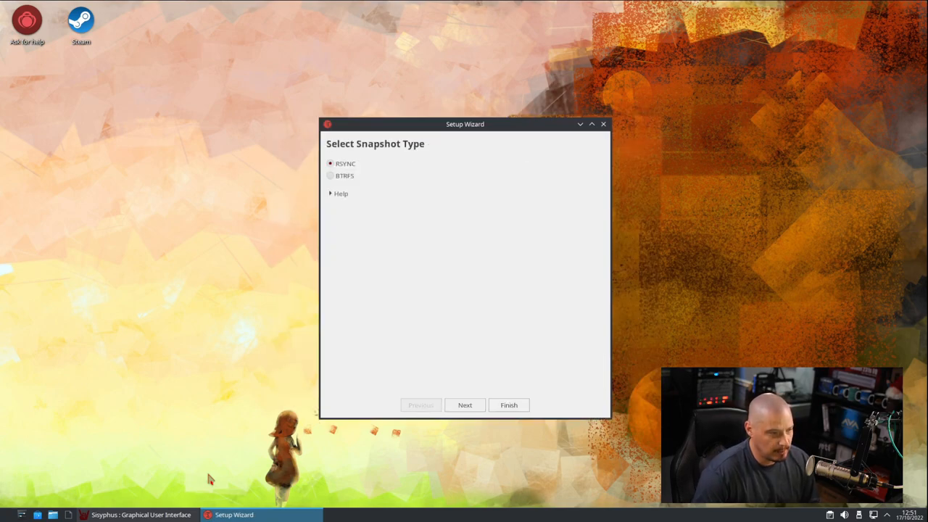
mouse_move(568, 381)
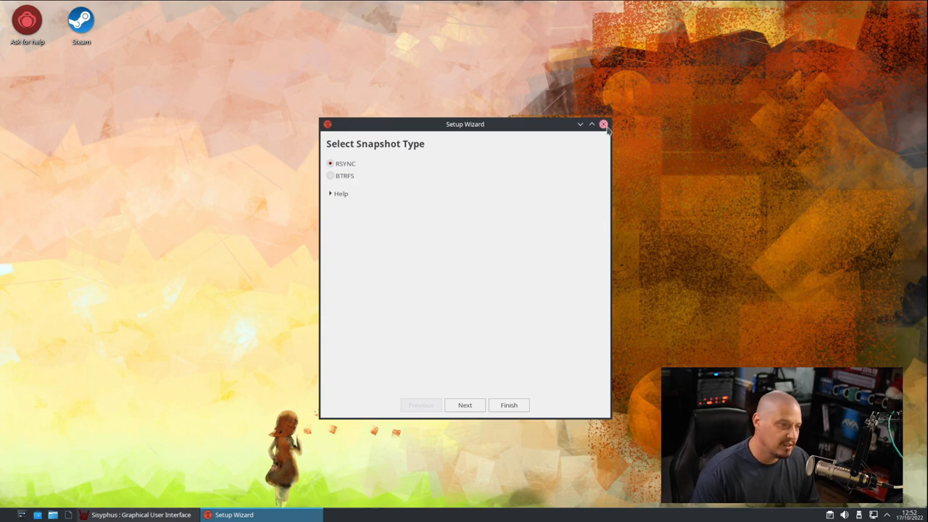
click(603, 124)
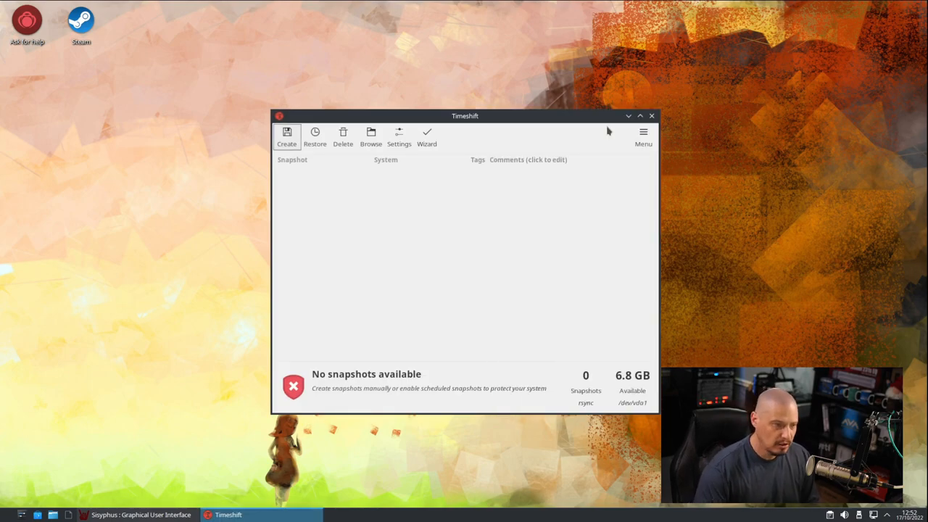
click(651, 116)
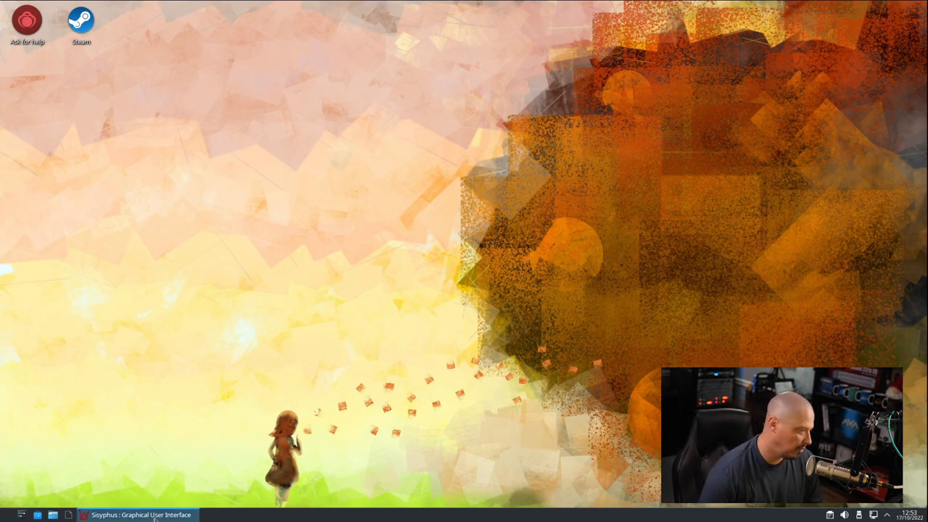
click(140, 515)
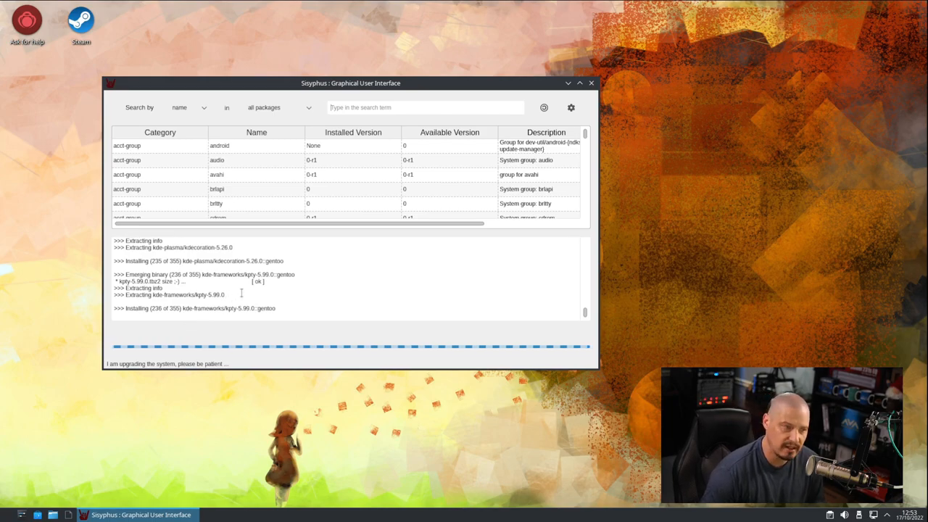
click(569, 82)
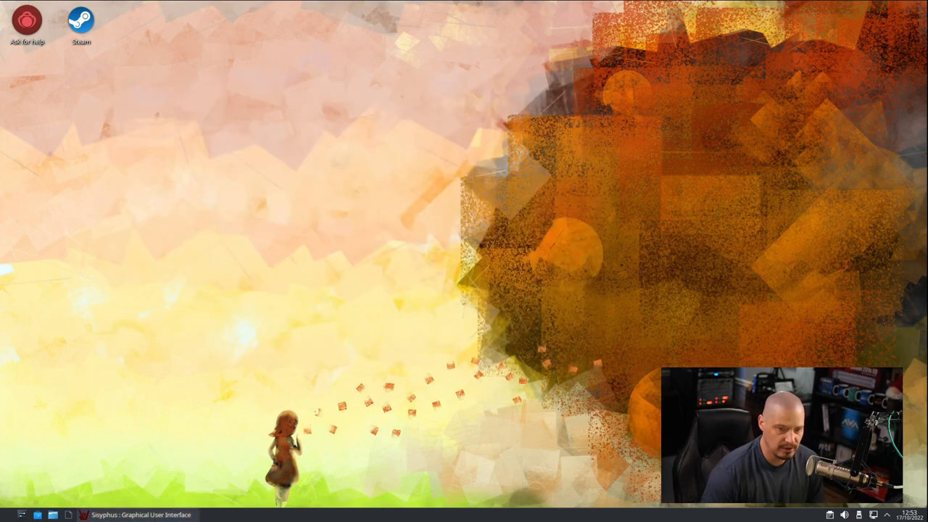